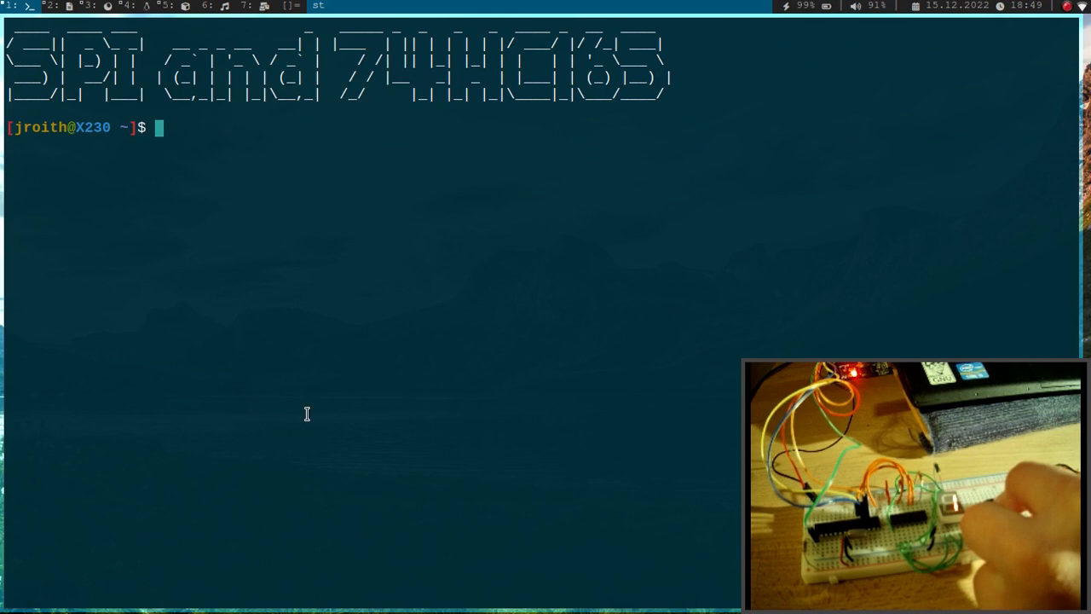
pyautogui.moveTo(276, 243)
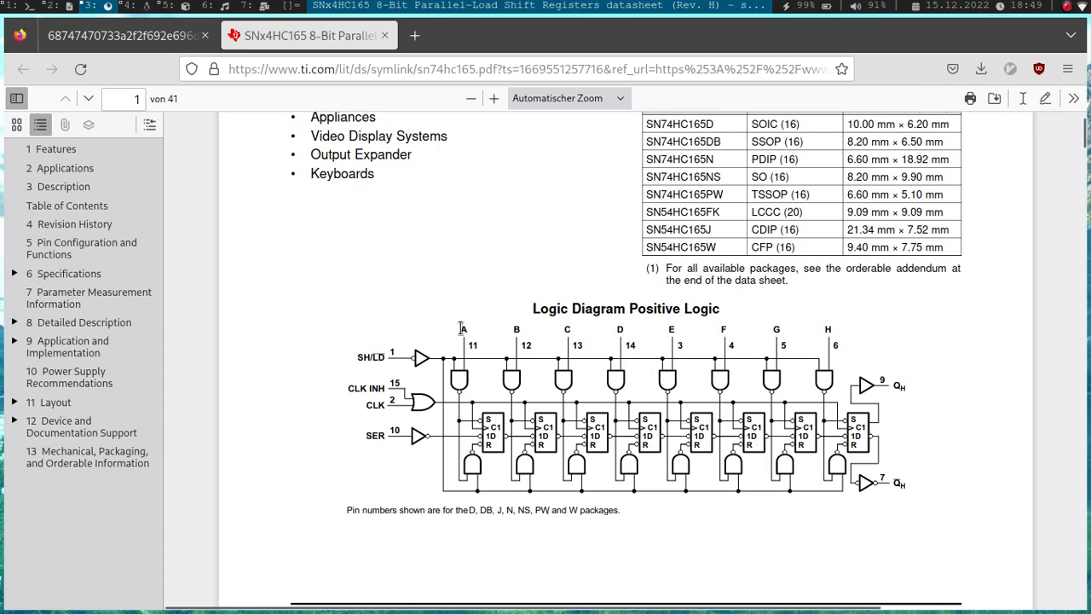
pyautogui.moveTo(827, 331)
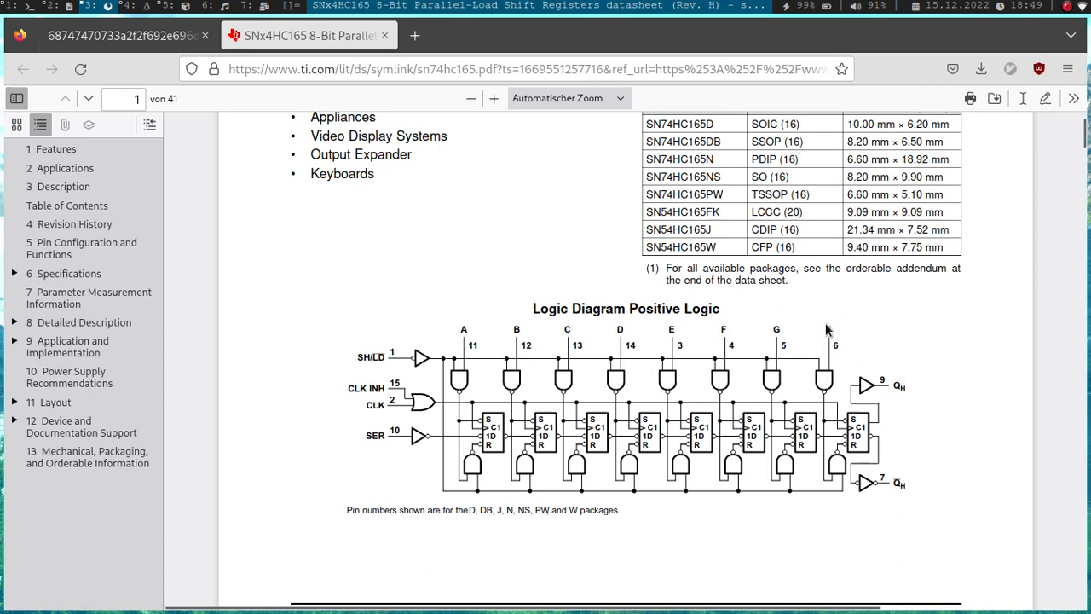
pyautogui.moveTo(487, 335)
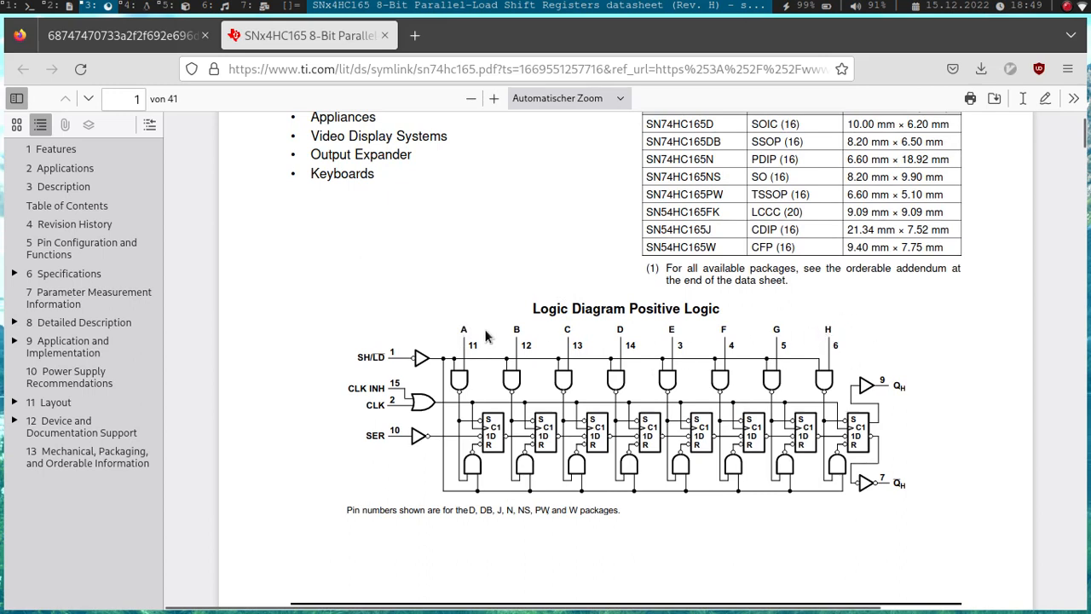
pyautogui.moveTo(501, 325)
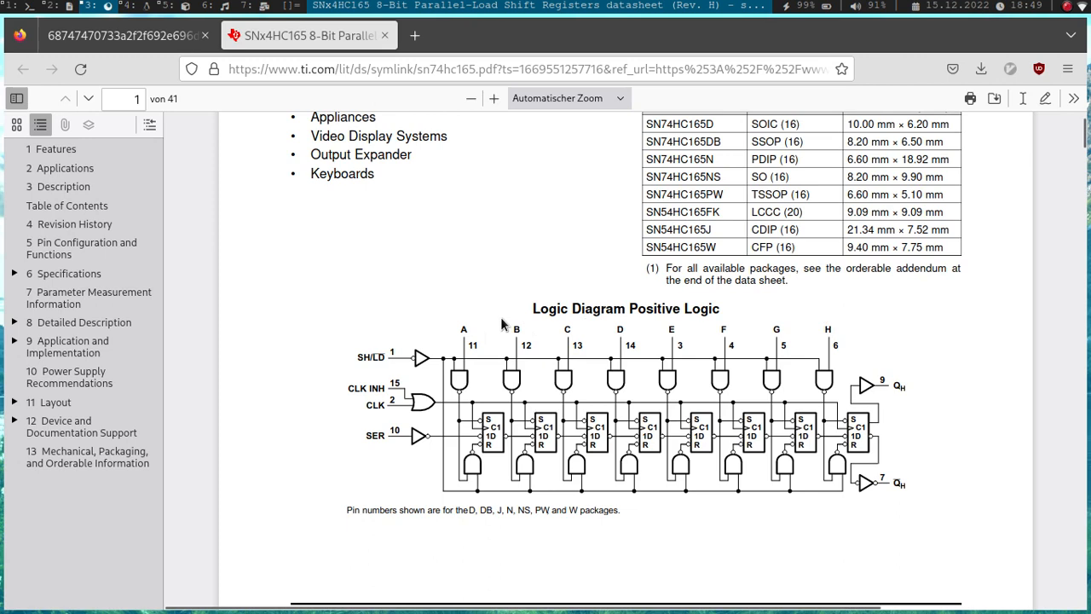
pyautogui.moveTo(756, 341)
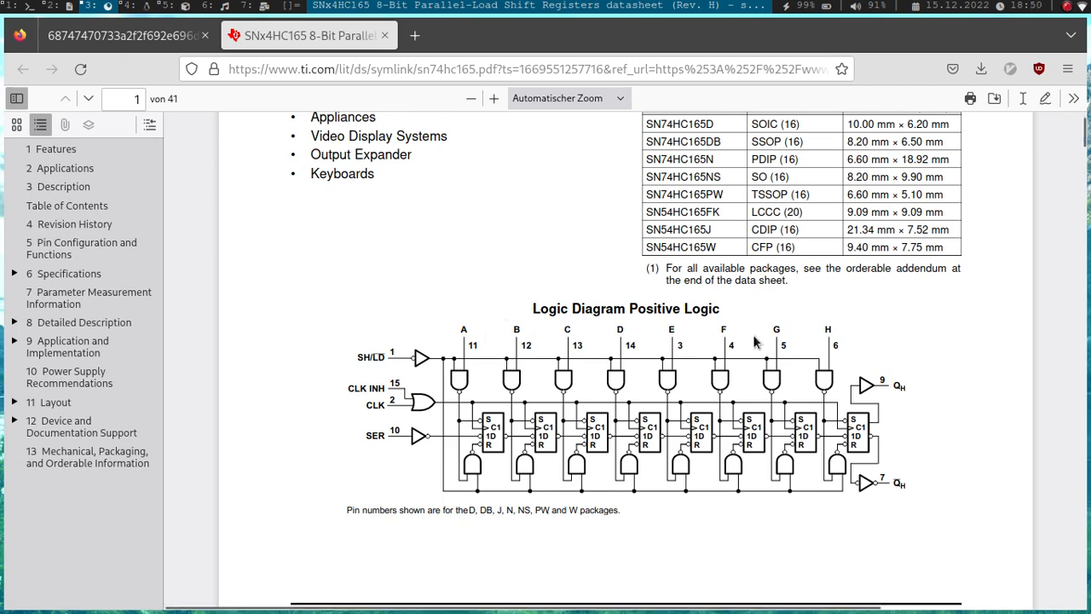
pyautogui.moveTo(624, 326)
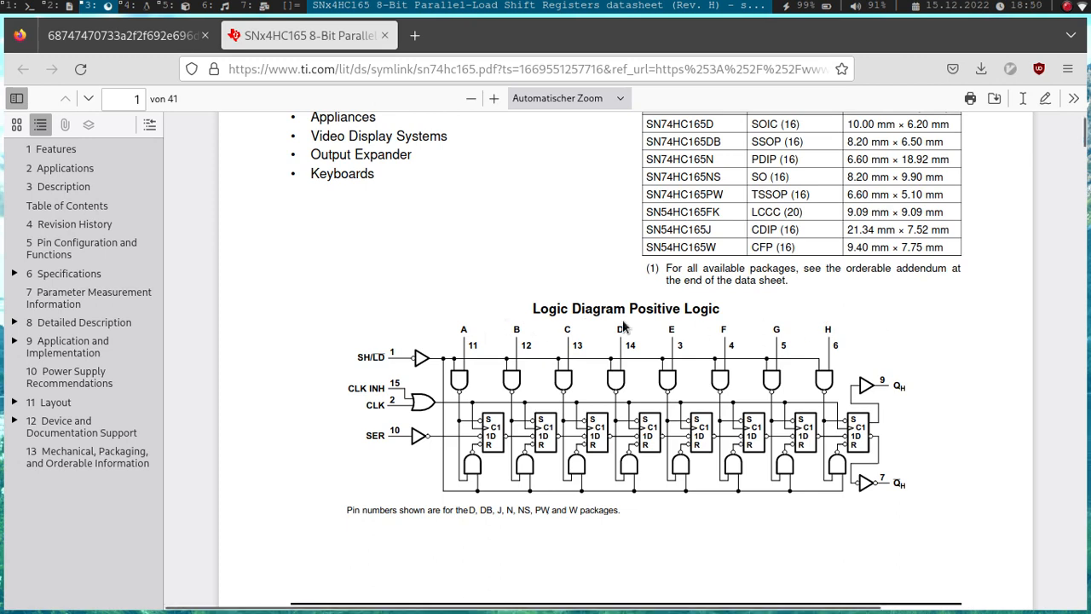
pyautogui.moveTo(390, 367)
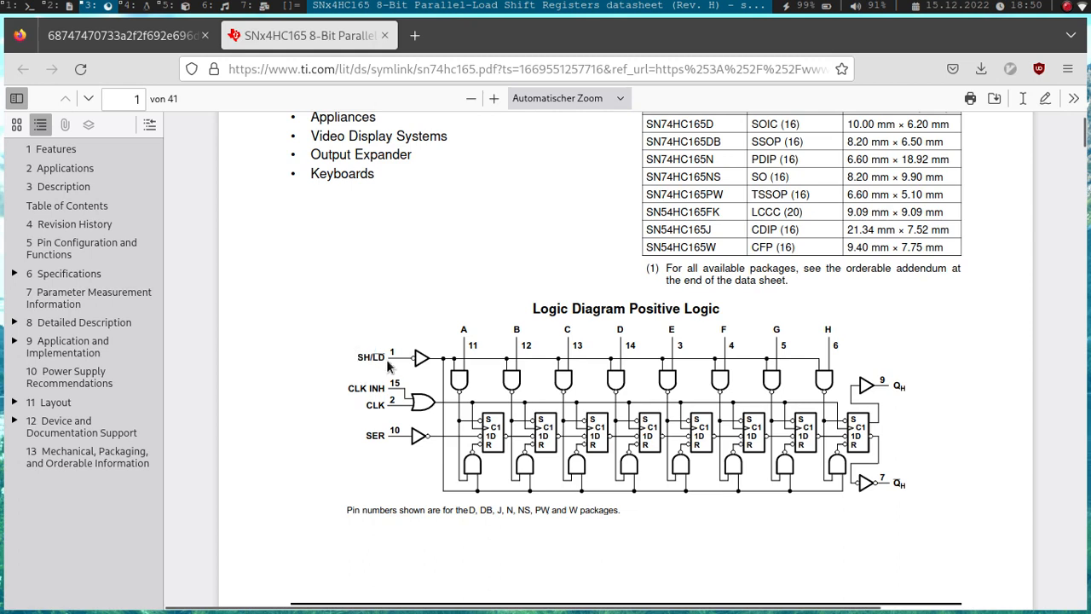
pyautogui.moveTo(373, 356)
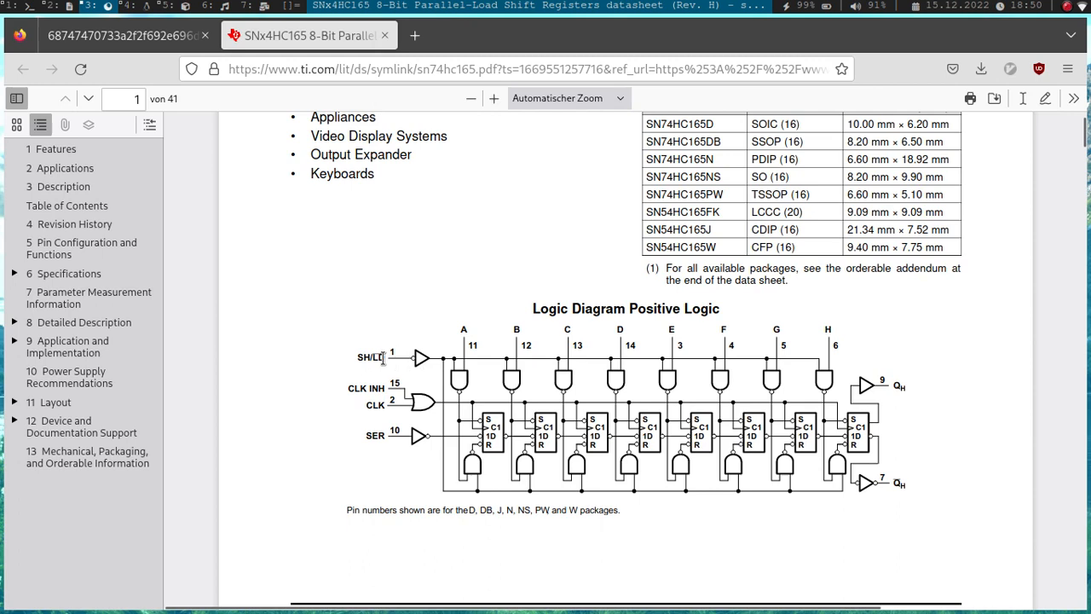
pyautogui.moveTo(670, 361)
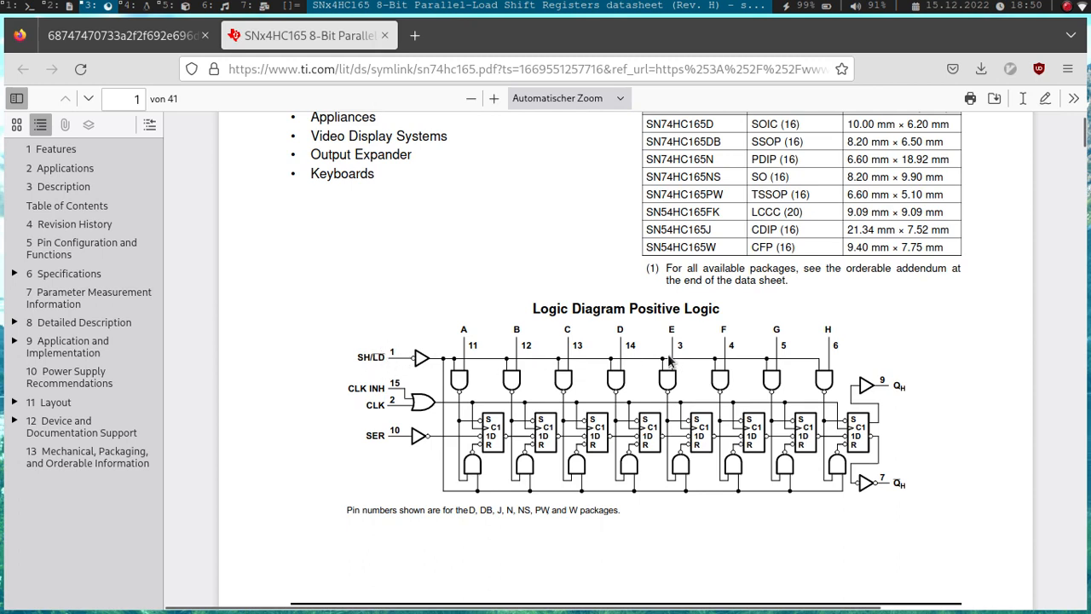
pyautogui.moveTo(482, 430)
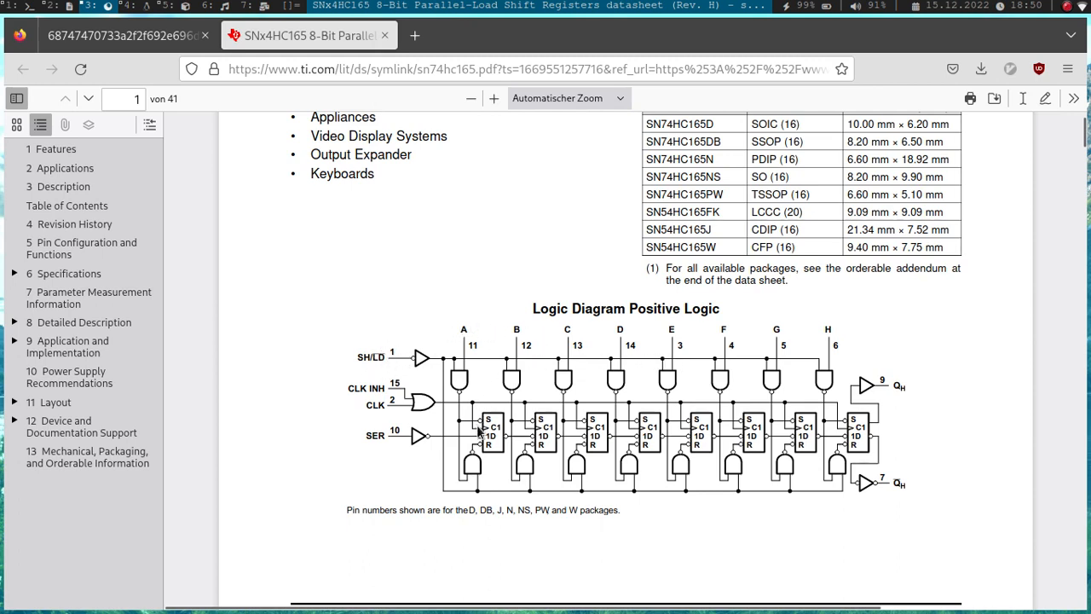
pyautogui.moveTo(860, 434)
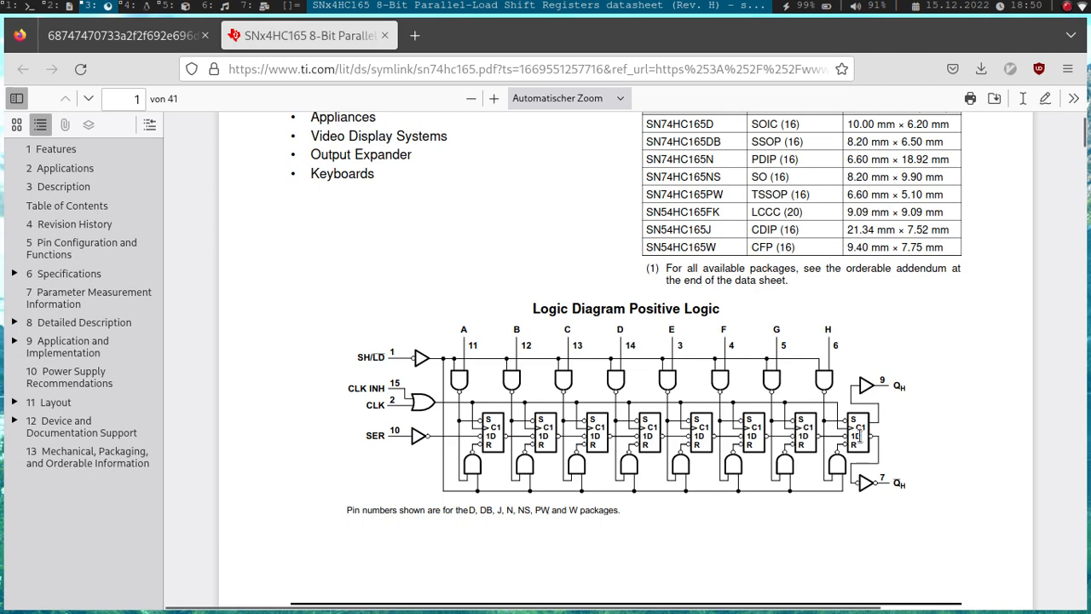
pyautogui.moveTo(387, 396)
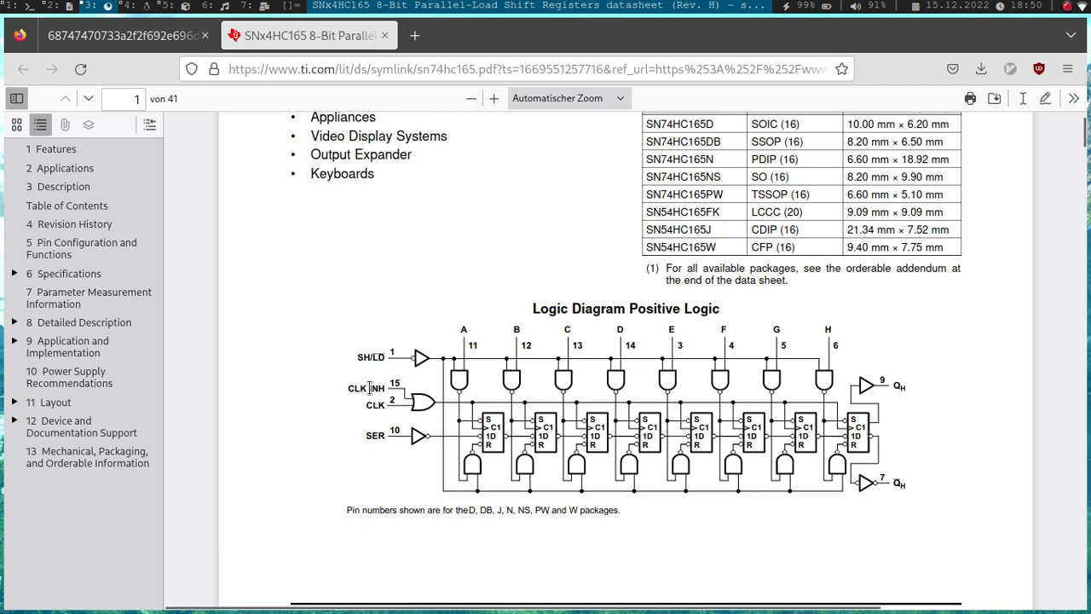
pyautogui.moveTo(549, 416)
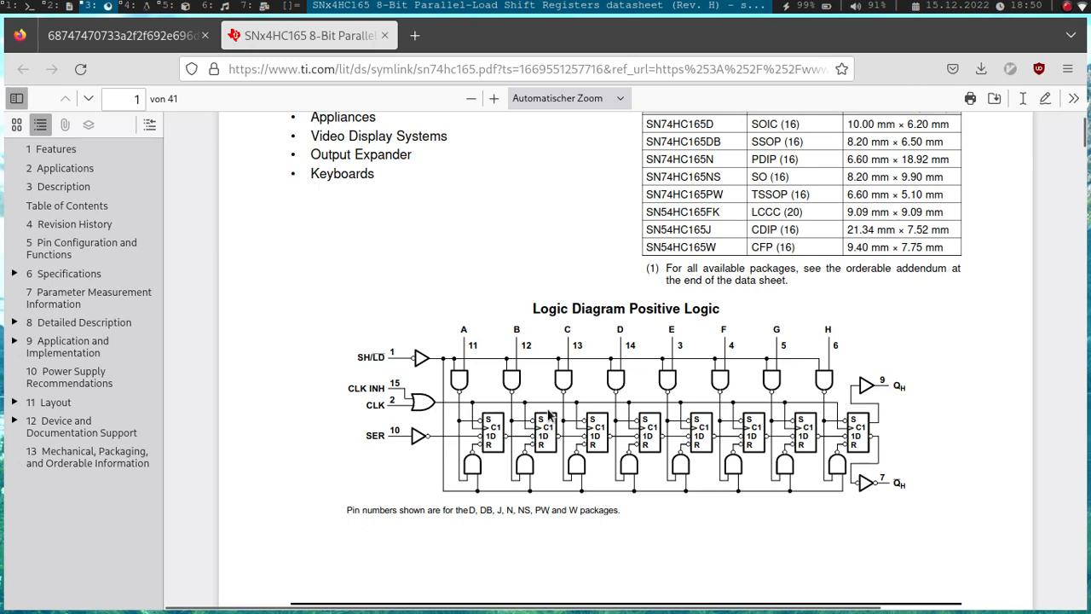
pyautogui.moveTo(893, 388)
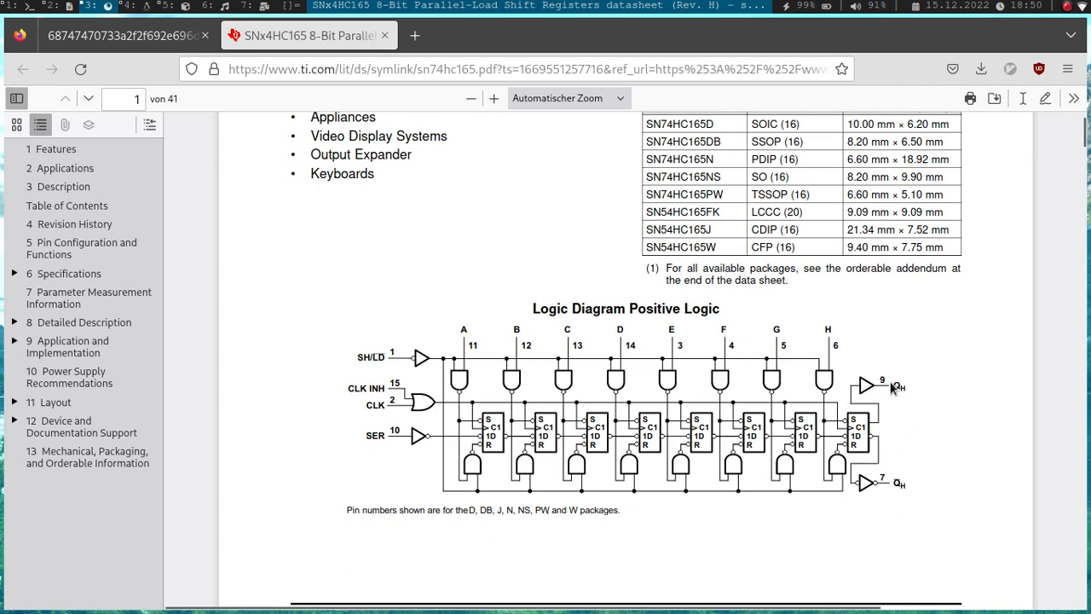
pyautogui.moveTo(910, 486)
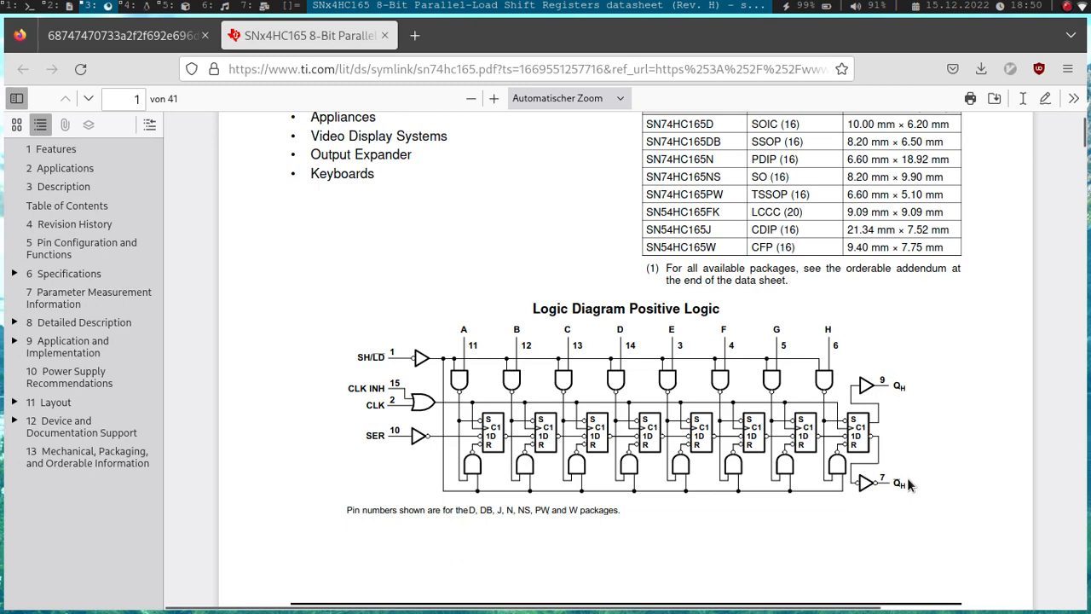
pyautogui.moveTo(907, 483)
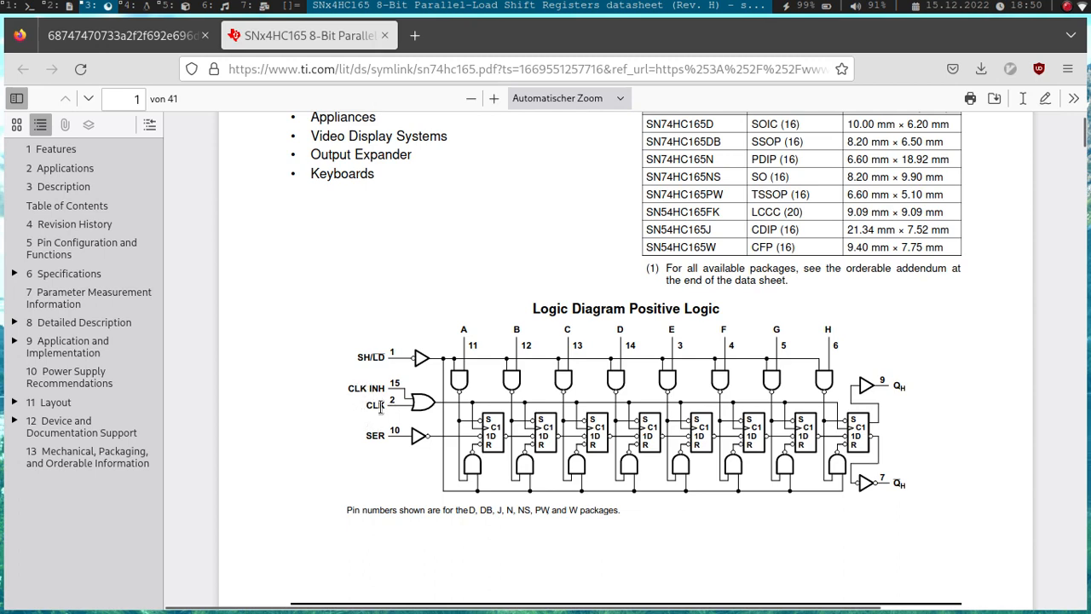
pyautogui.moveTo(991, 489)
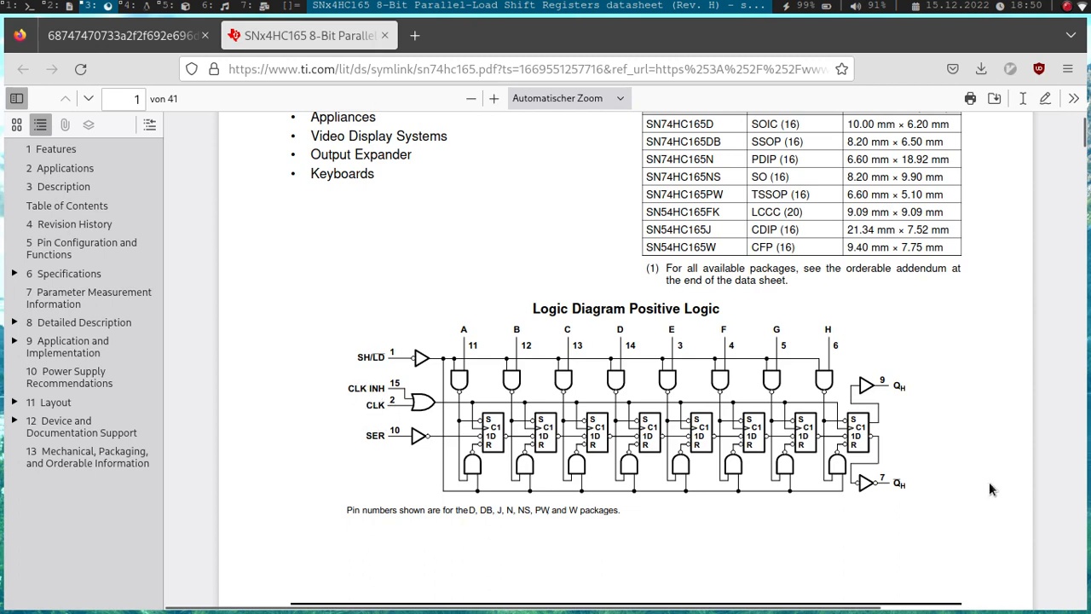
pyautogui.moveTo(920, 398)
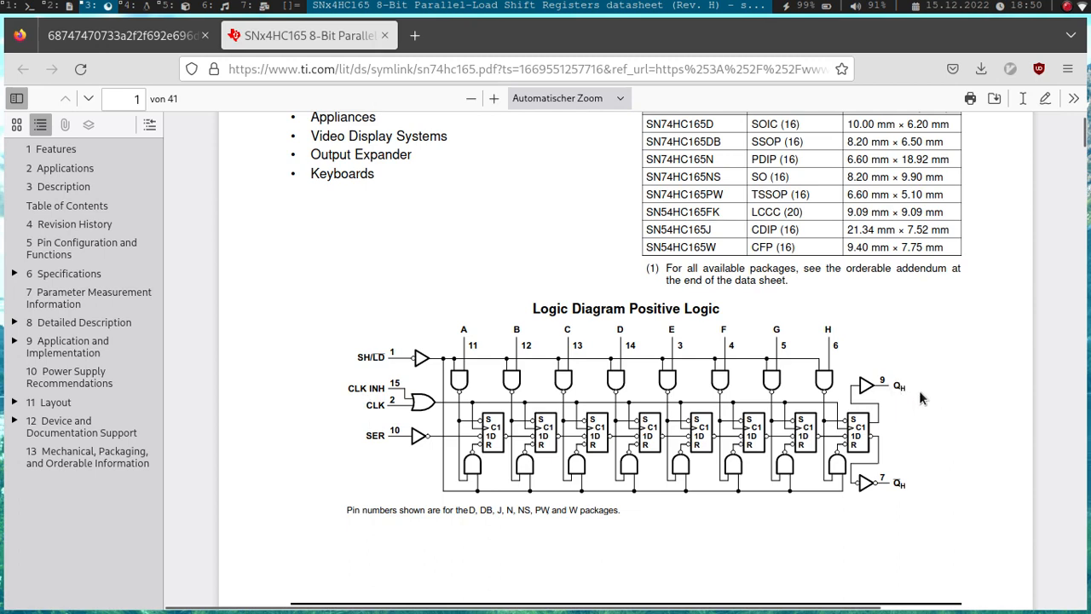
pyautogui.moveTo(895, 385)
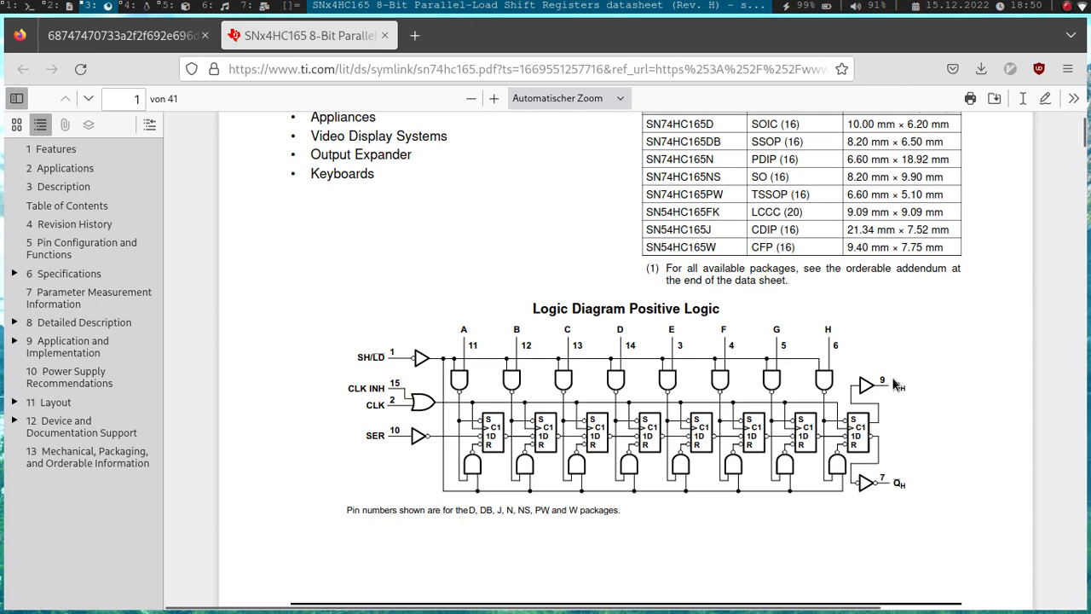
pyautogui.moveTo(901, 386)
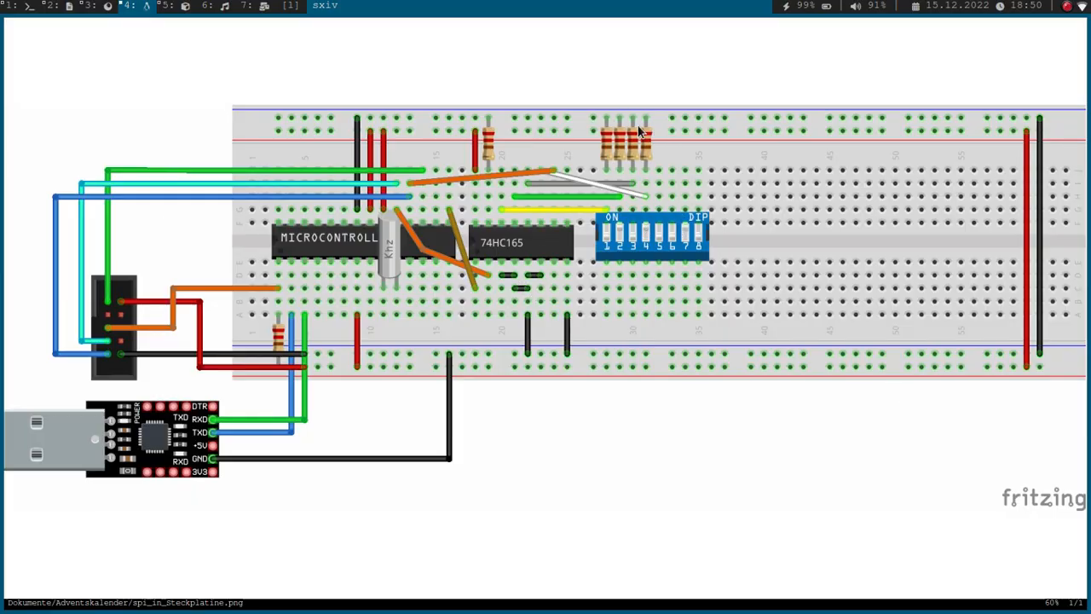
pyautogui.moveTo(629, 217)
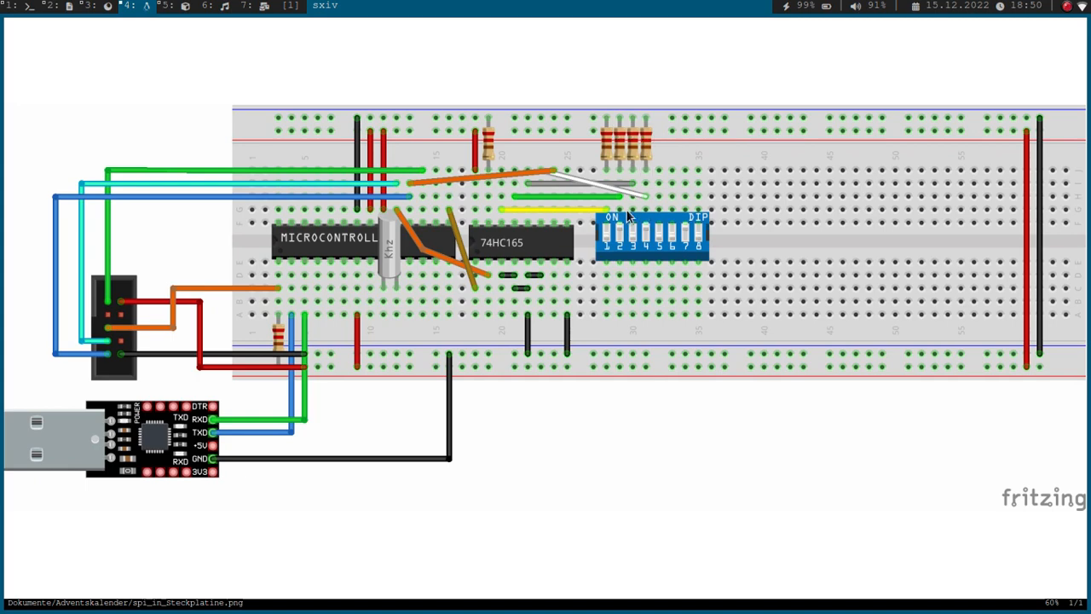
pyautogui.moveTo(538, 203)
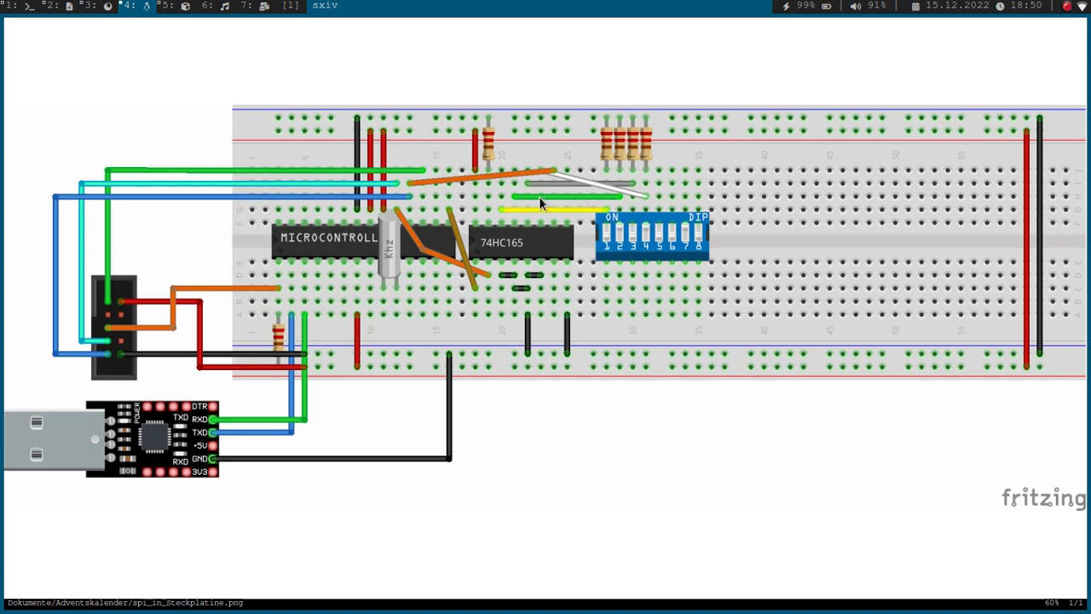
pyautogui.moveTo(542, 220)
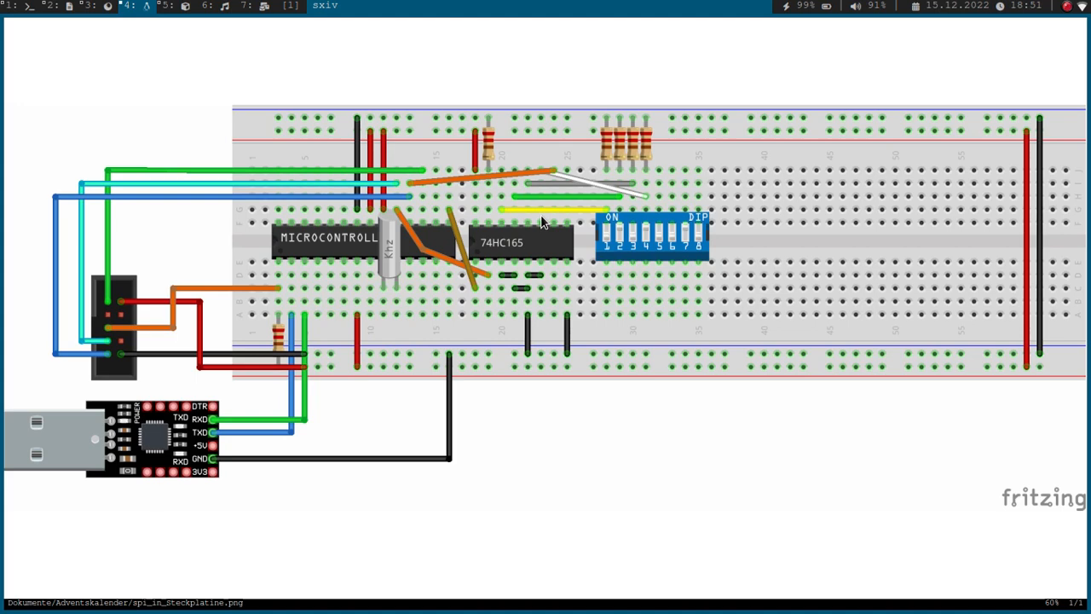
pyautogui.moveTo(511, 254)
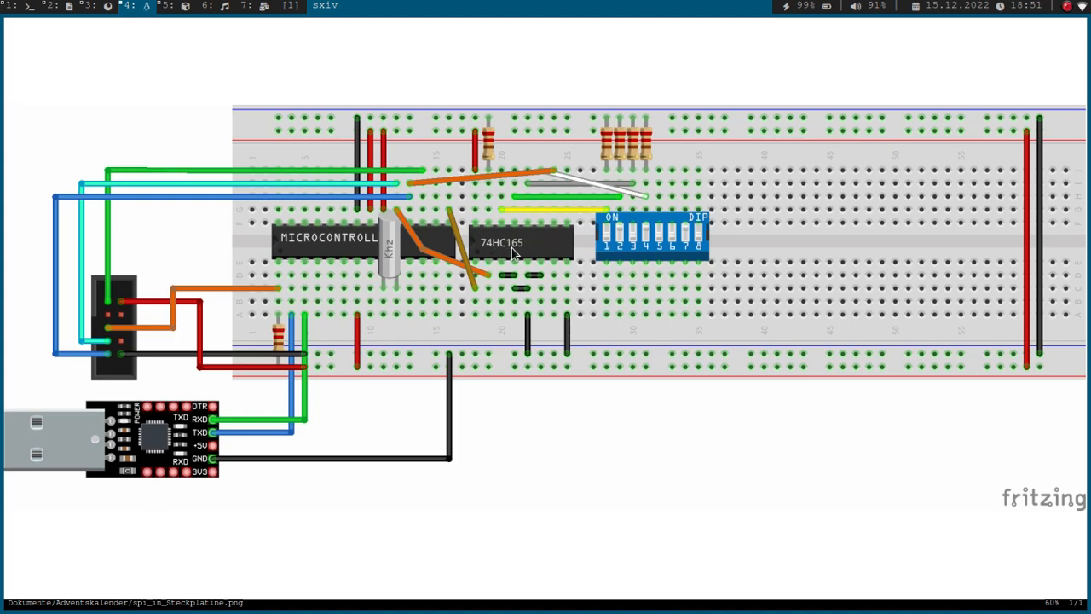
pyautogui.moveTo(530, 240)
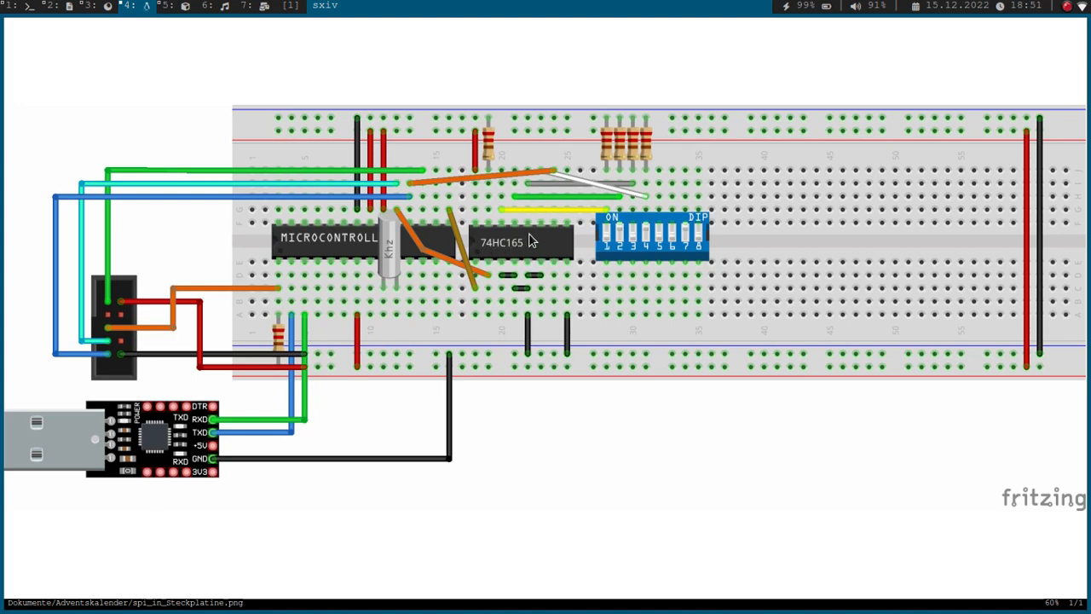
pyautogui.moveTo(532, 283)
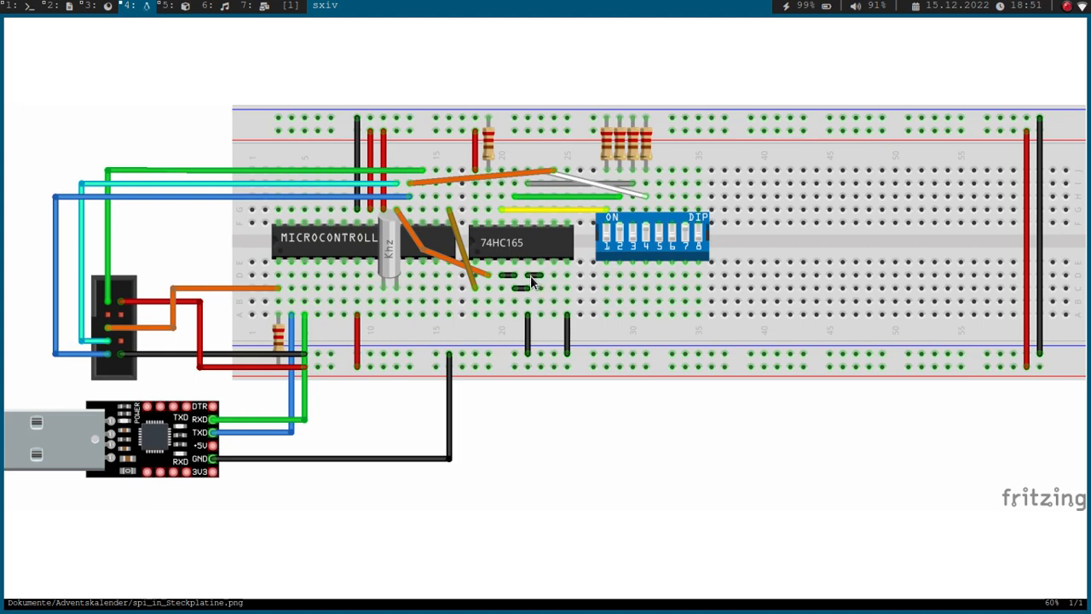
pyautogui.moveTo(506, 288)
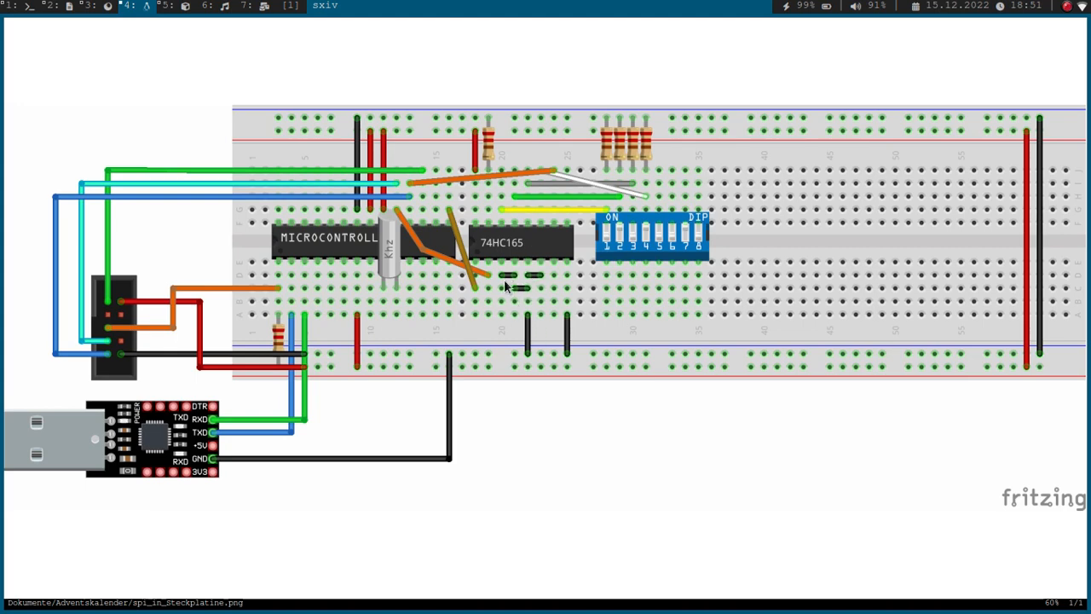
pyautogui.moveTo(435, 209)
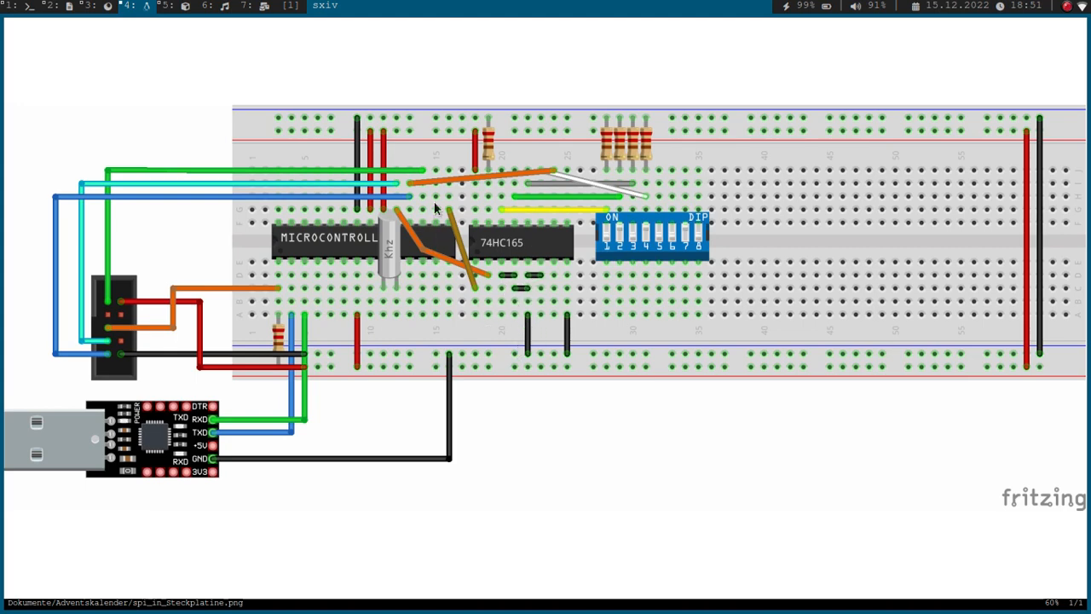
pyautogui.moveTo(460, 231)
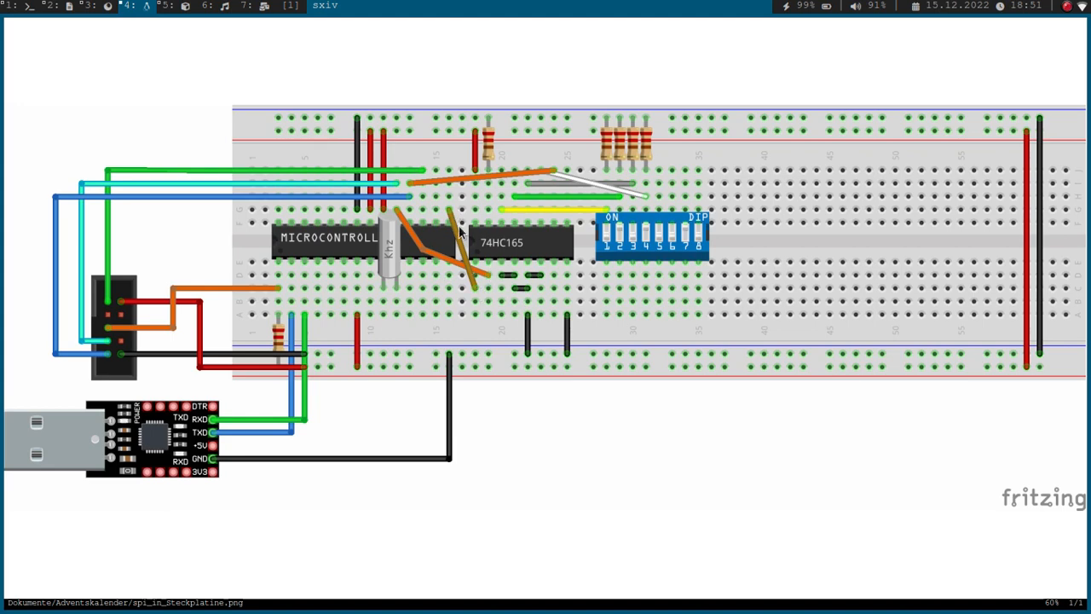
pyautogui.moveTo(454, 220)
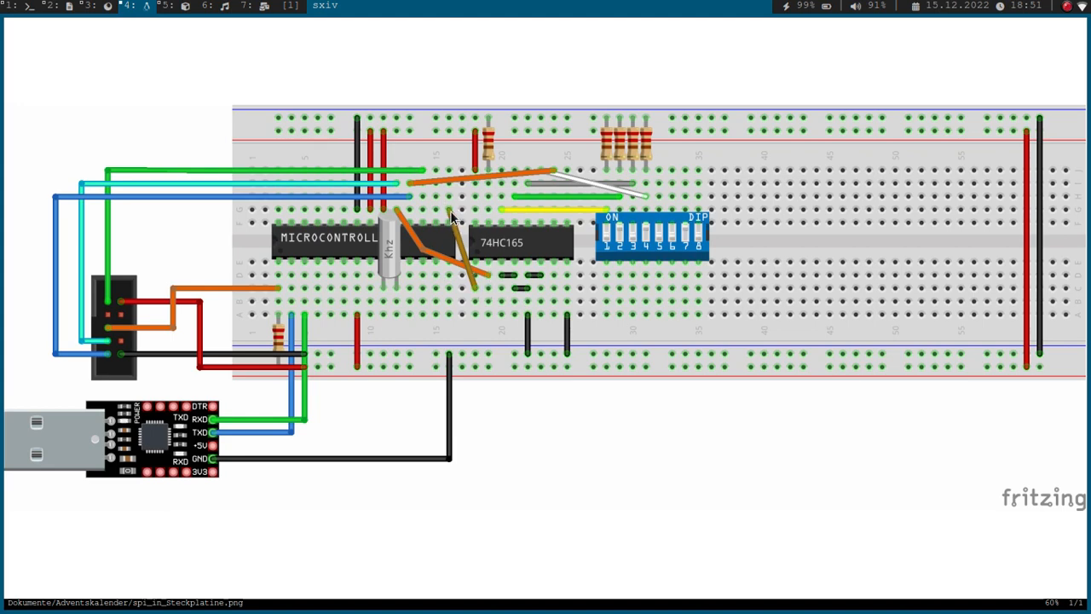
pyautogui.moveTo(472, 271)
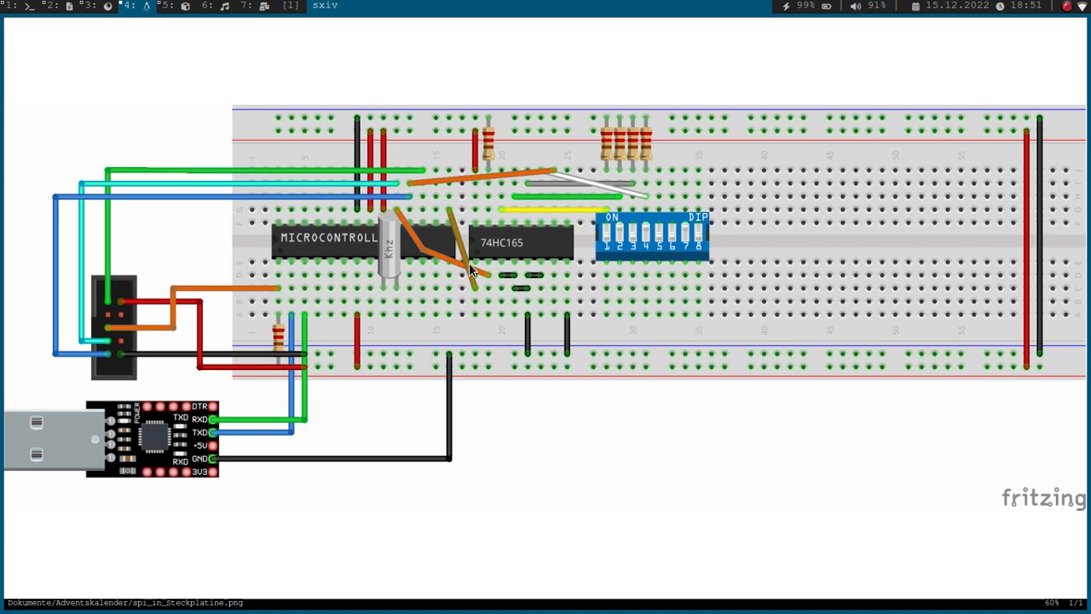
pyautogui.moveTo(400, 224)
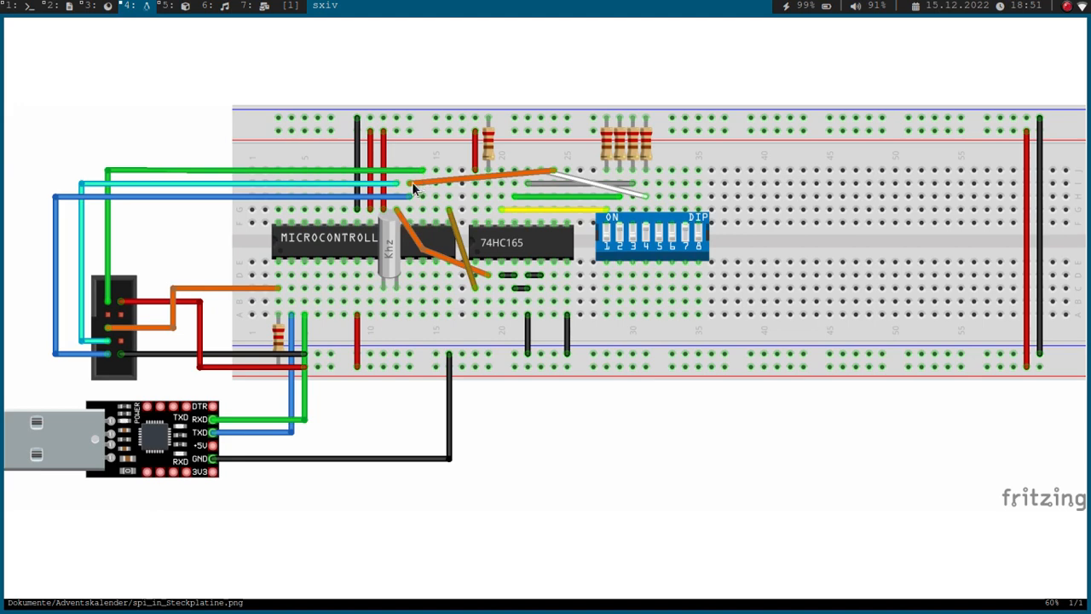
pyautogui.moveTo(547, 175)
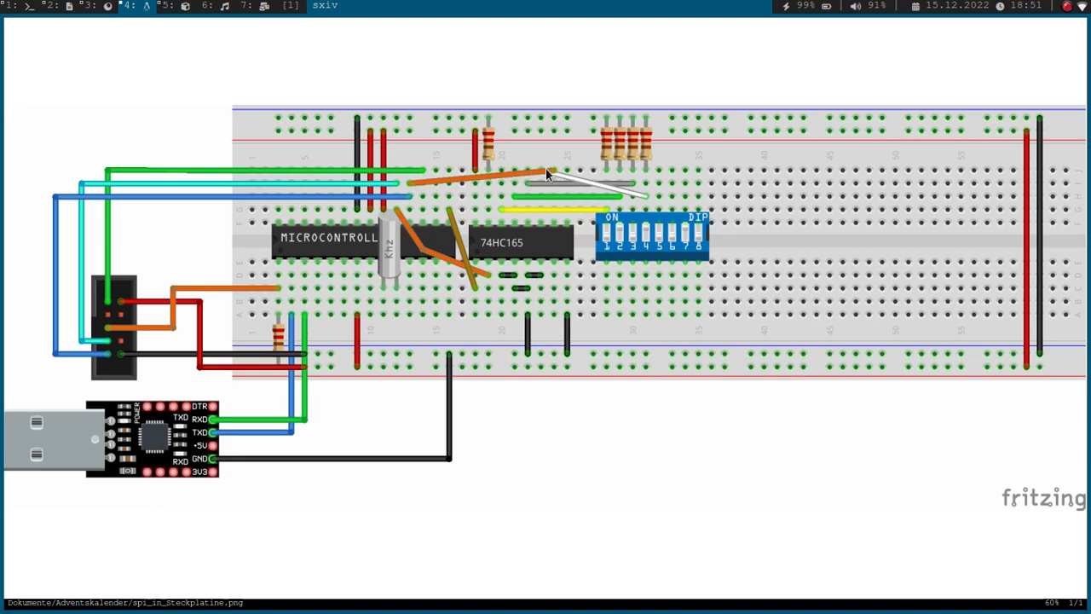
pyautogui.moveTo(452, 190)
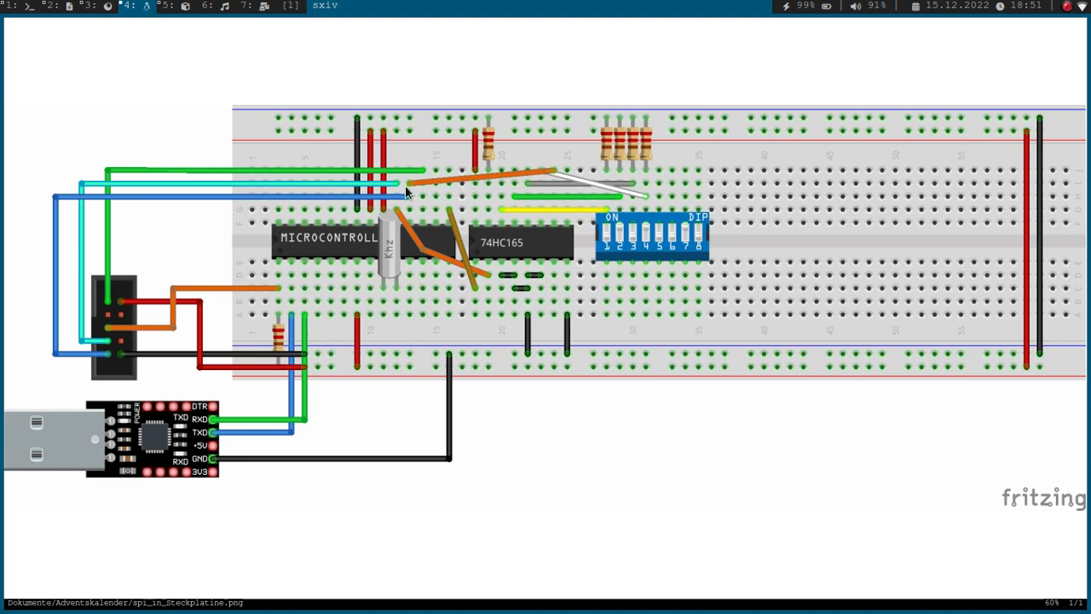
pyautogui.moveTo(160, 407)
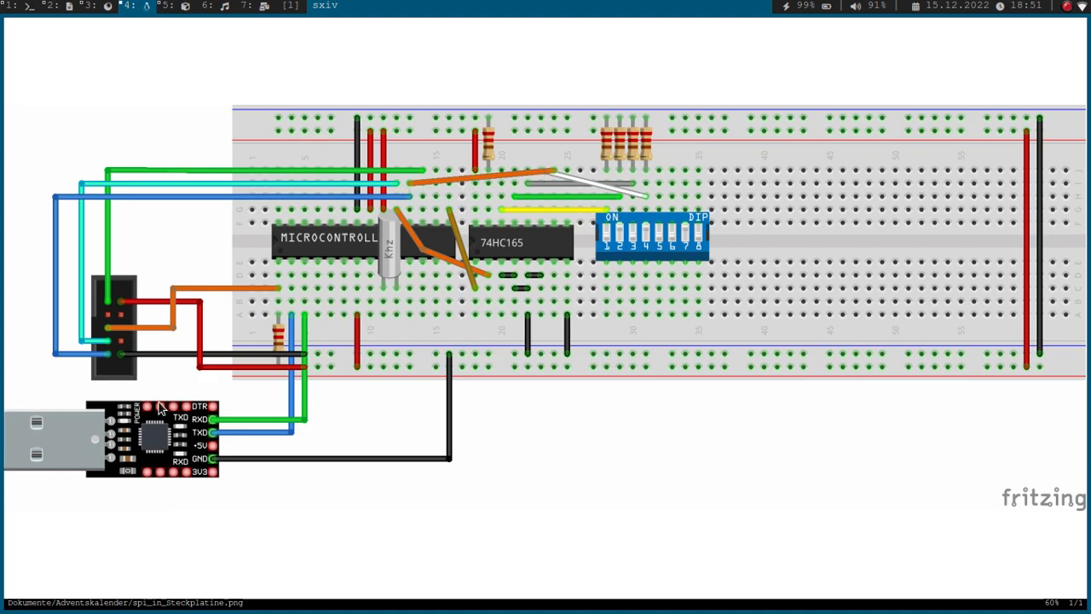
pyautogui.moveTo(192, 476)
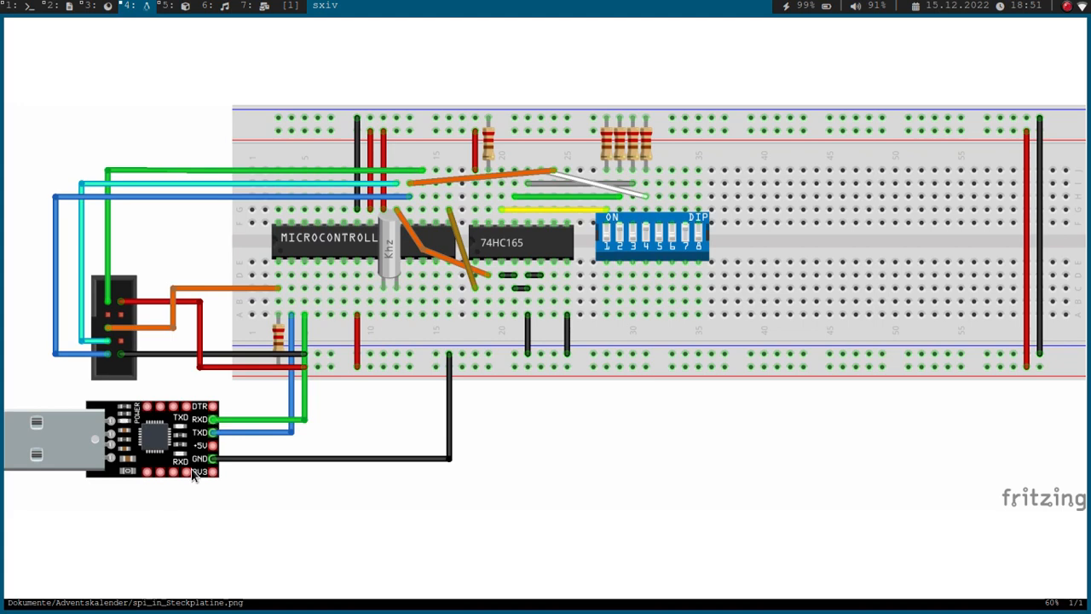
pyautogui.moveTo(442, 271)
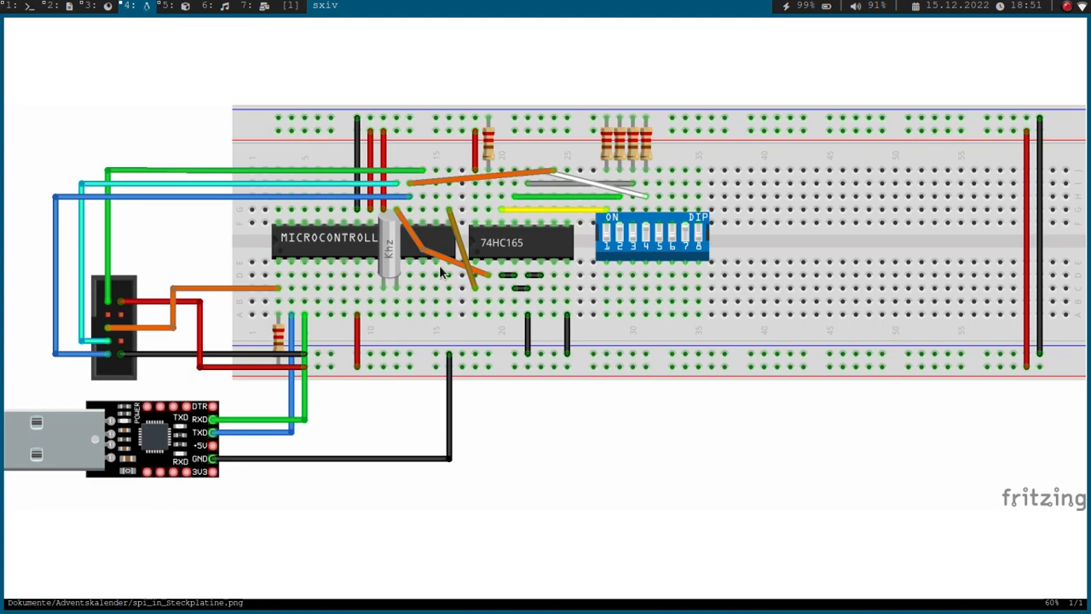
pyautogui.moveTo(402, 268)
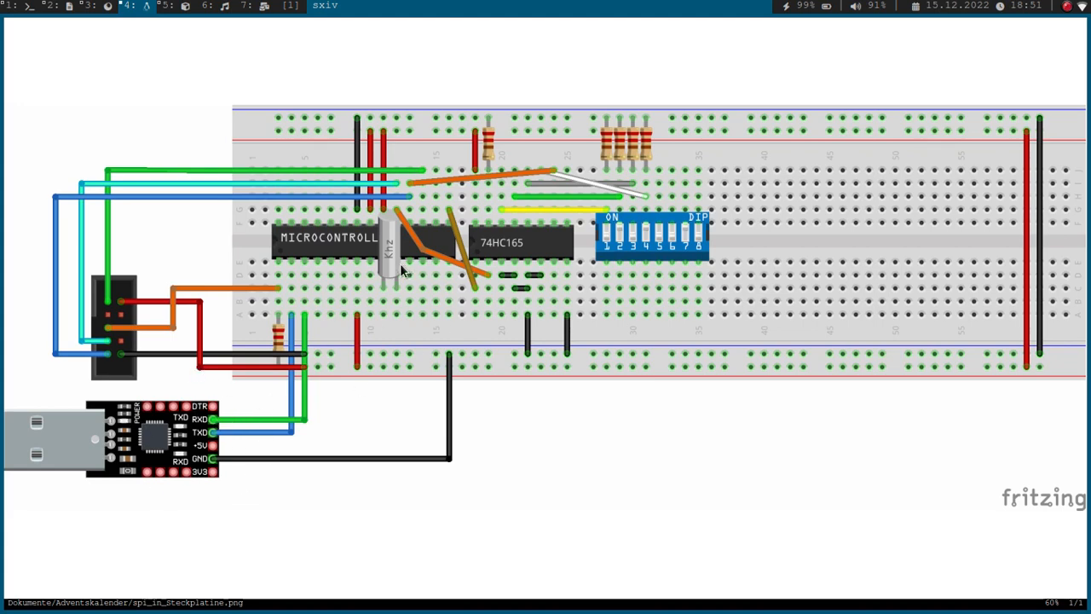
pyautogui.moveTo(452, 189)
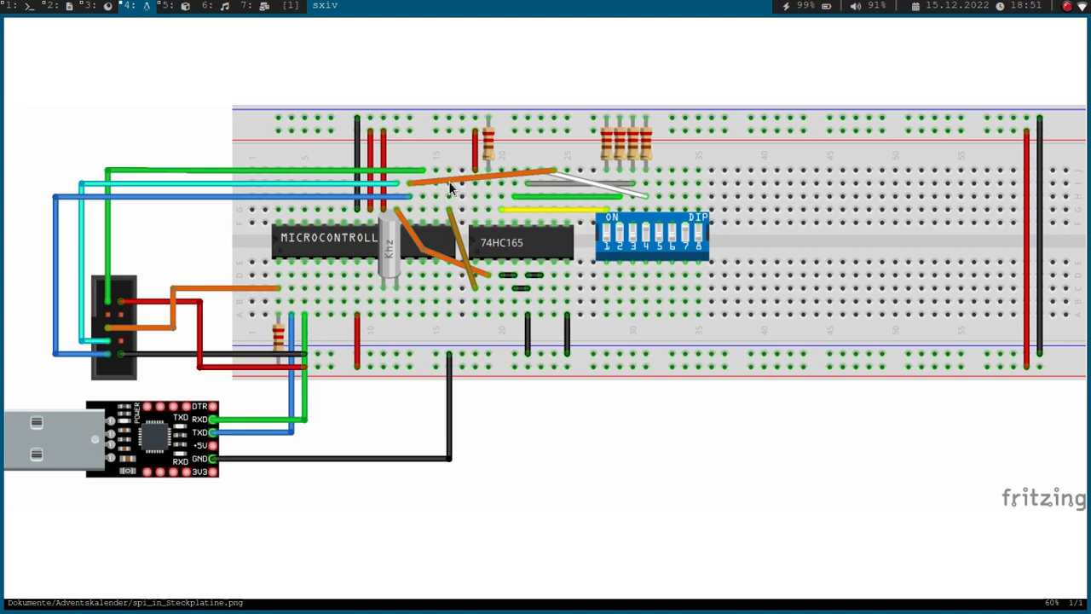
pyautogui.moveTo(175, 412)
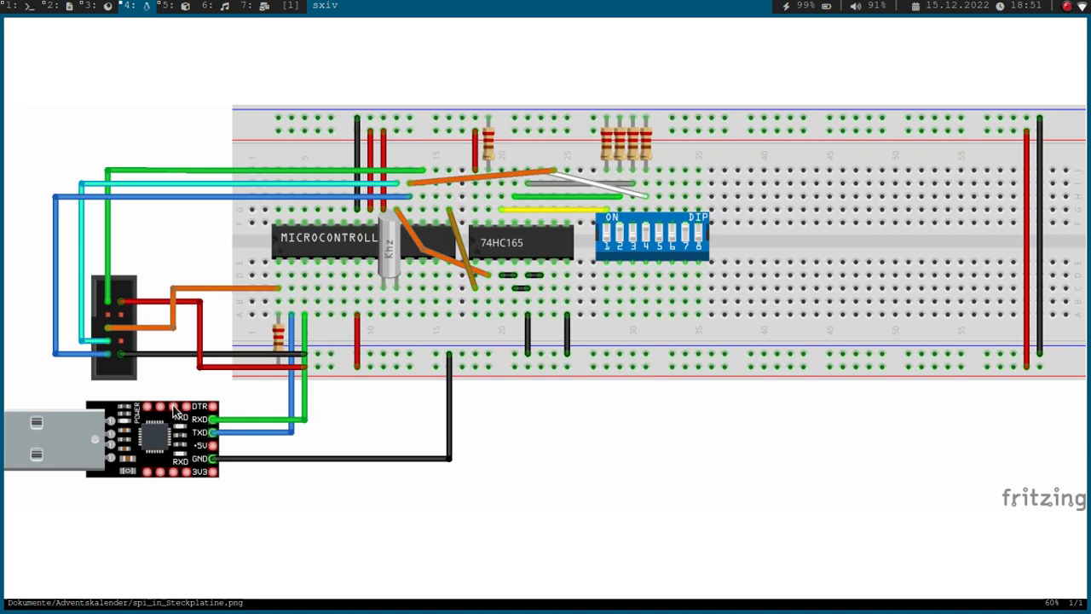
pyautogui.moveTo(341, 381)
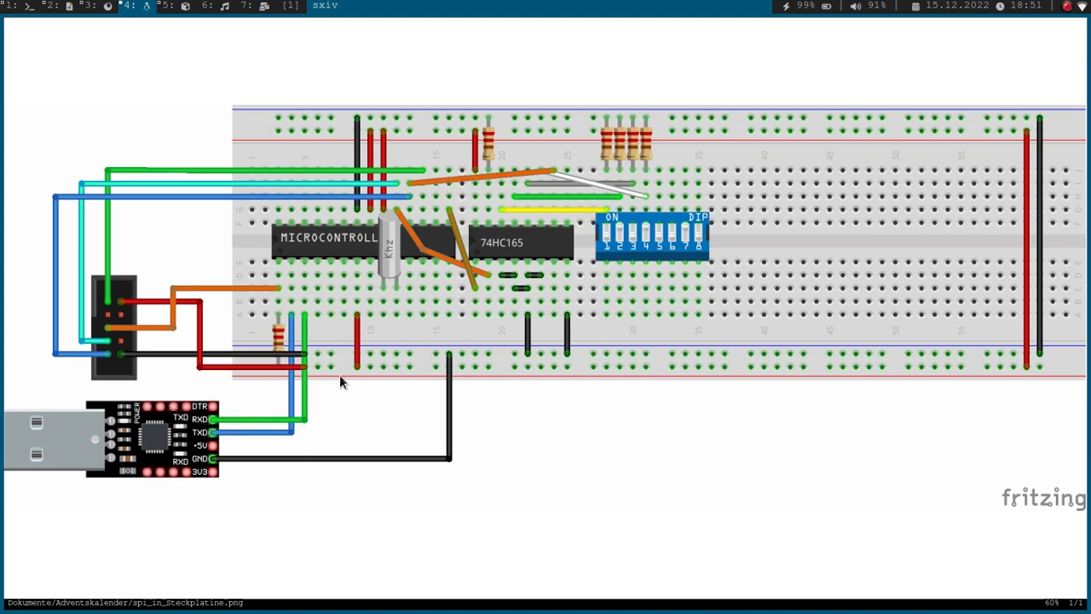
pyautogui.moveTo(641, 248)
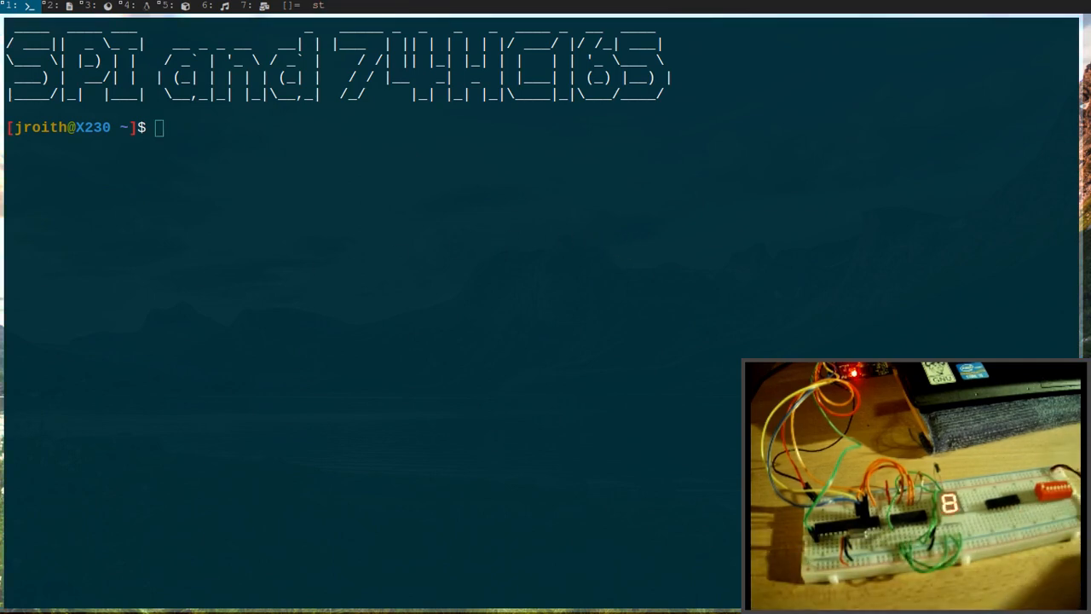
pyautogui.moveTo(380, 239)
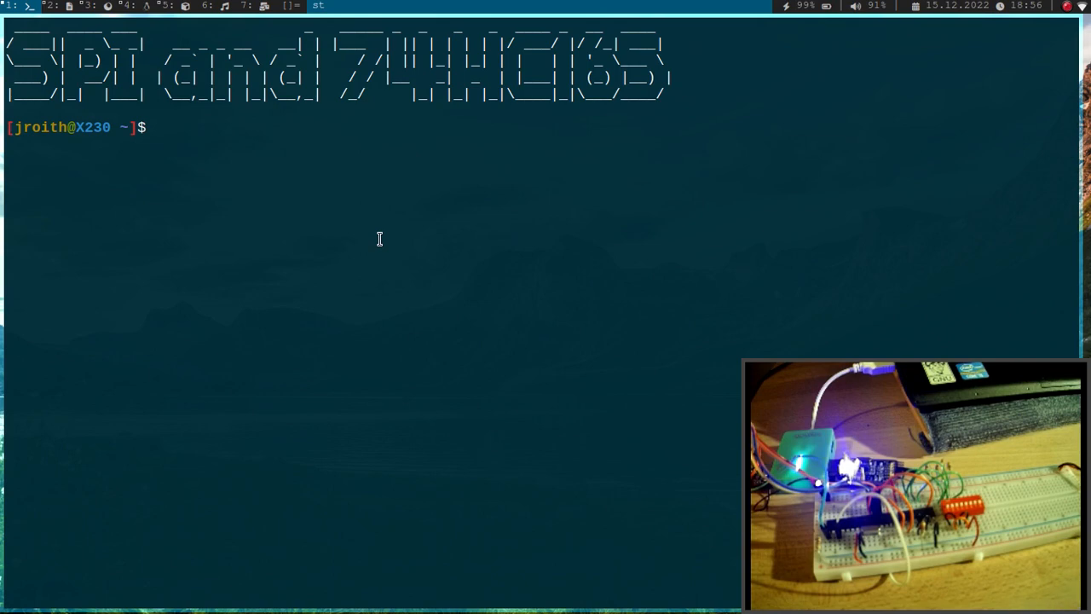
# Step: Copy 13_ADC into a new 15_SPI_74HC165 folder and open its C source in vim
pyautogui.write('cd')
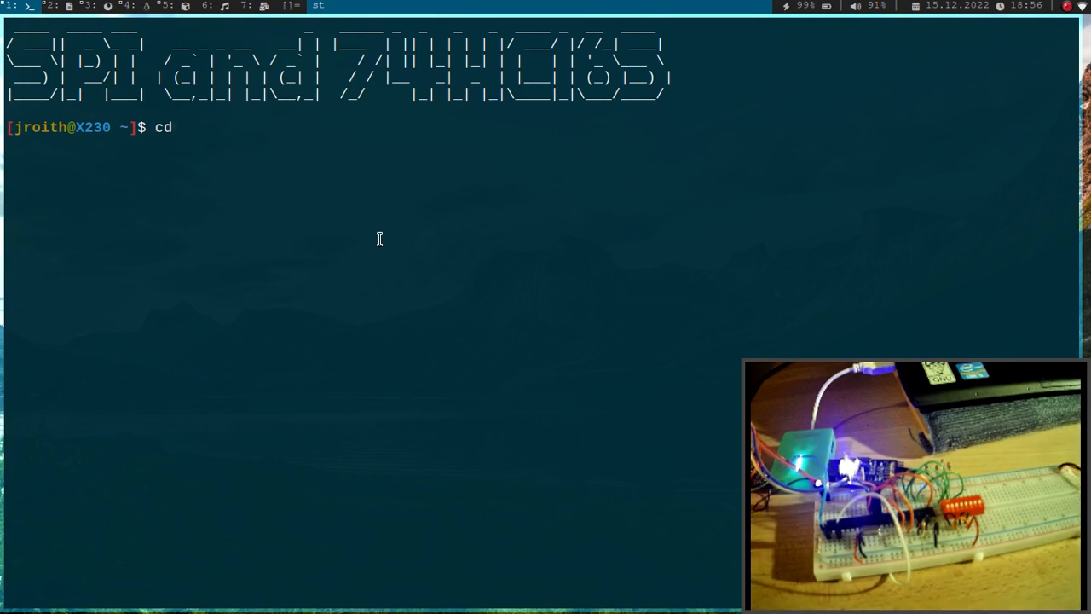
pyautogui.write('Programmierung/AVR_Adventcalendar')
pyautogui.write('ls')
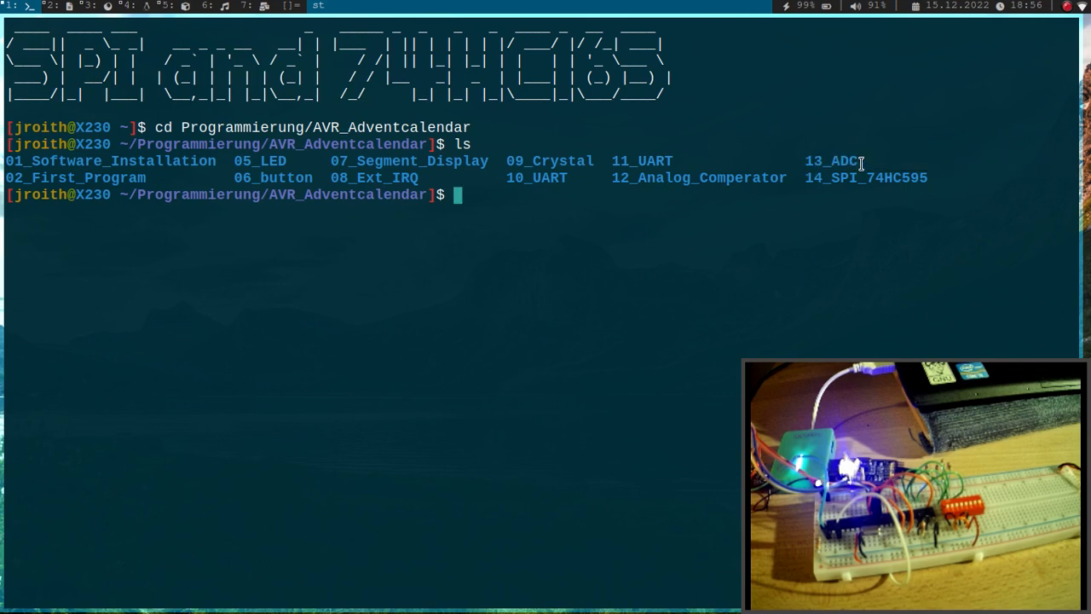
pyautogui.write('cp -r')
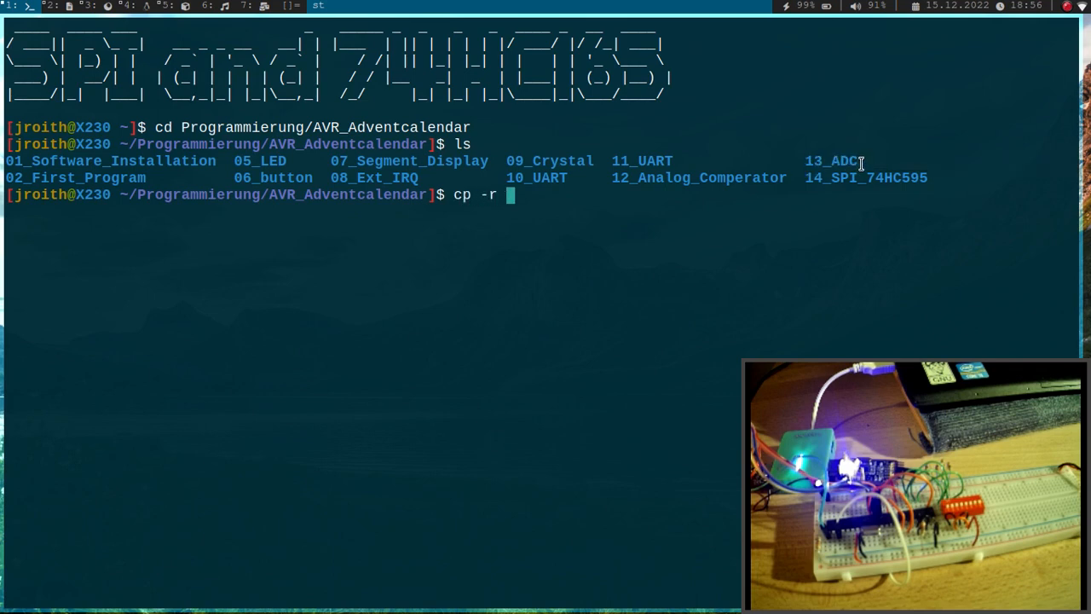
pyautogui.write('13_ADC 15')
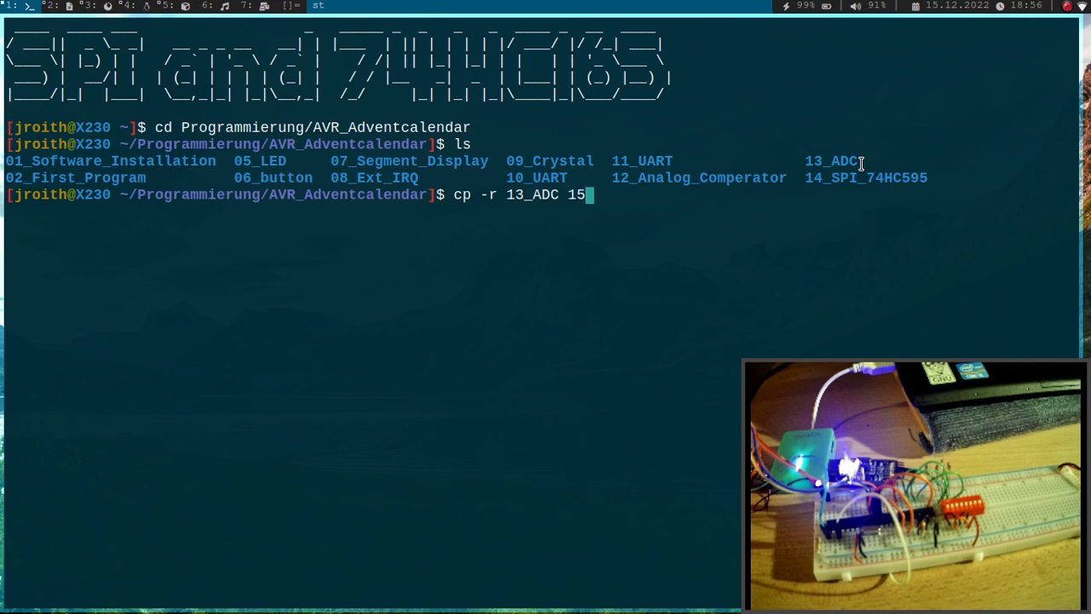
pyautogui.write('_SP')
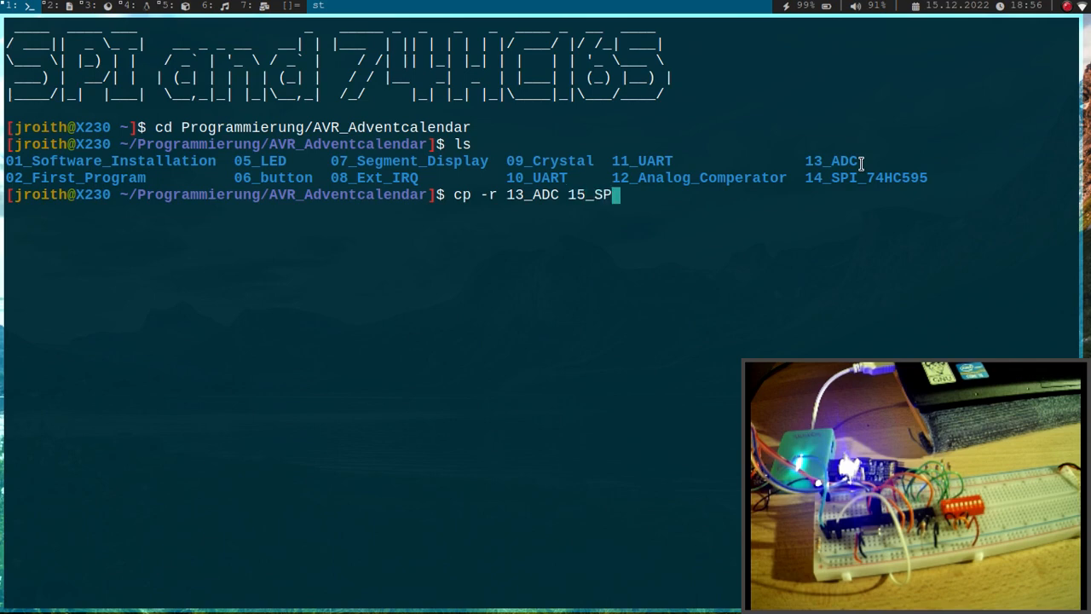
pyautogui.write('_7')
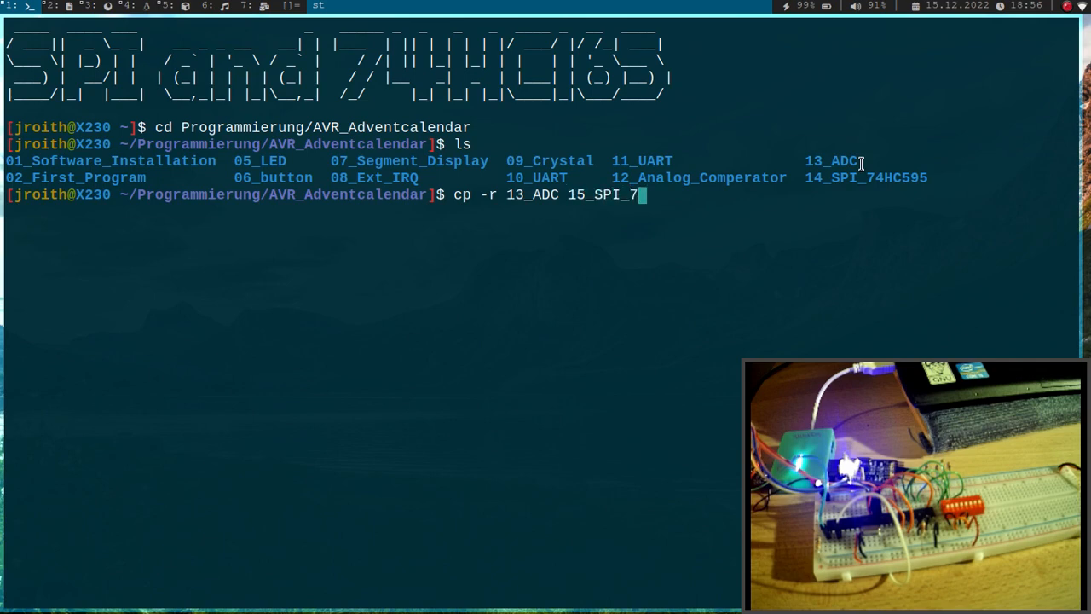
pyautogui.press('Return')
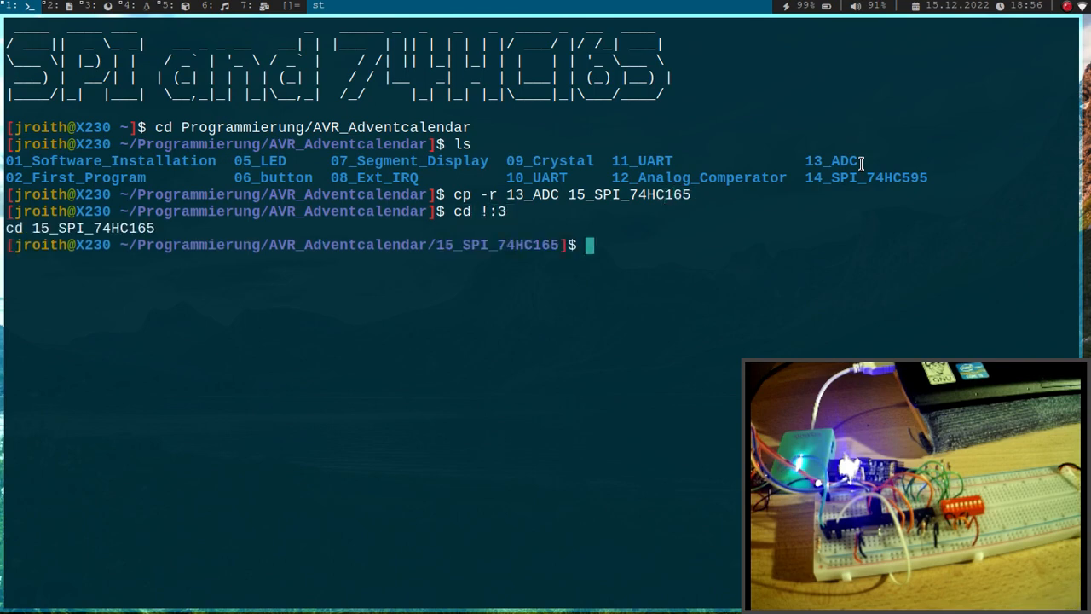
pyautogui.write('vi')
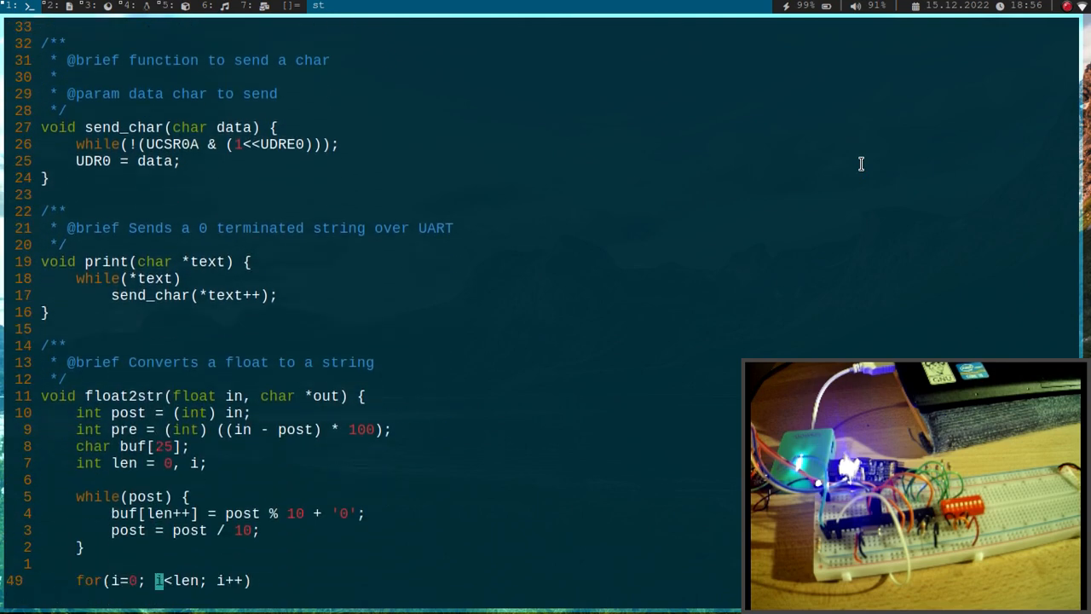
# Step: Scroll down to the float2str helper and delete the whole 23-line function
pyautogui.scroll(-3)
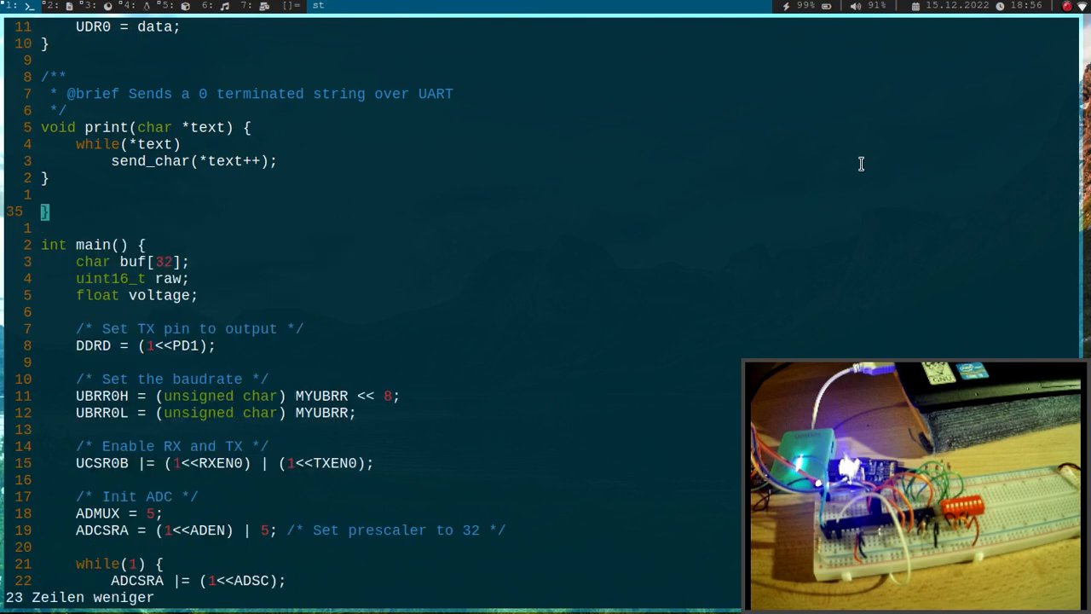
pyautogui.scroll(-3)
pyautogui.write('/*')
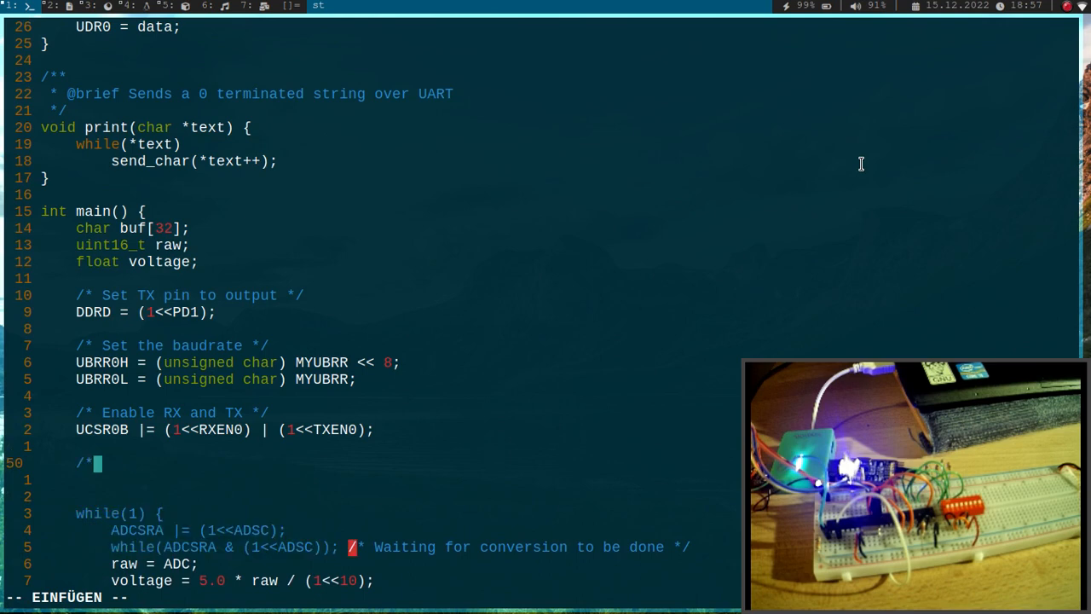
# Step: Add an SPI init comment and set PB5, PB3, PB2 and PB1 as DDRB outputs
pyautogui.write('Init the SPI interface')
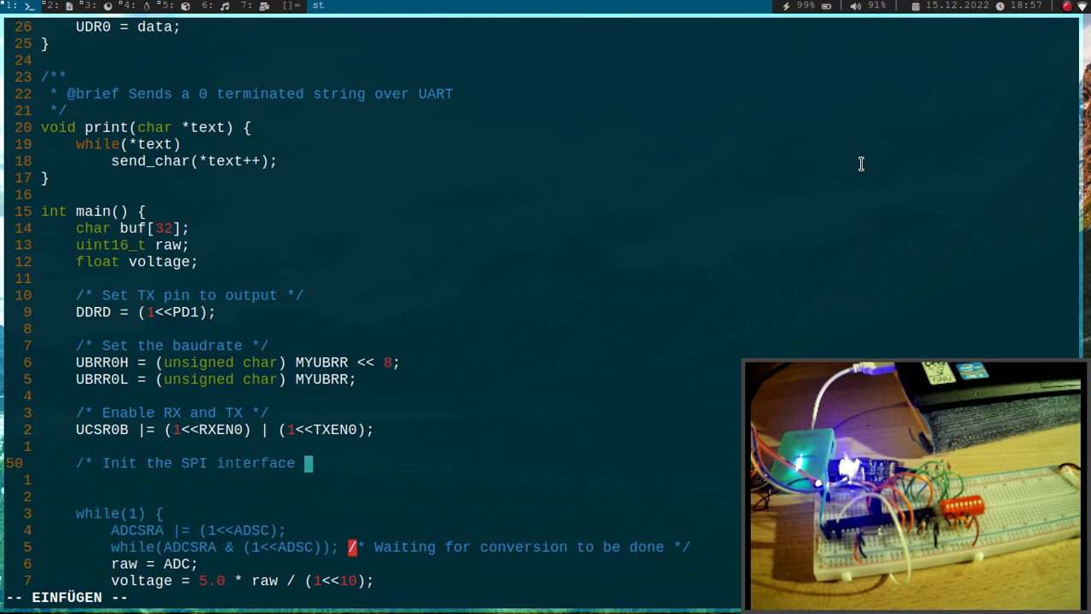
pyautogui.write('DDR')
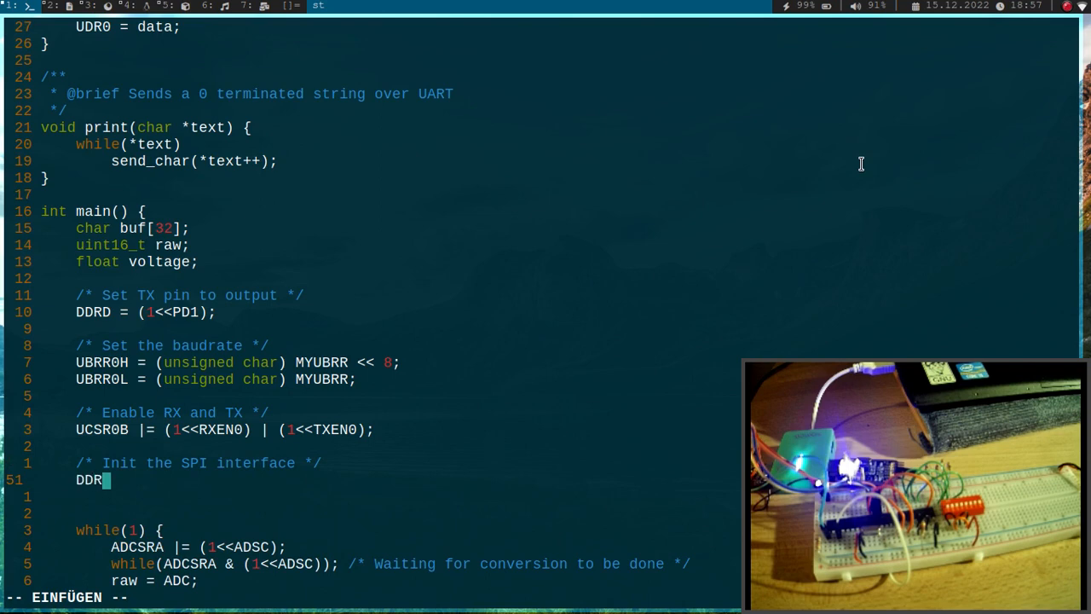
pyautogui.write('B = (')
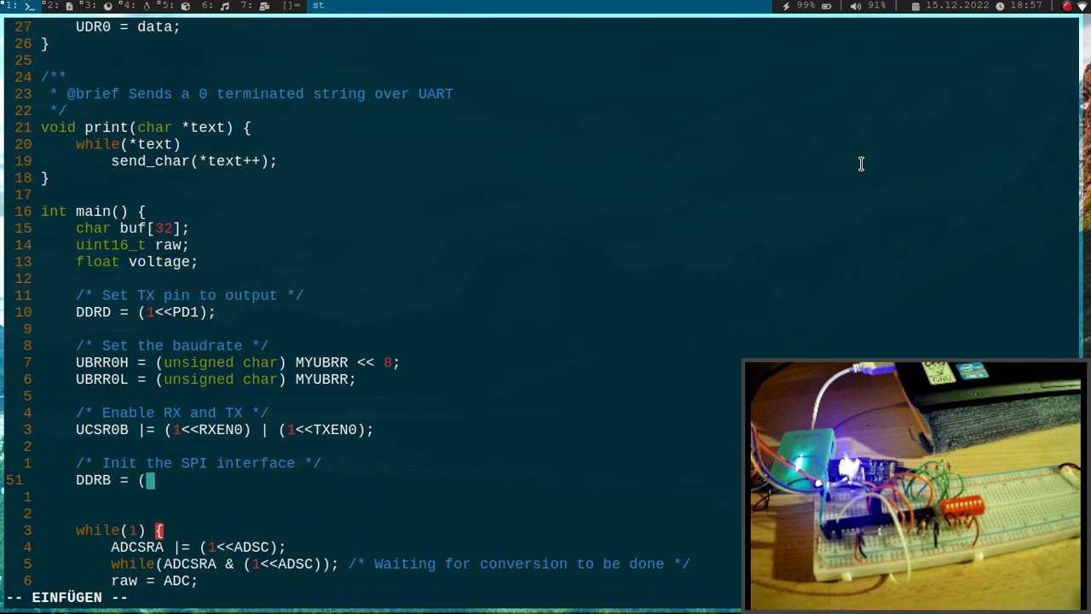
pyautogui.write('<<')
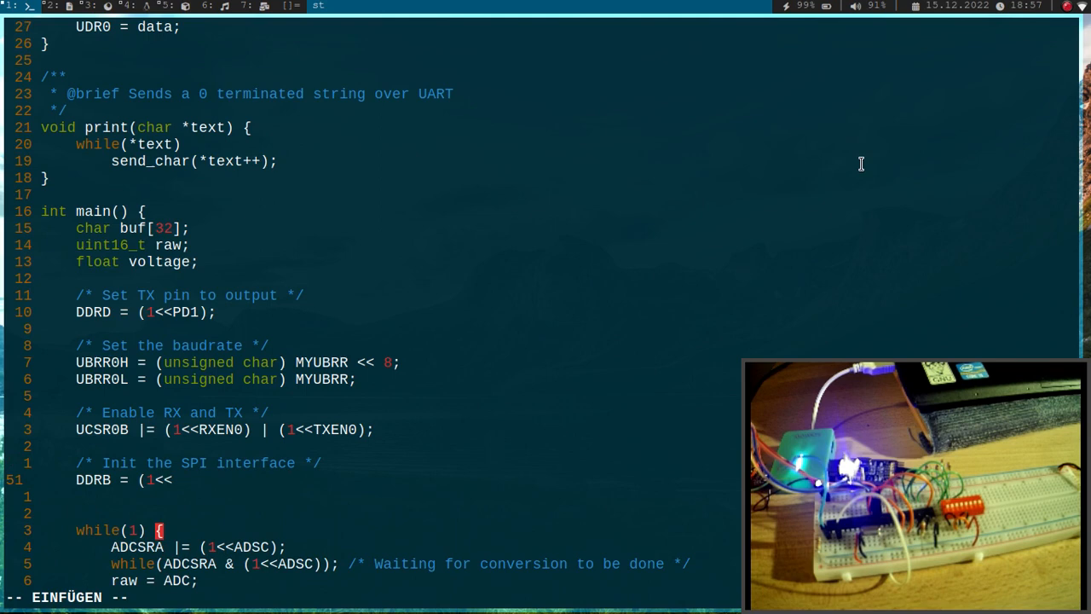
pyautogui.write('PB5)')
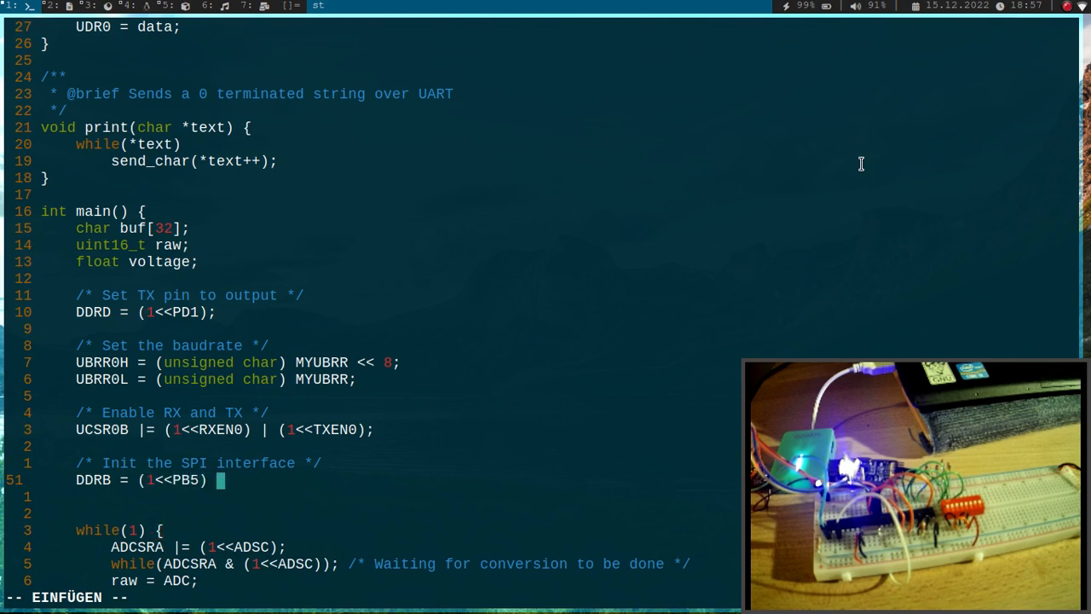
pyautogui.write('| (1<<PB3) |')
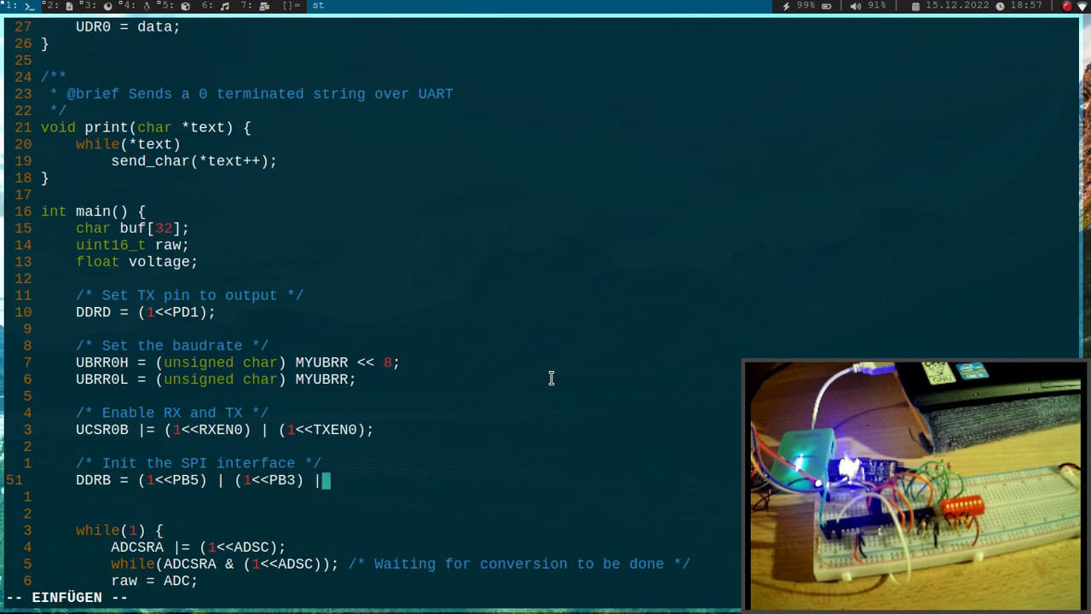
pyautogui.write('(')
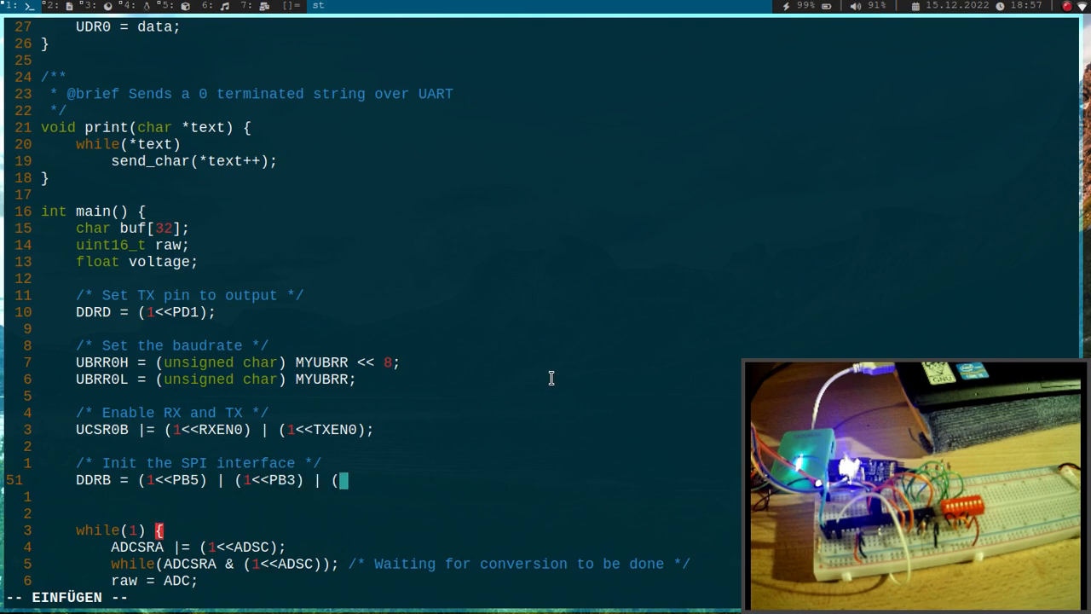
pyautogui.write('1<<PB2) |')
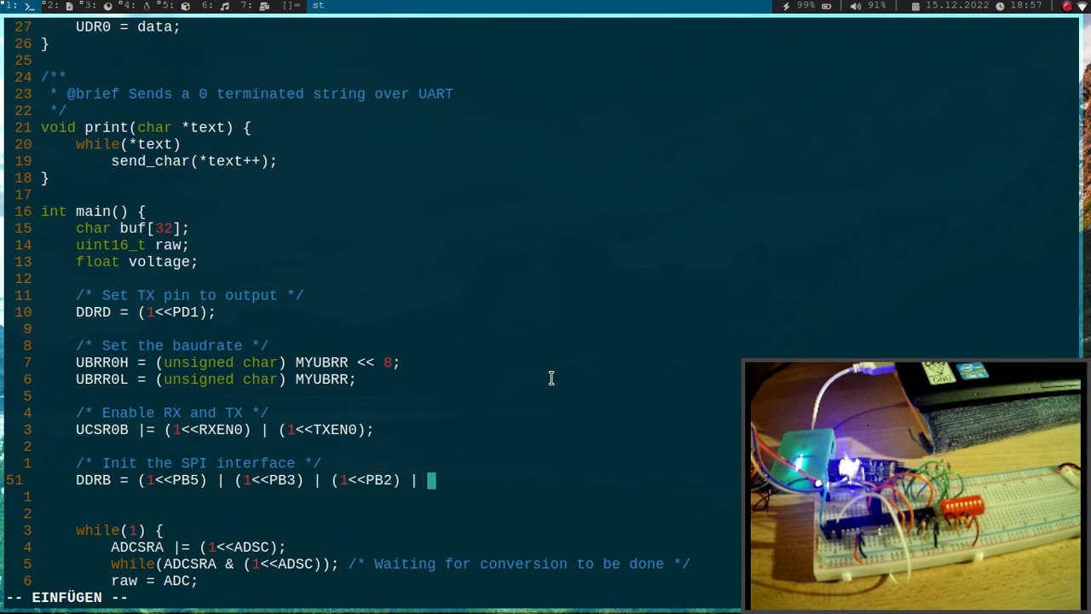
pyautogui.write('(1<<')
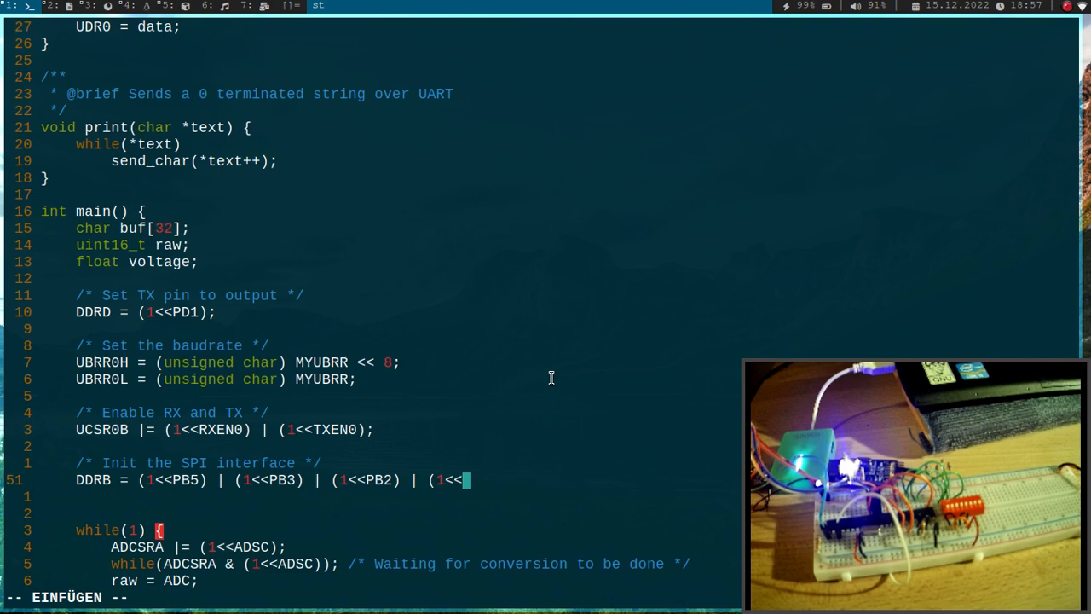
pyautogui.write('PB1);')
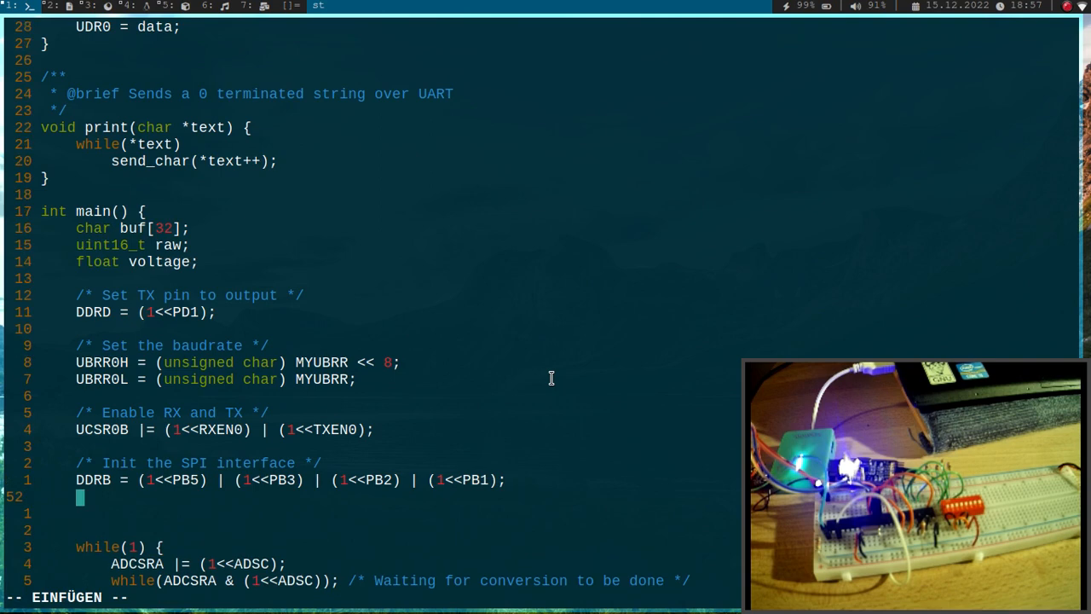
# Step: Set SPCR to master mode with clock divider 3, then enable SPI via SPE
pyautogui.write('SPCR')
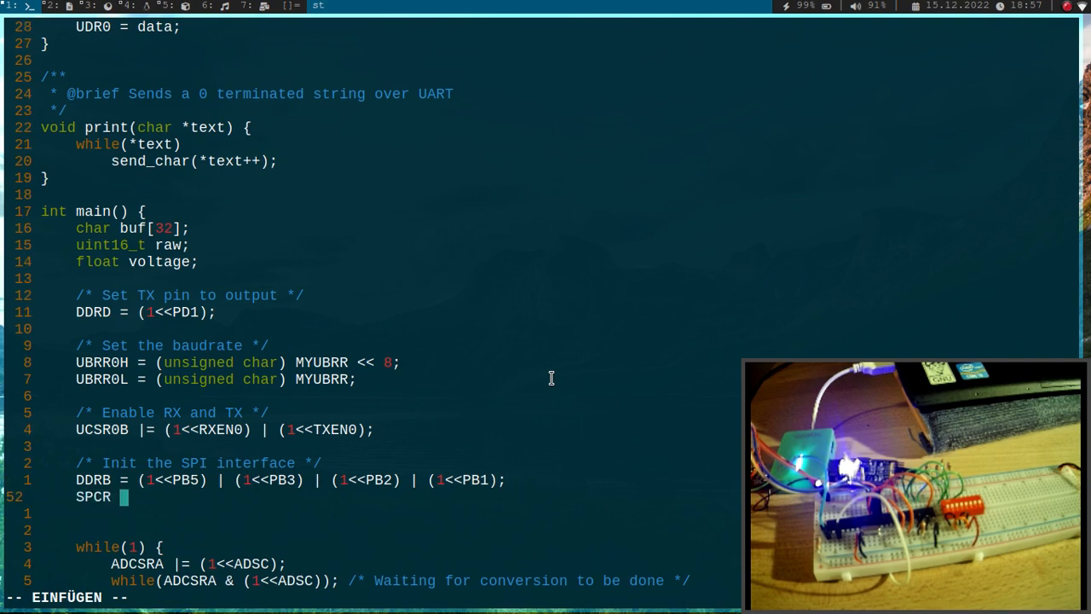
pyautogui.write('= (1<<MSTR) |')
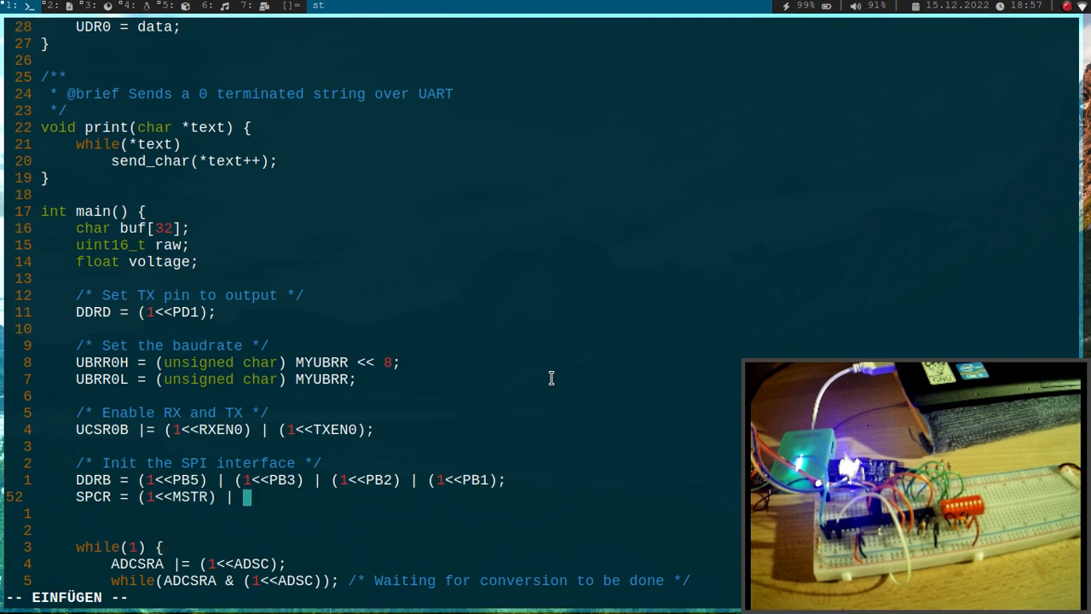
pyautogui.write('3;')
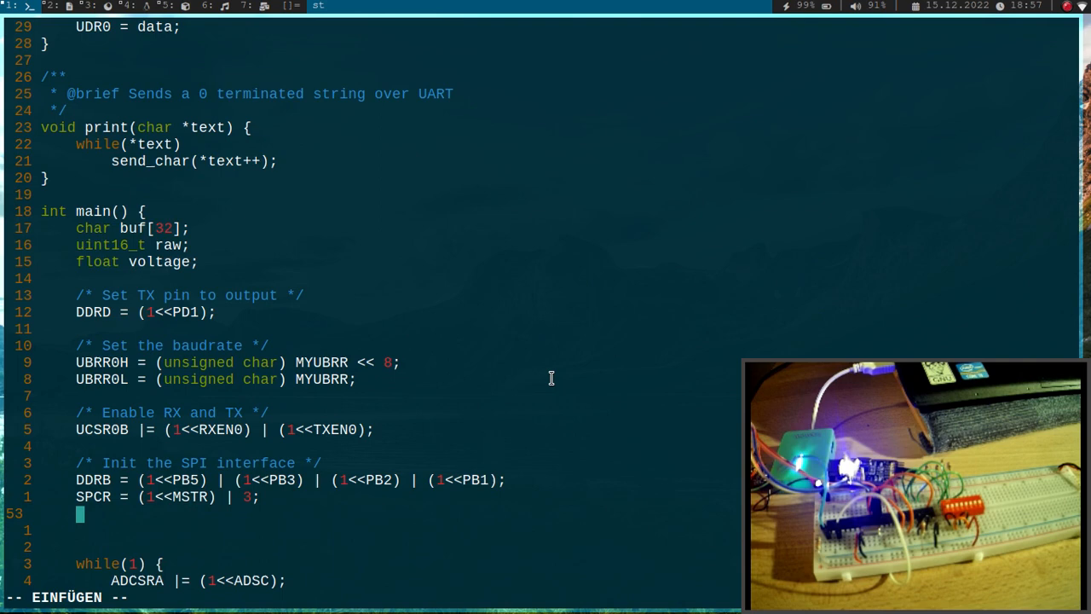
pyautogui.write('SPC')
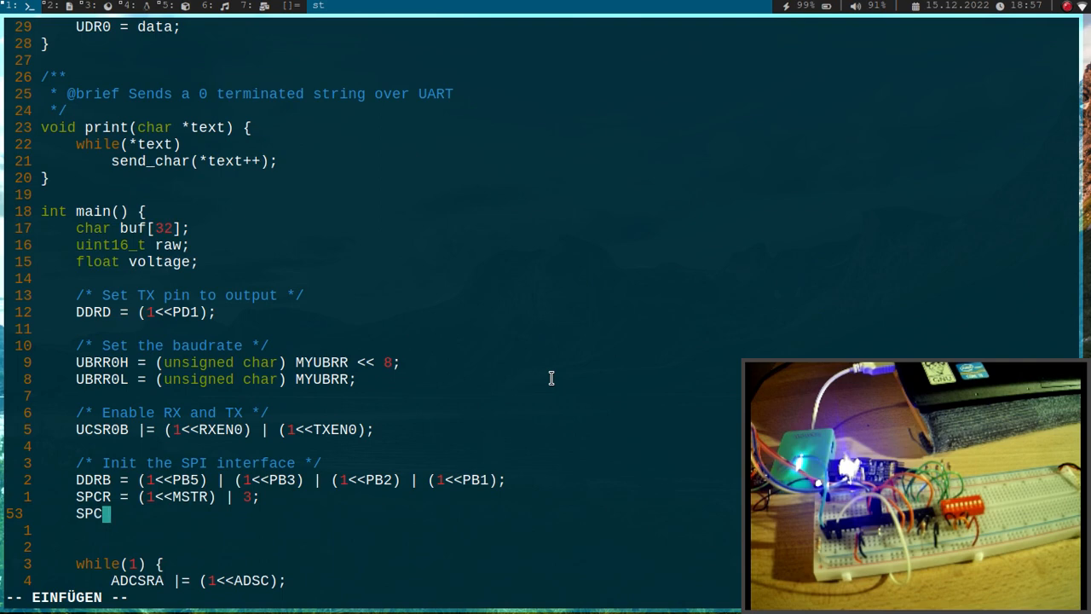
pyautogui.write('R |=')
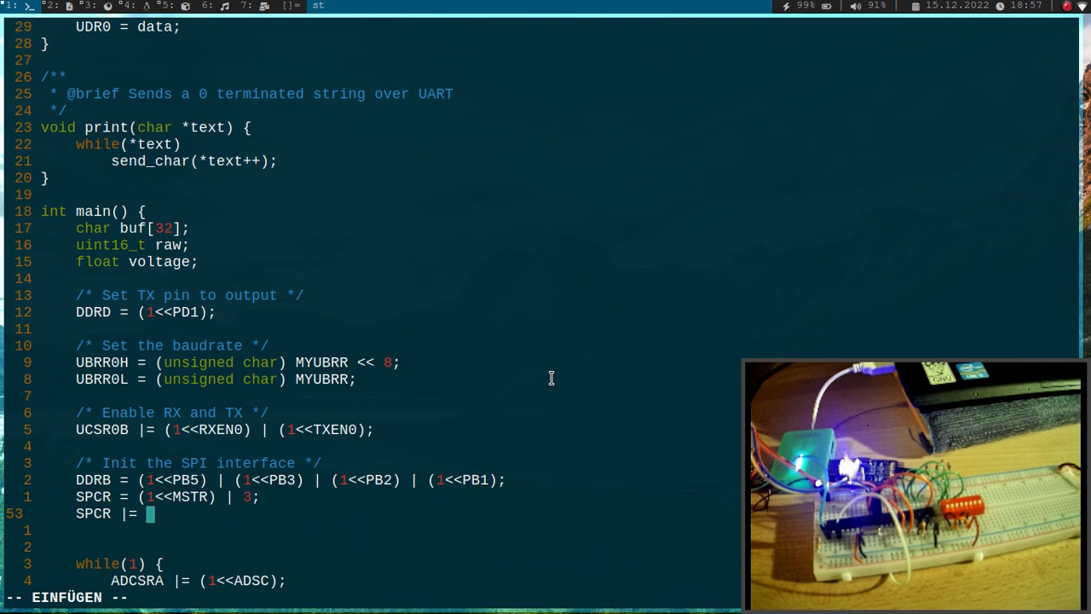
pyautogui.write('(1<<SP')
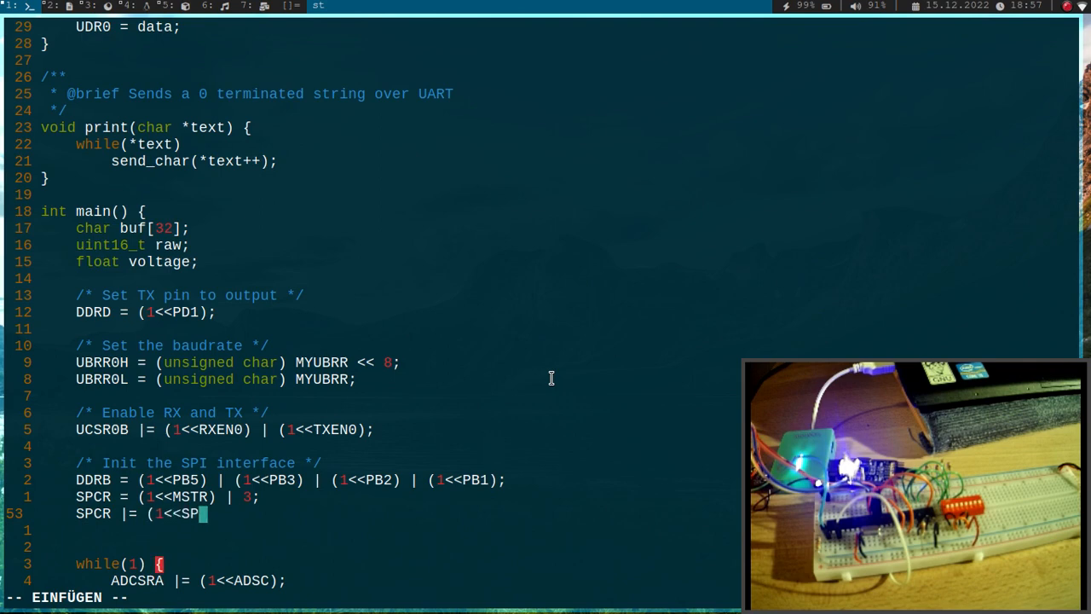
pyautogui.write('E);')
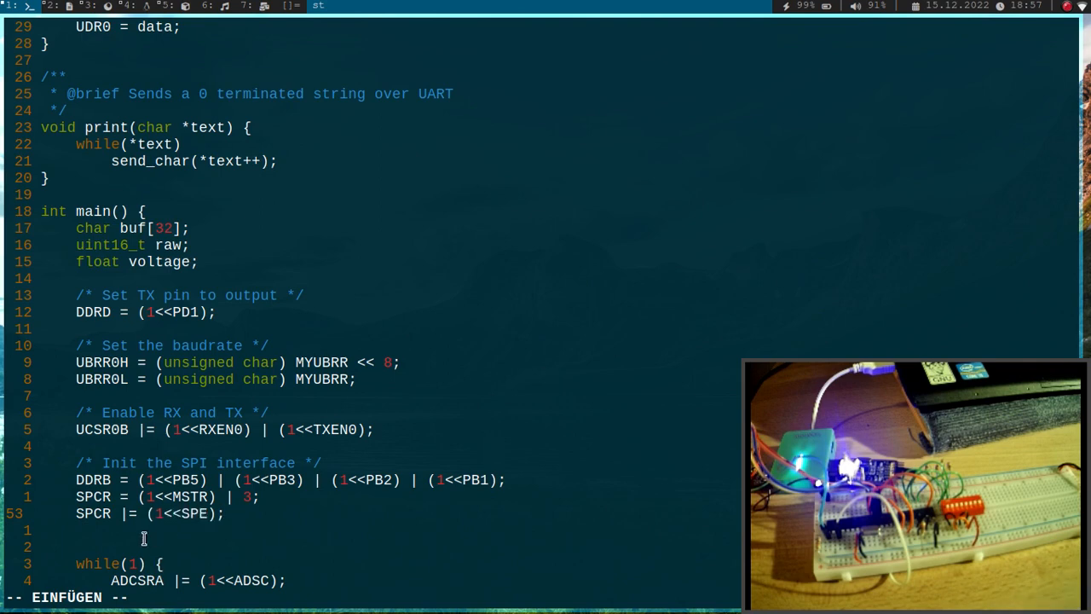
pyautogui.write('while(ADCSRA & (1<<ADSC)); /* Waiting for conversion to be done */')
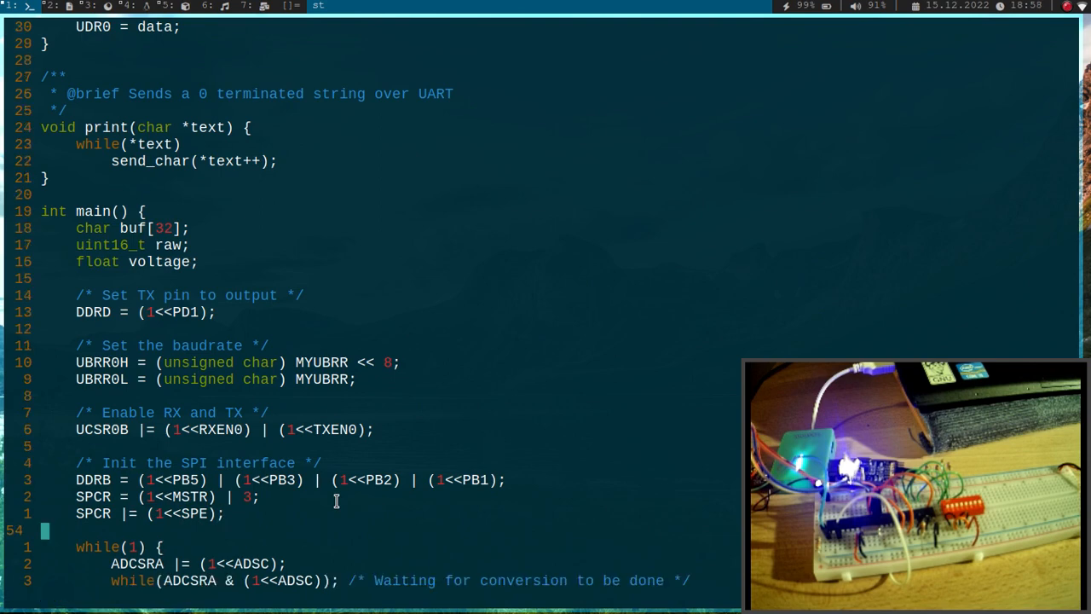
# Step: Add a 'Toggle the Load pin' comment and pulse PORTB with a 100 µs delay
pyautogui.scroll(-3)
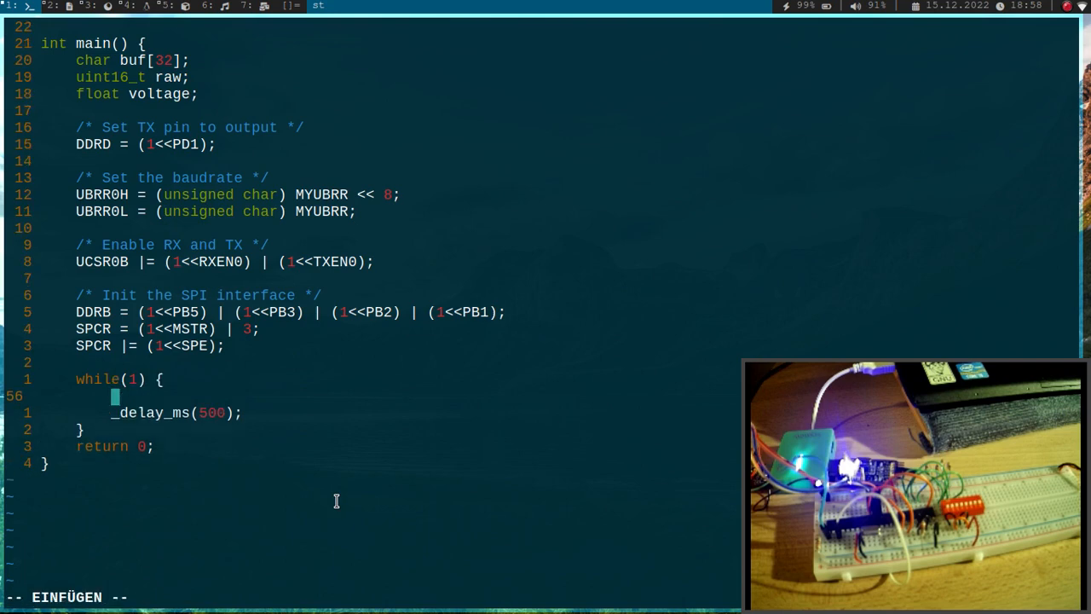
pyautogui.write('/* T')
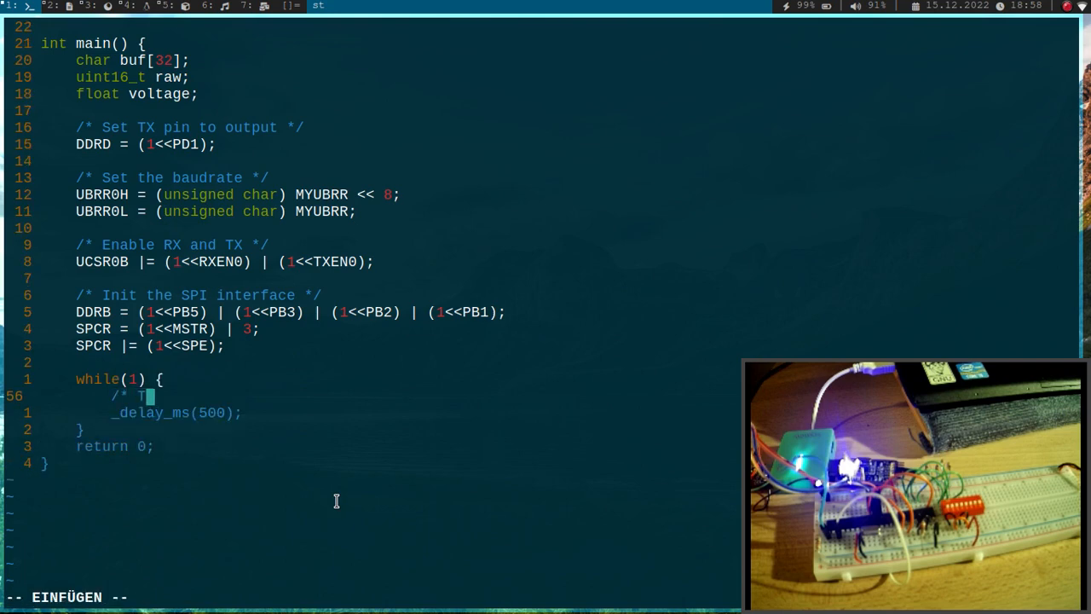
pyautogui.write('oggle the Load pin */')
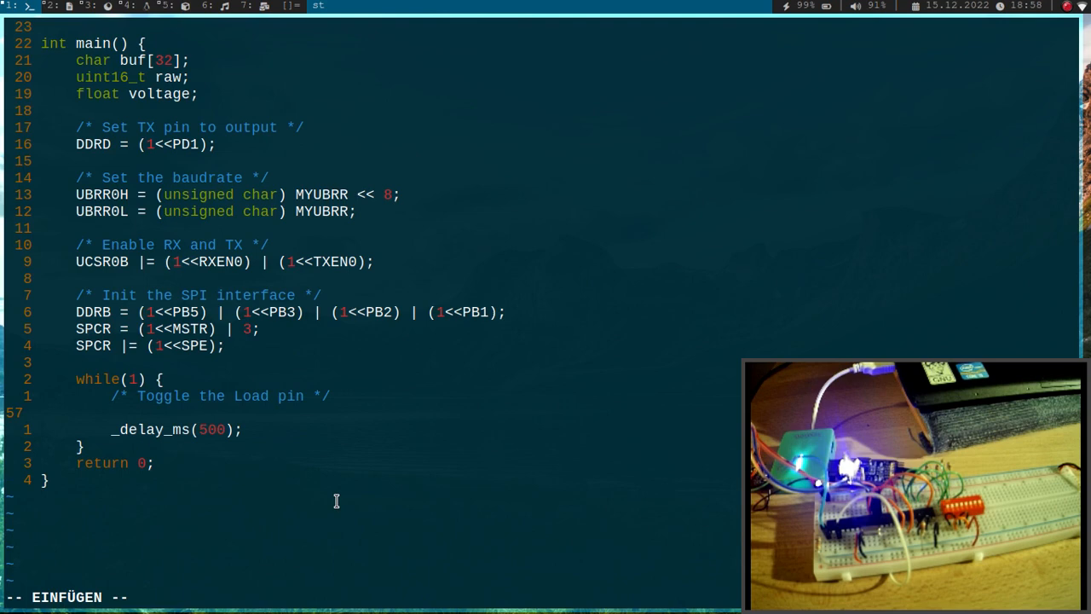
pyautogui.write('PORTB |= (1<<PB1);')
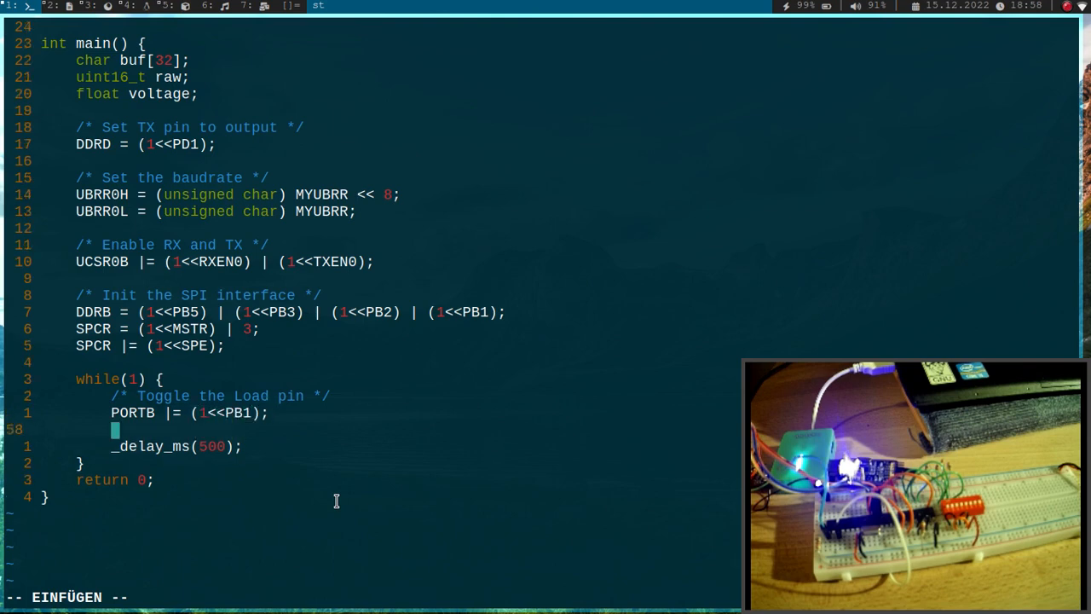
pyautogui.write('_delay_us(100);')
pyautogui.write('PORTB &= ~(1<<PB1);')
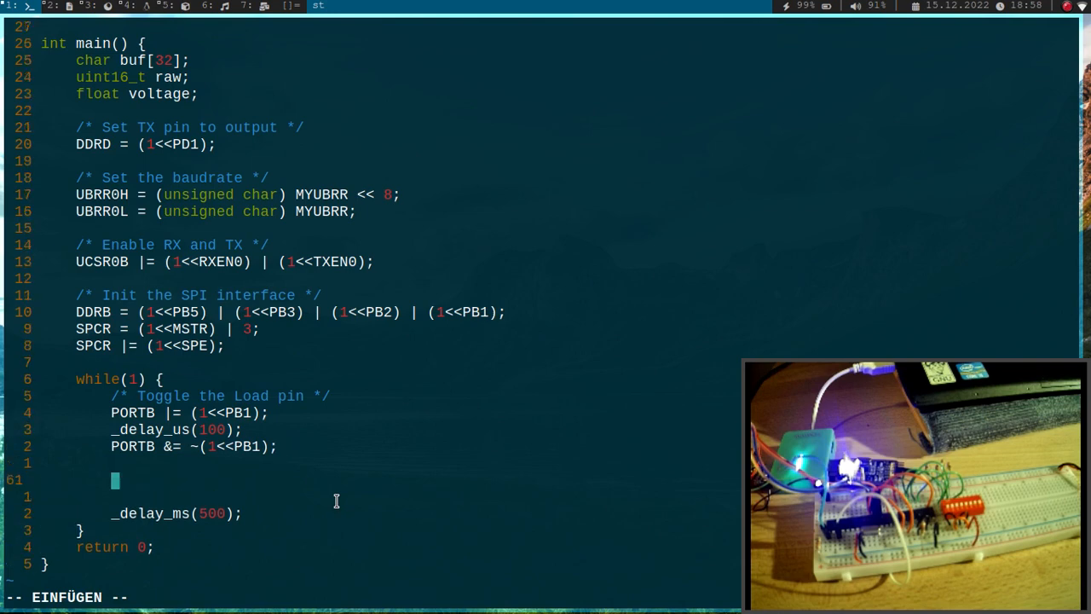
# Step: Send 0xff via SPDR and wait until the SPIF flag in SPSR is set
pyautogui.write('SPDR')
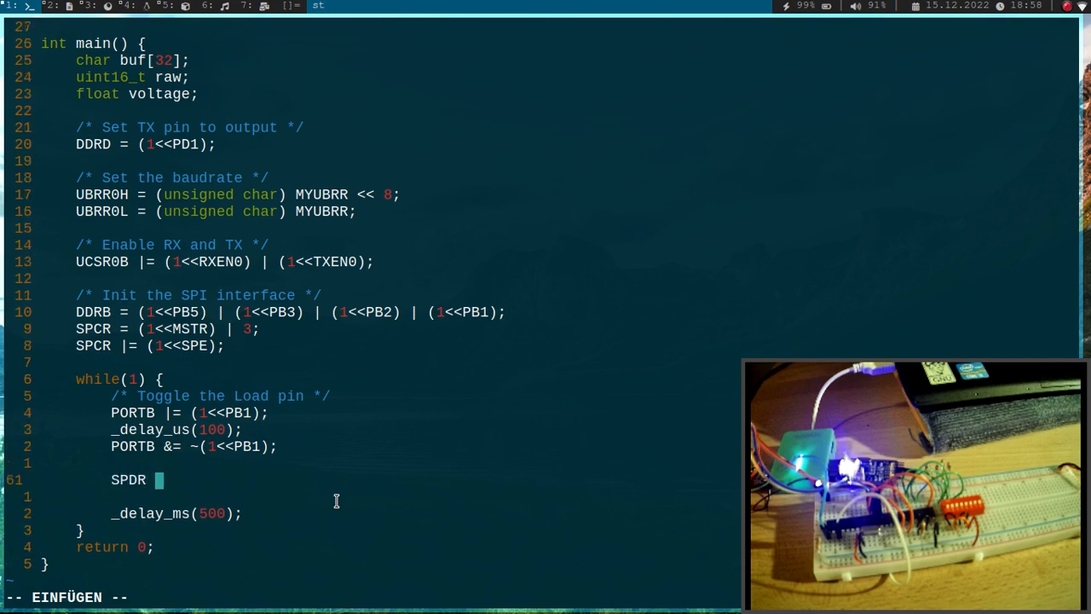
pyautogui.write('= 0xff;')
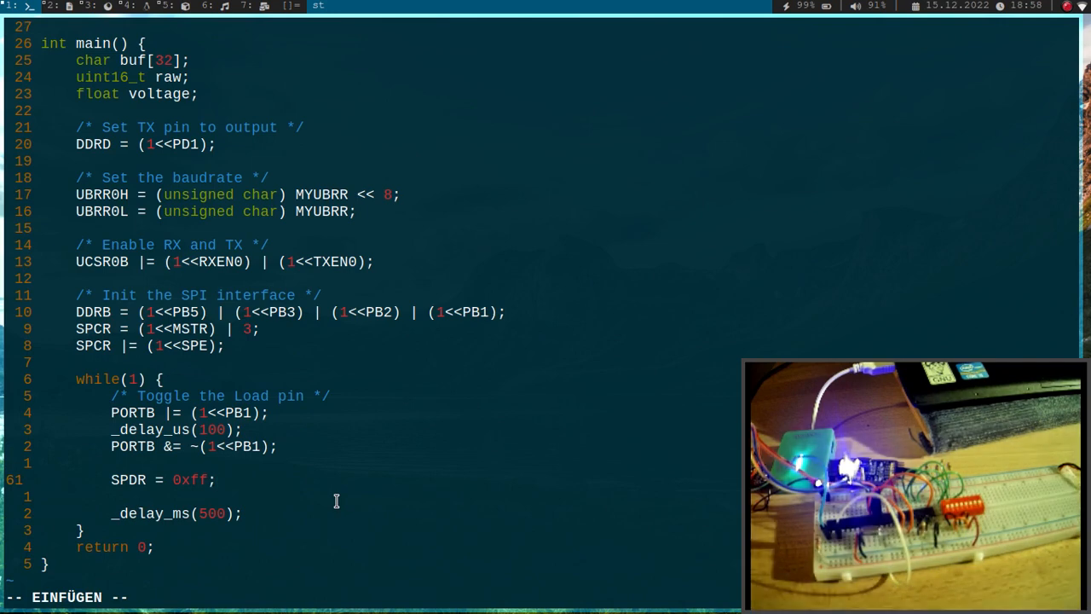
pyautogui.write('wghi')
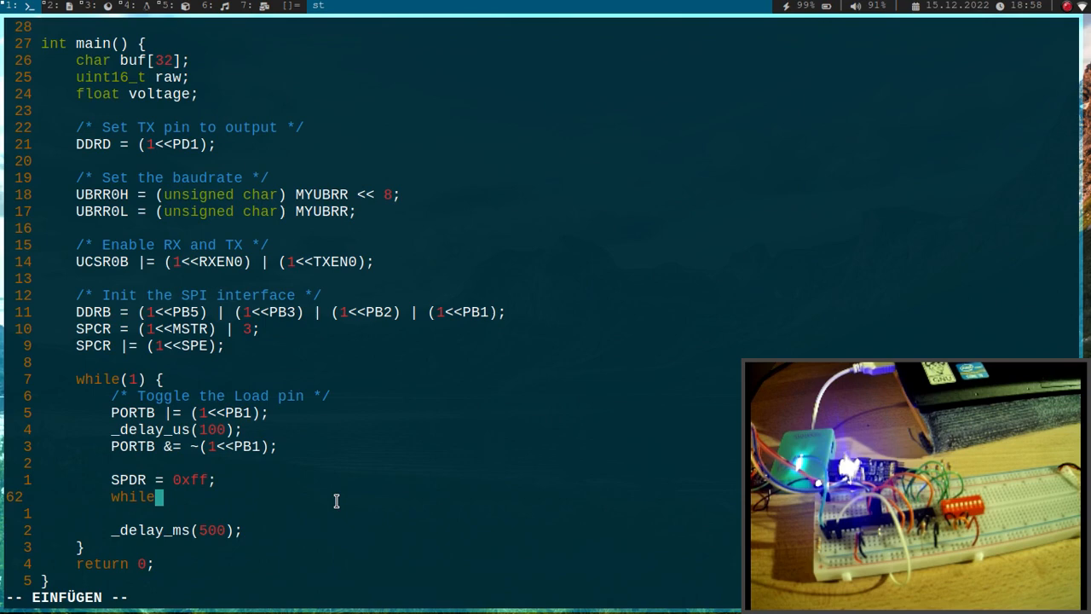
pyautogui.write('(!(')
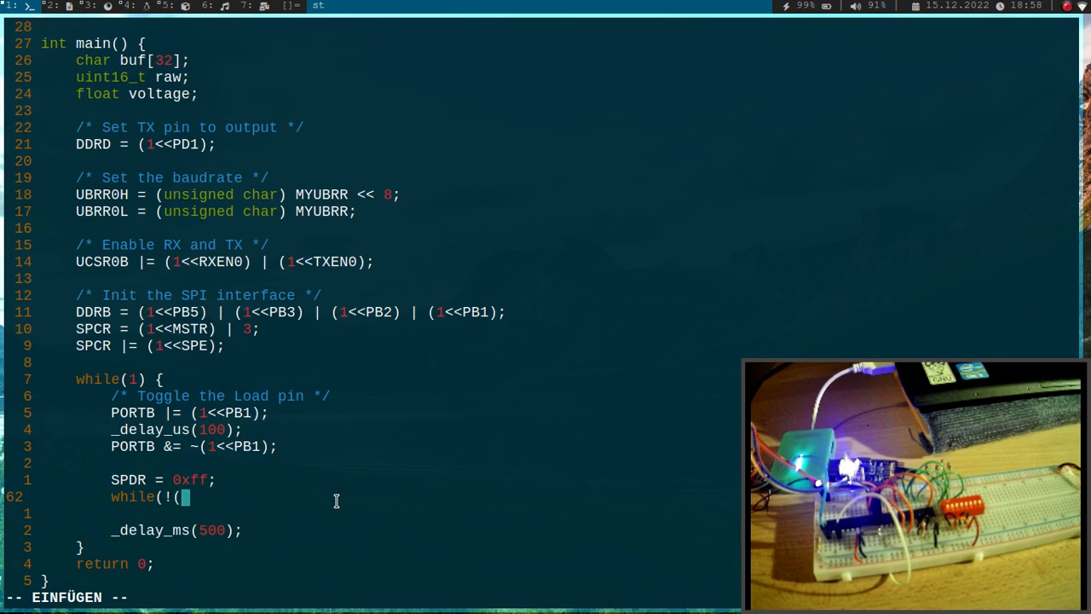
pyautogui.write('SPSR')
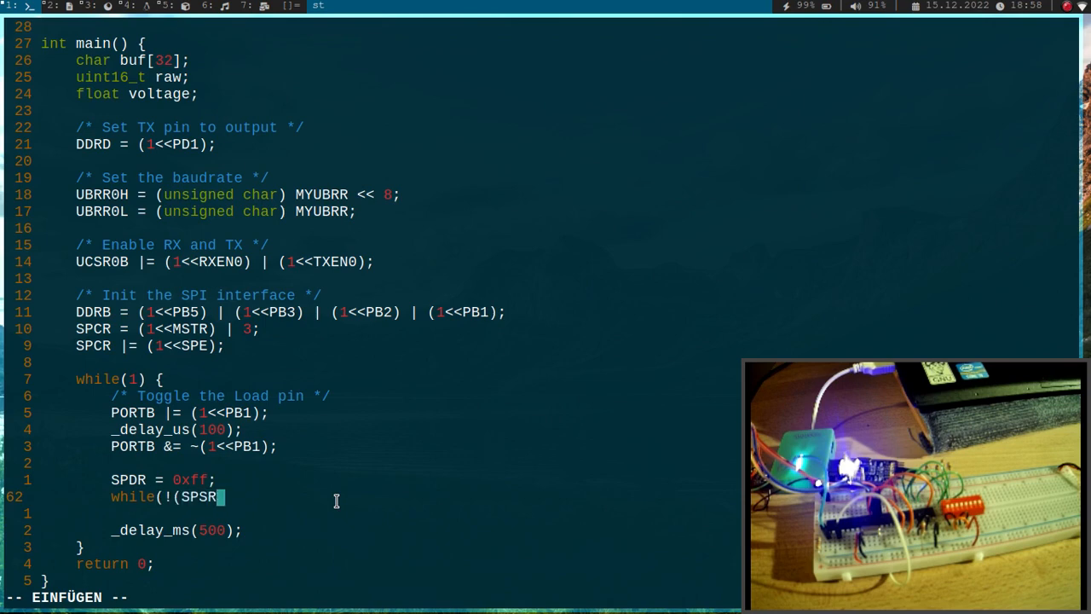
pyautogui.write('& (1')
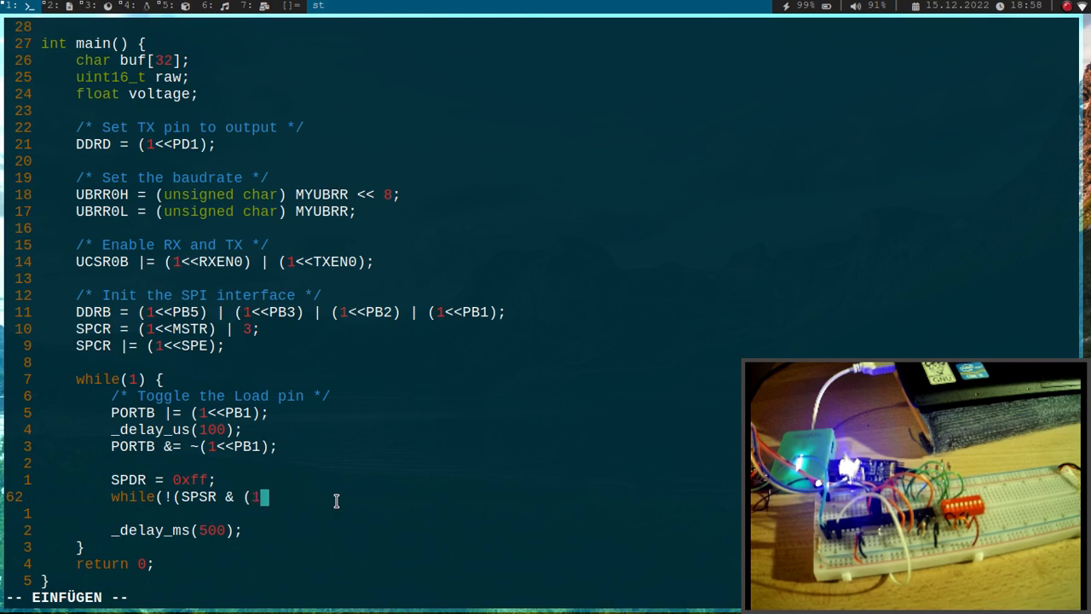
pyautogui.write('<<SPIF')
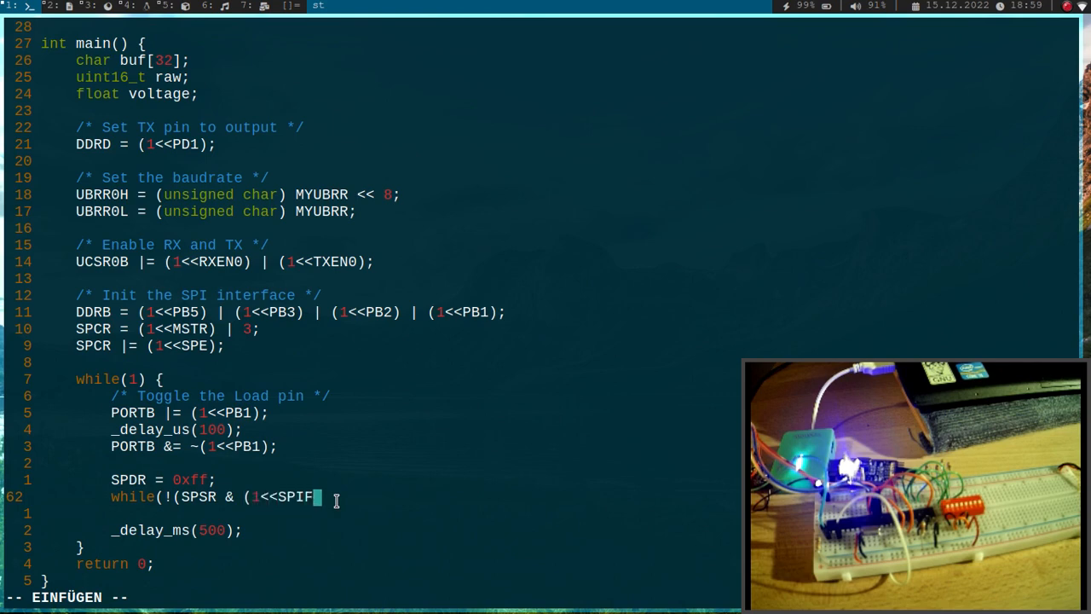
pyautogui.write('));')
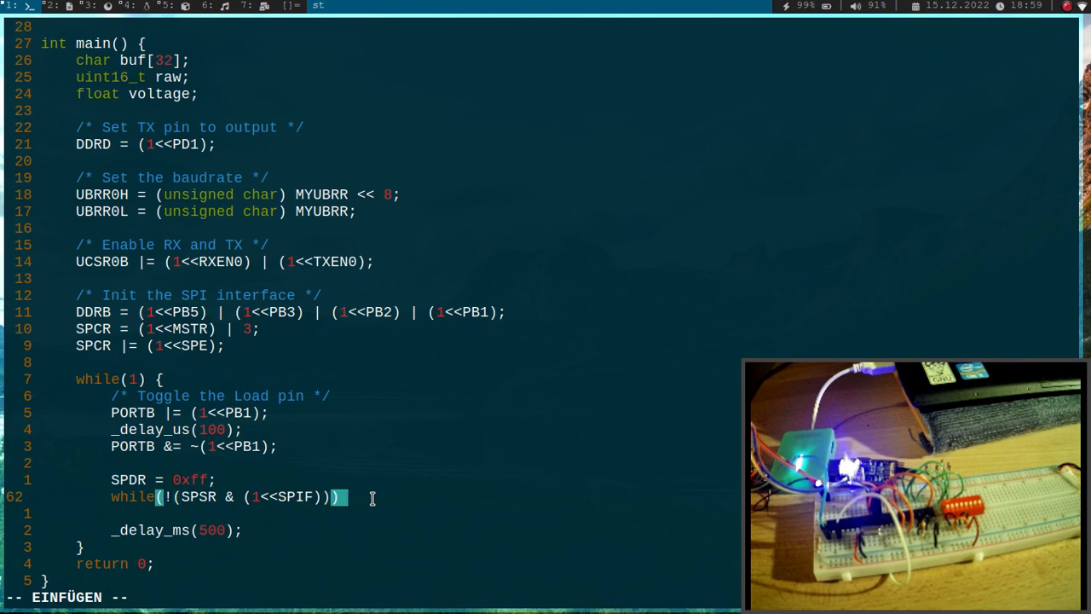
pyautogui.write(';')
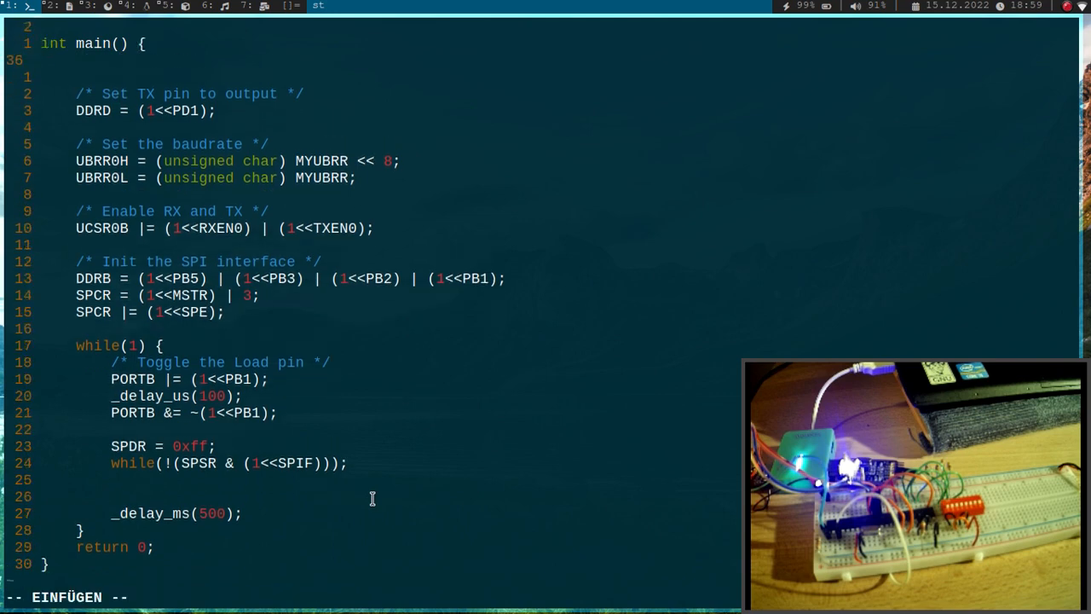
# Step: Declare int i, store SPDR in value, and loop i<4 printing "\n\rDIP"
pyautogui.write('int valu')
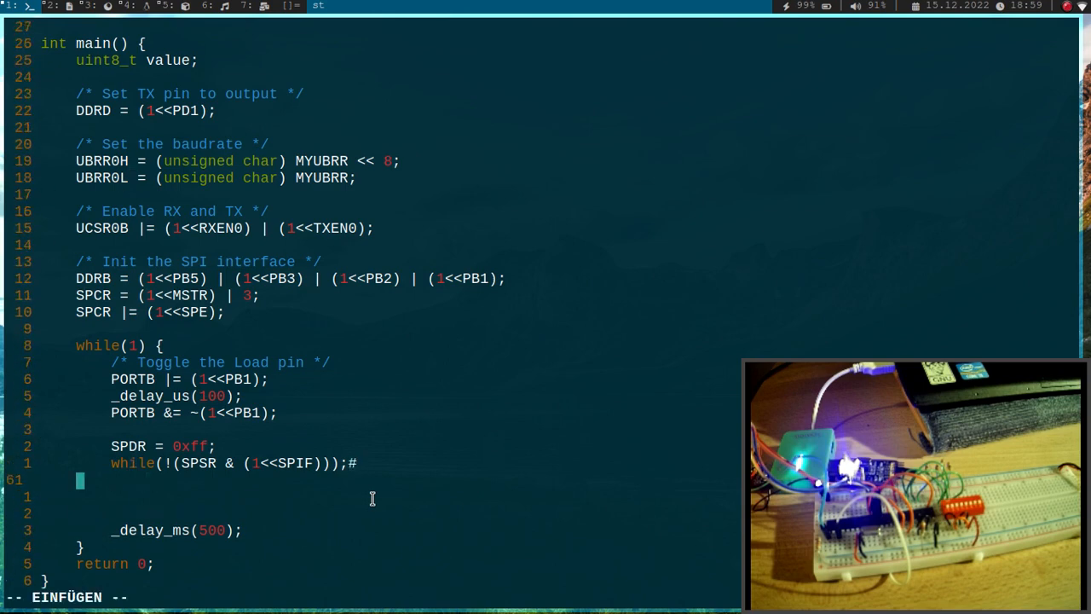
pyautogui.write('value =')
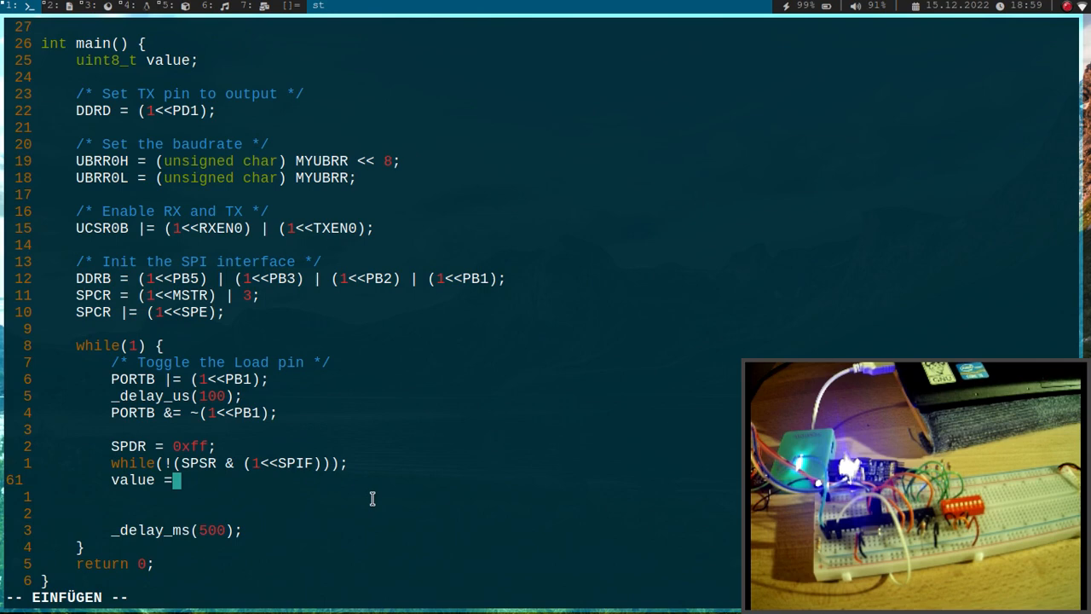
pyautogui.write('SPDR;')
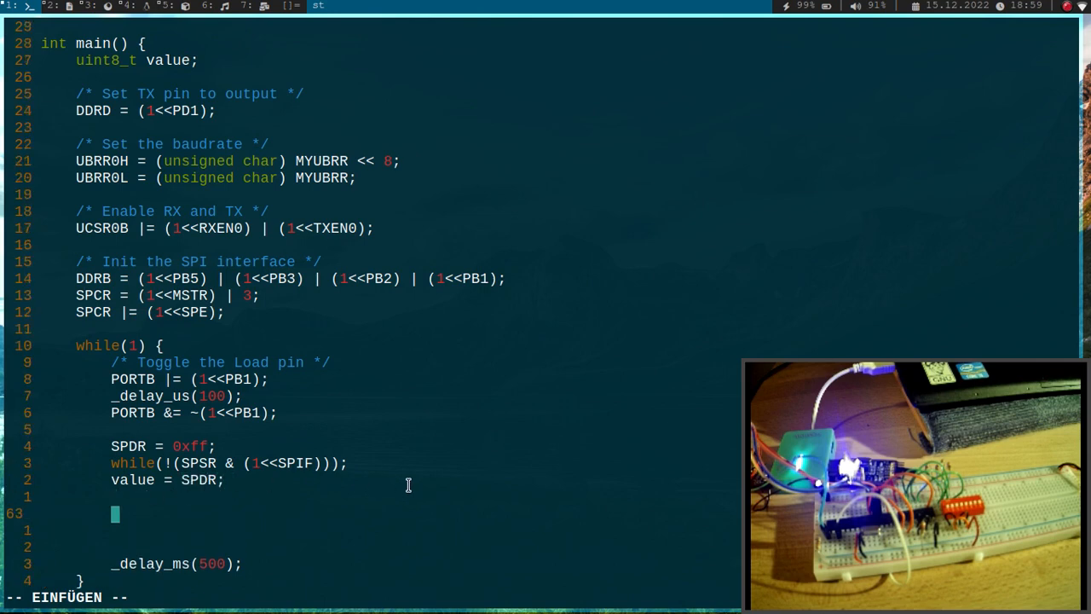
pyautogui.write('for(')
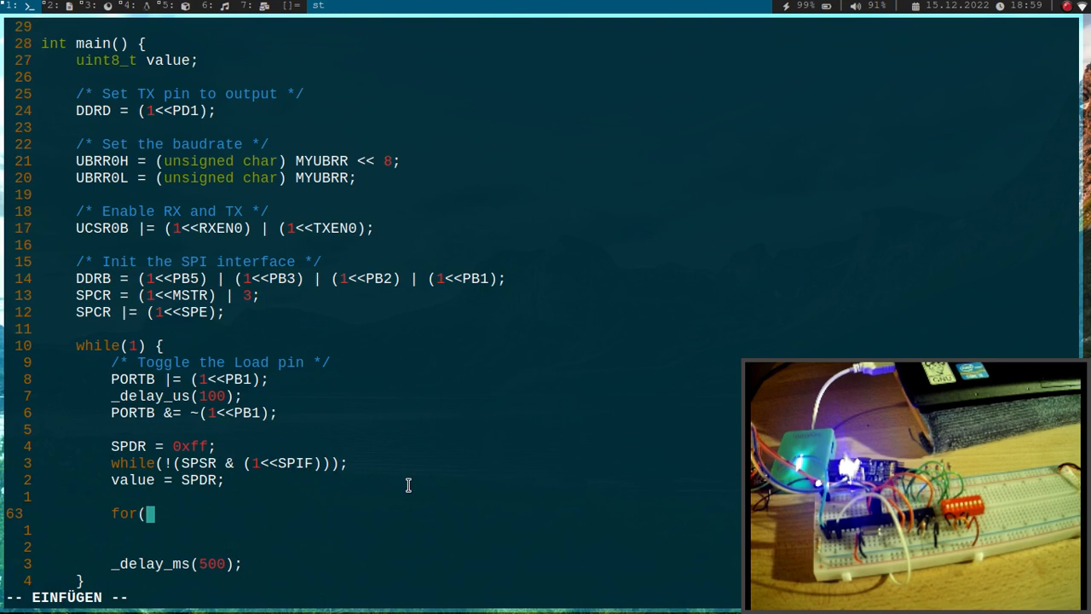
pyautogui.write('i=0; i<4; i++) {')
pyautogui.write('int i;')
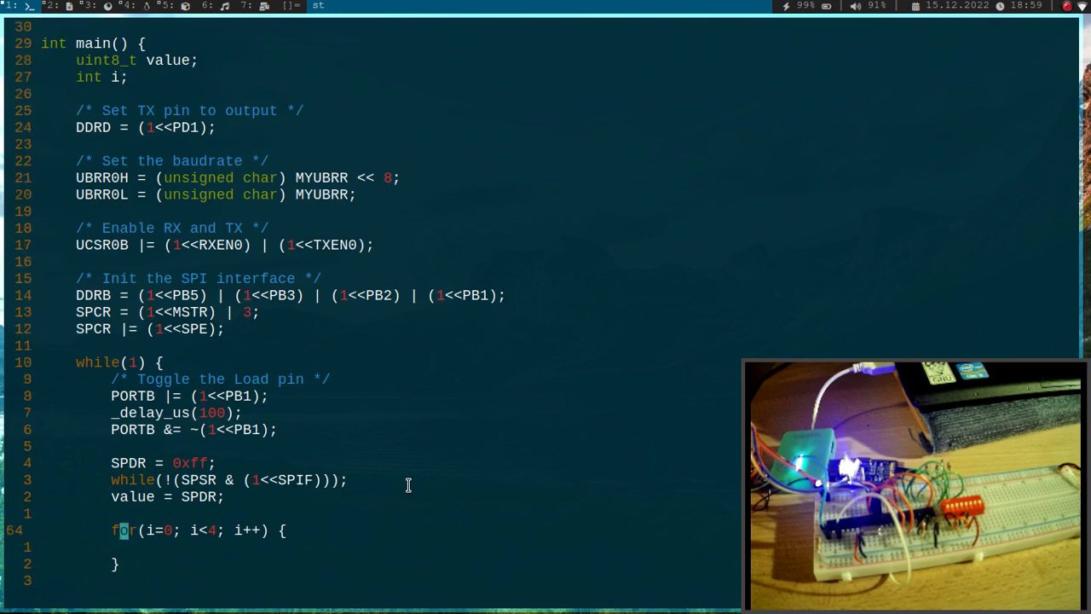
pyautogui.write('print("')
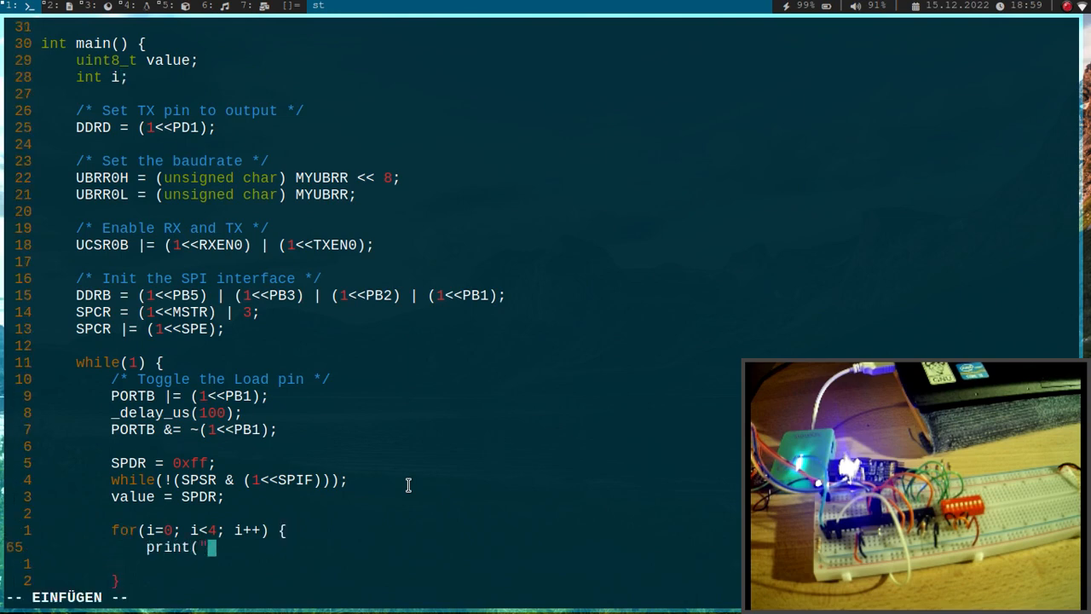
pyautogui.write('\\n\\r')
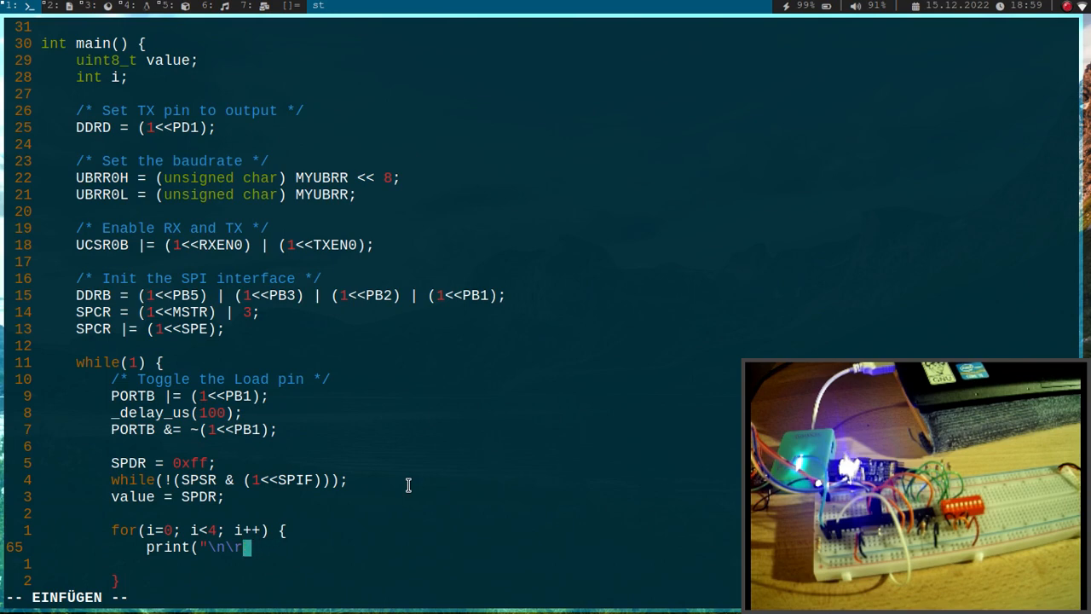
pyautogui.write('DIP");')
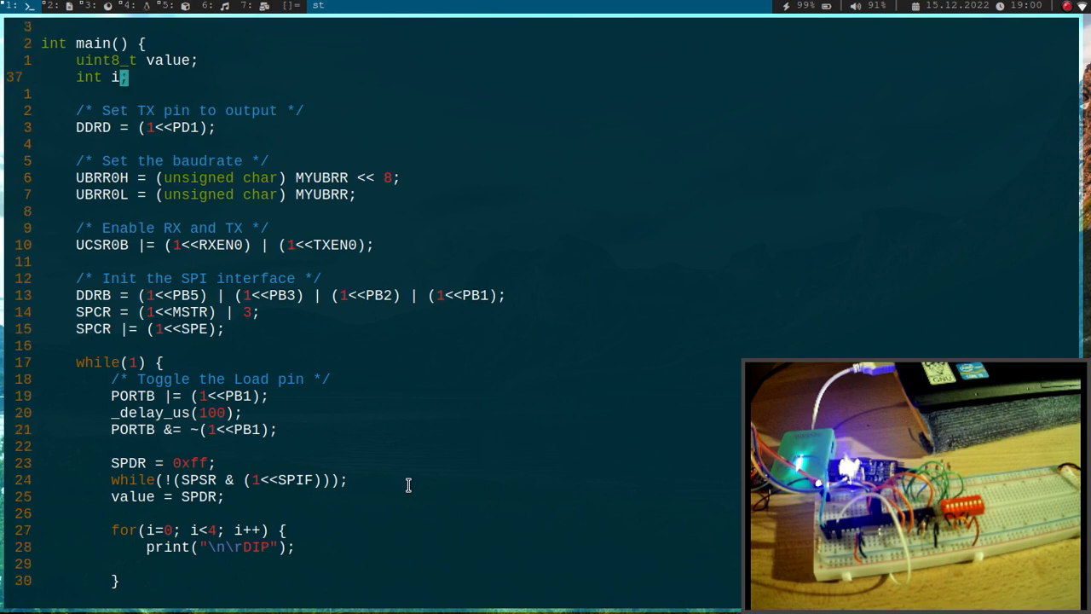
# Step: Declare char buf[5], fill it with digit i+'0' and a space, and print it
pyautogui.write('char')
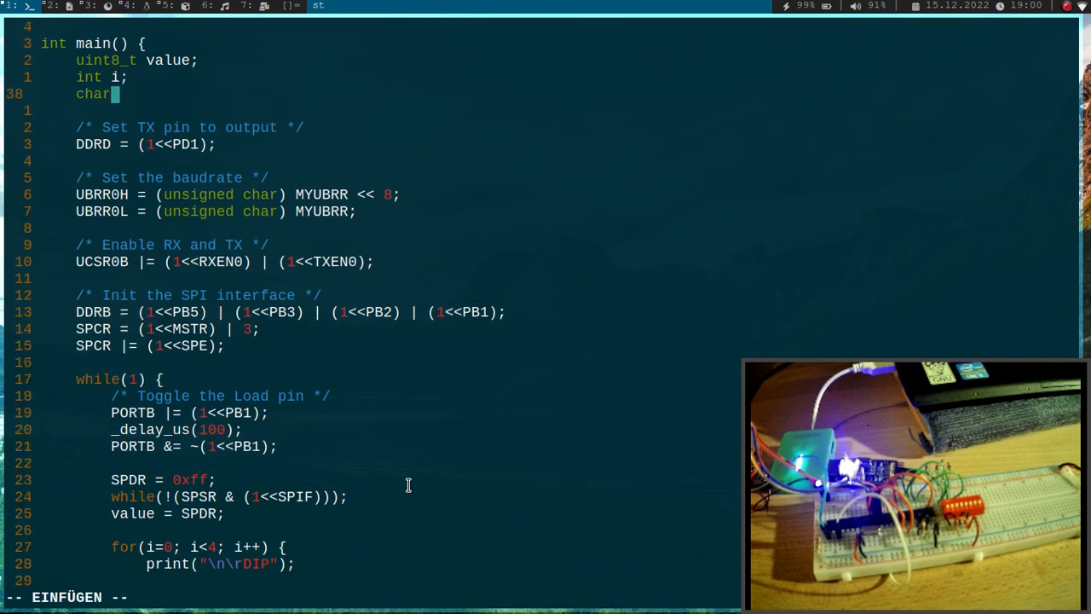
pyautogui.write('buf[5] ;')
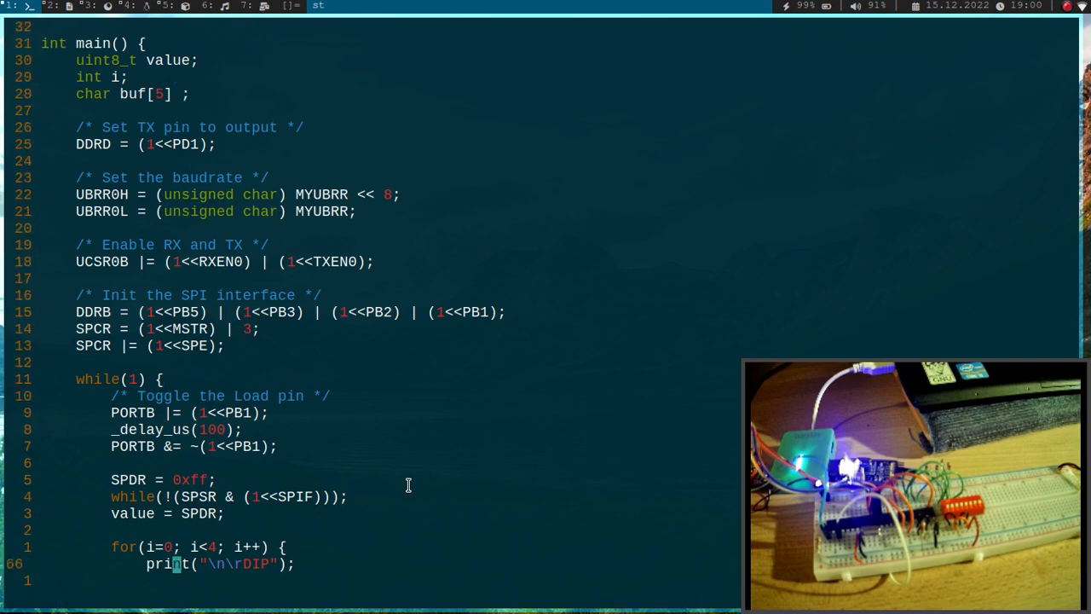
pyautogui.write('buf[0')
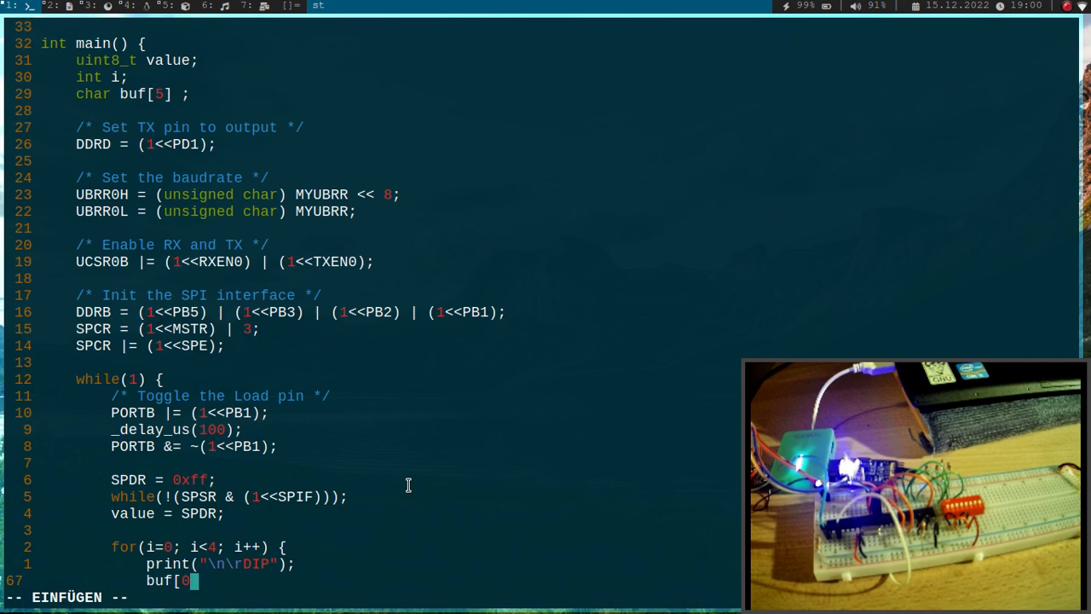
pyautogui.write('=')
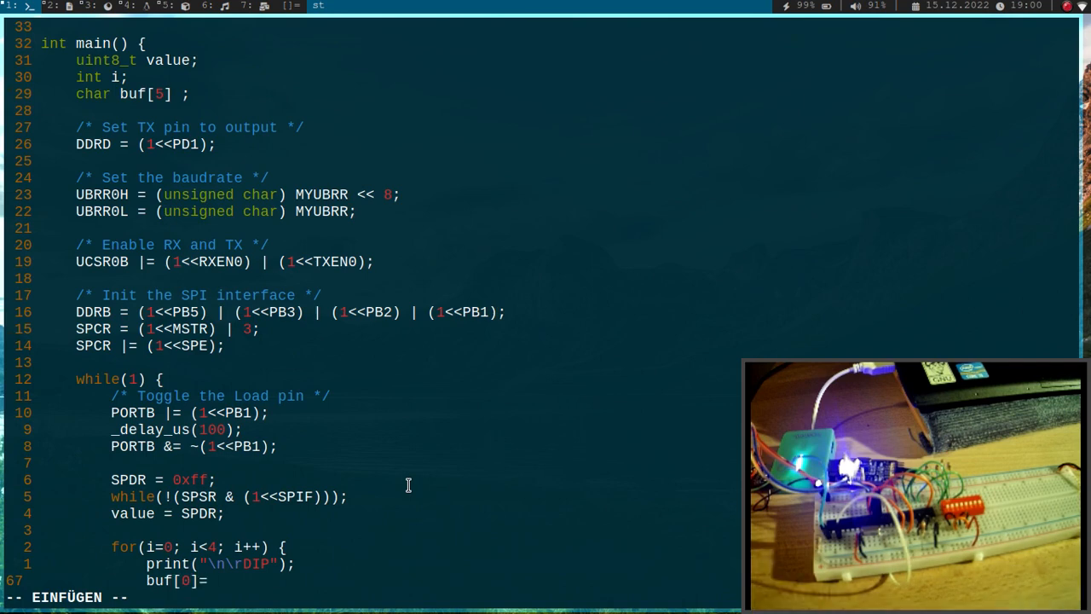
pyautogui.write('i')
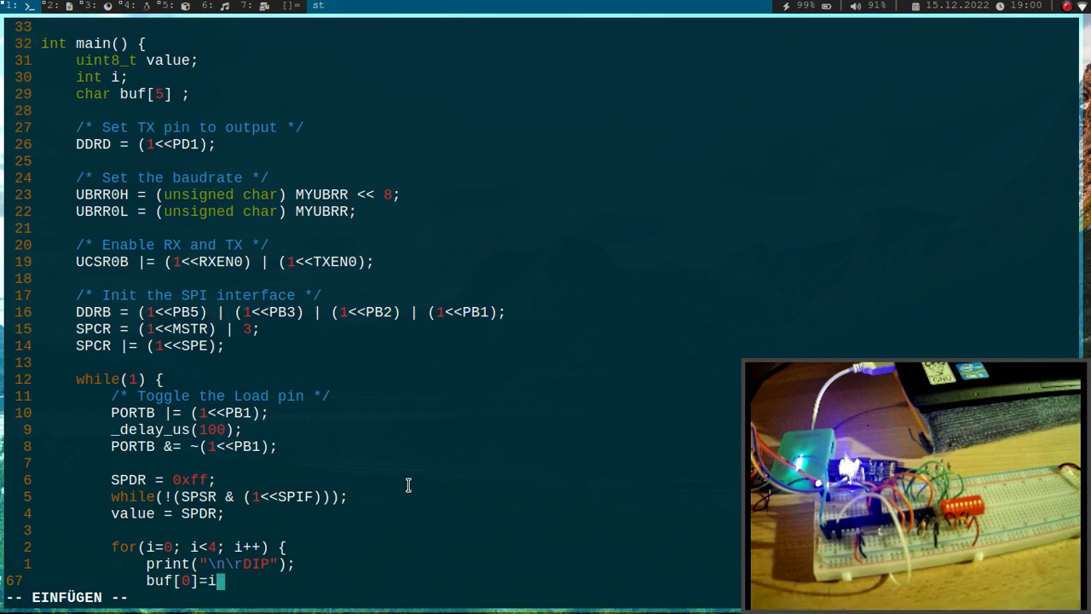
pyautogui.write("+'0';")
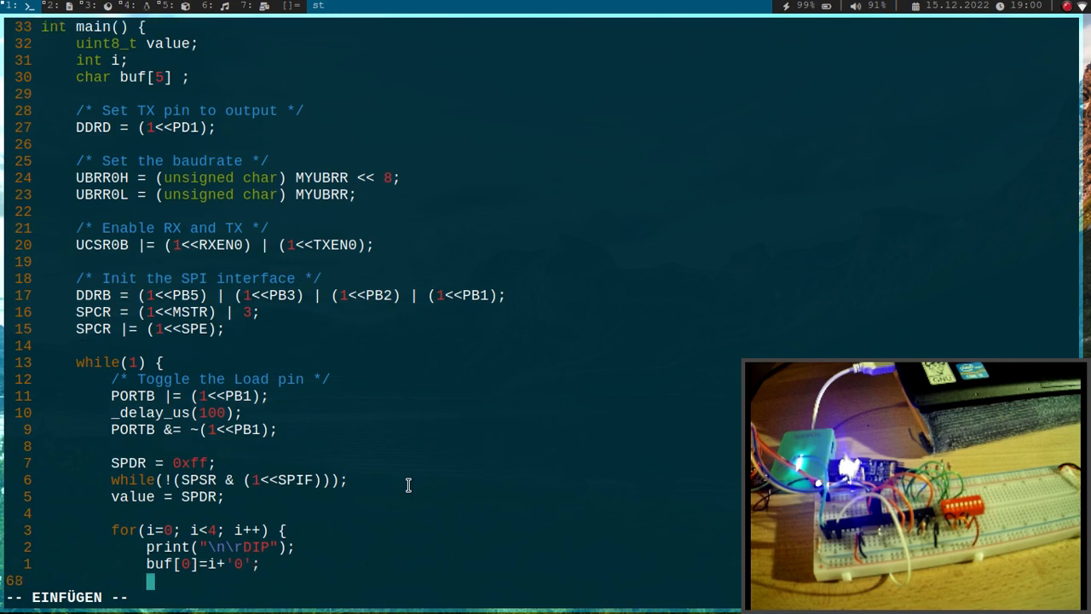
pyautogui.write("buf[1] = ' ';")
pyautogui.write('buf[2] = 0;')
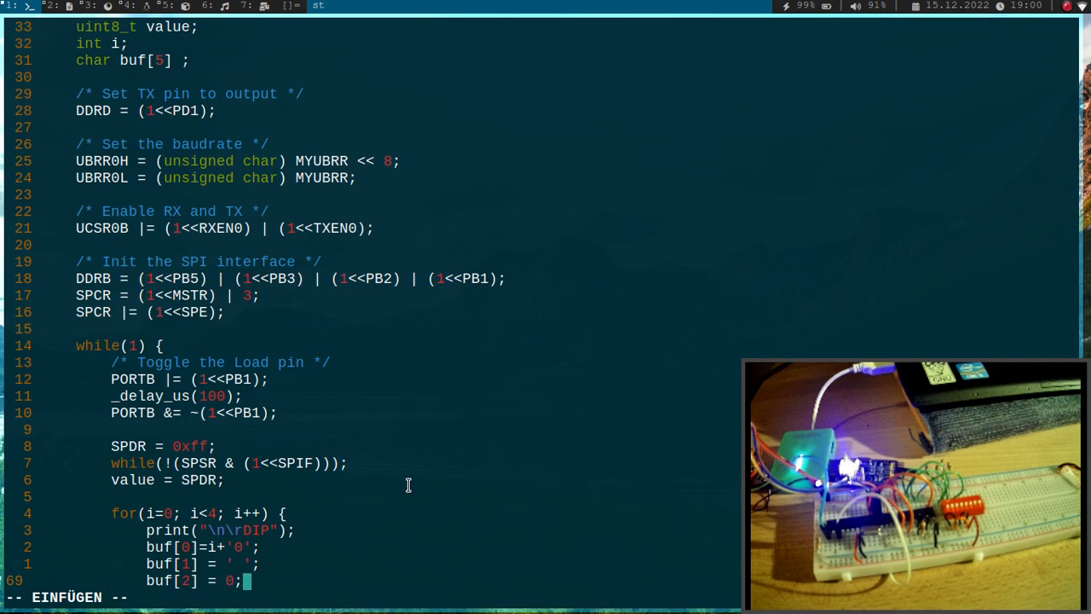
pyautogui.write('print(buf);')
pyautogui.write('if')
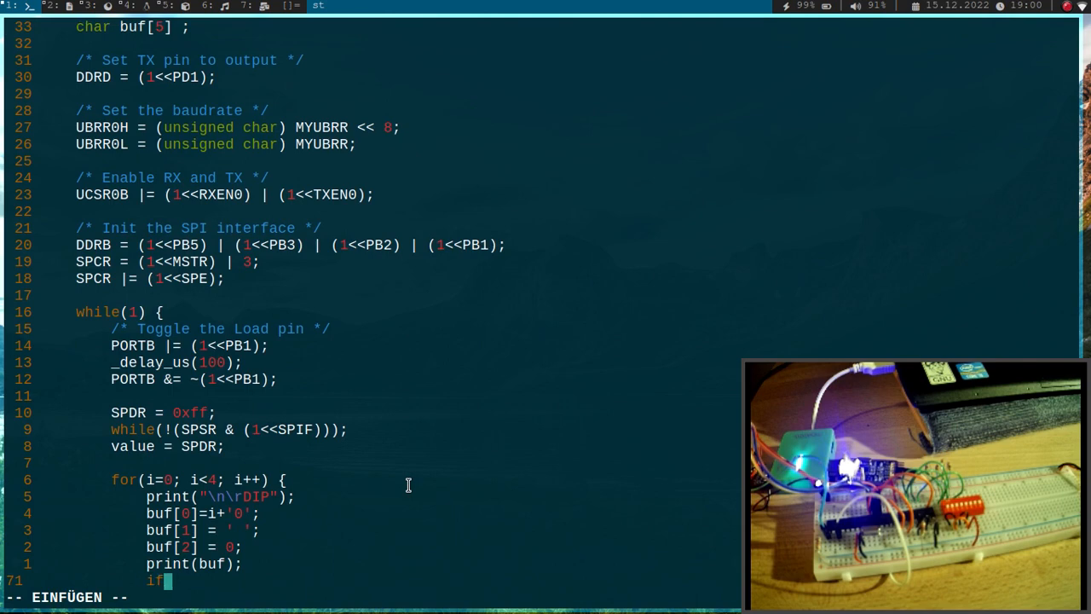
# Step: Print "1" when bit i of value is set, then save and run make
pyautogui.write('((value & (1')
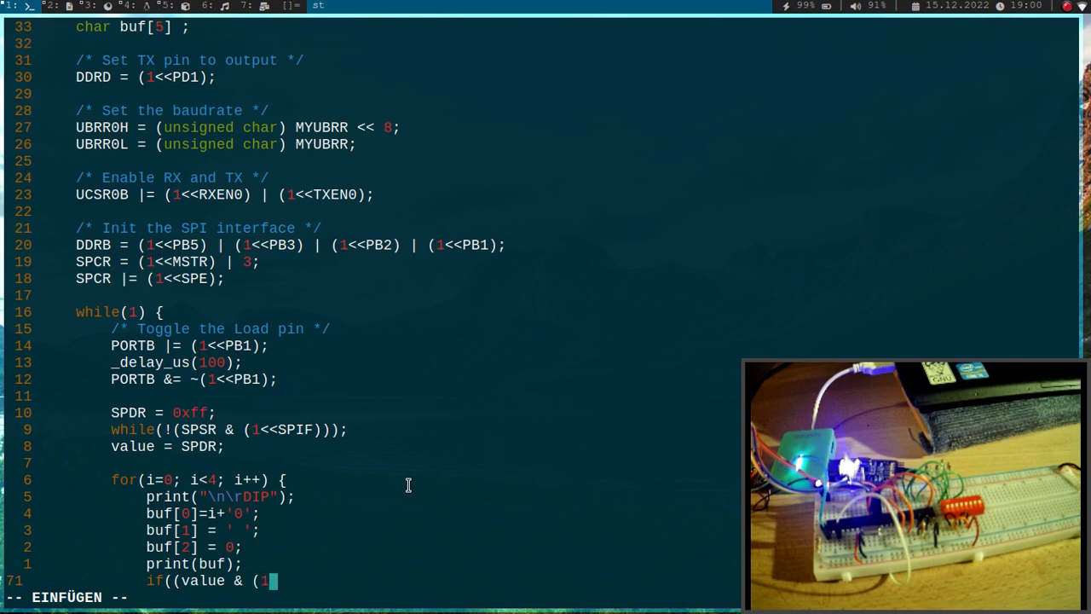
pyautogui.write('<<i)) >')
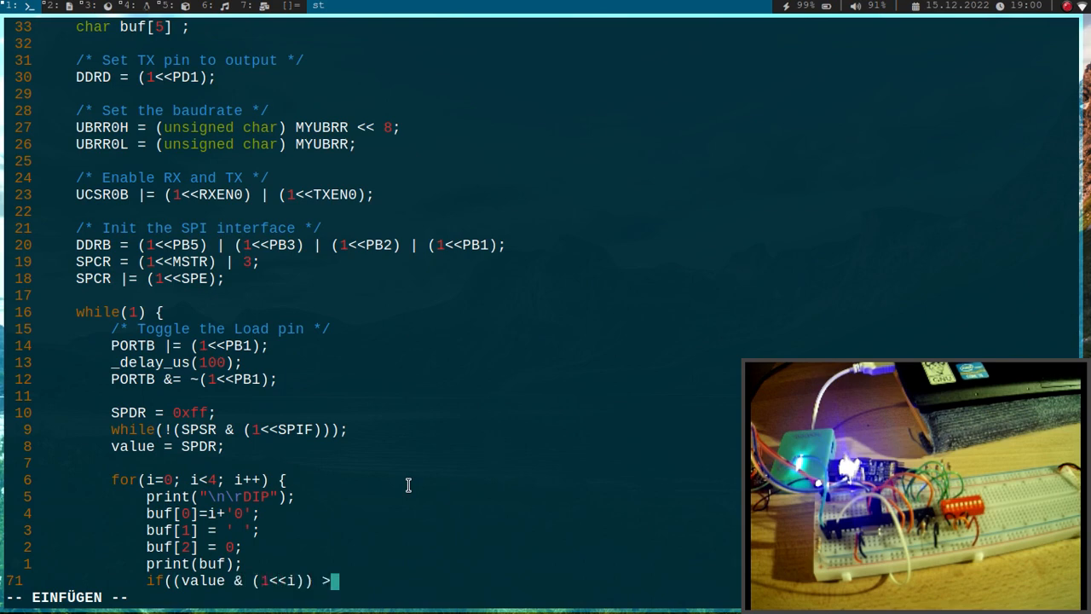
pyautogui.write('0)')
pyautogui.write('print')
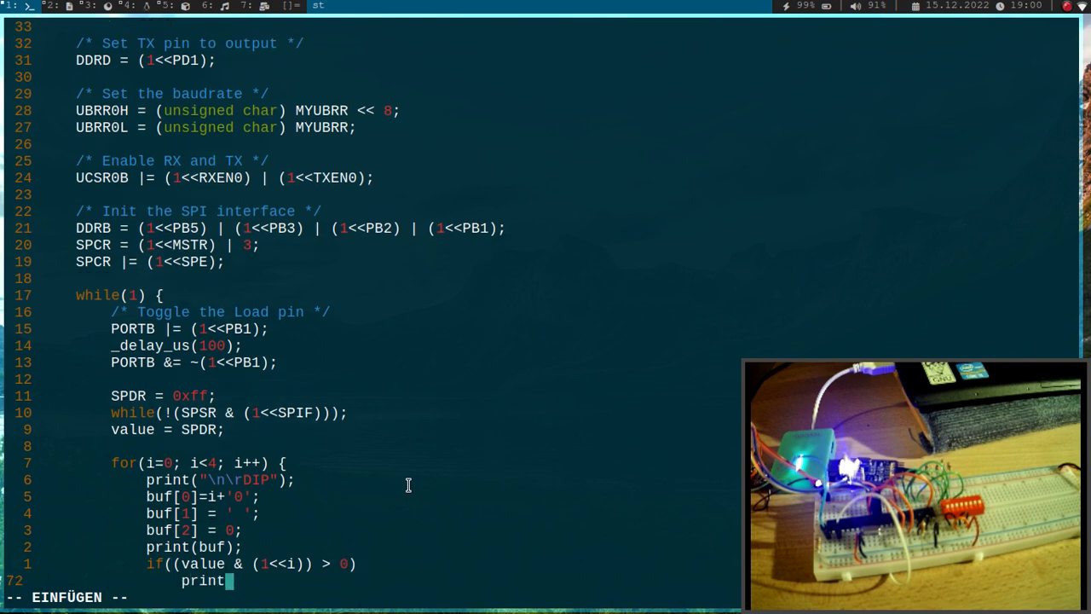
pyautogui.write('"1')
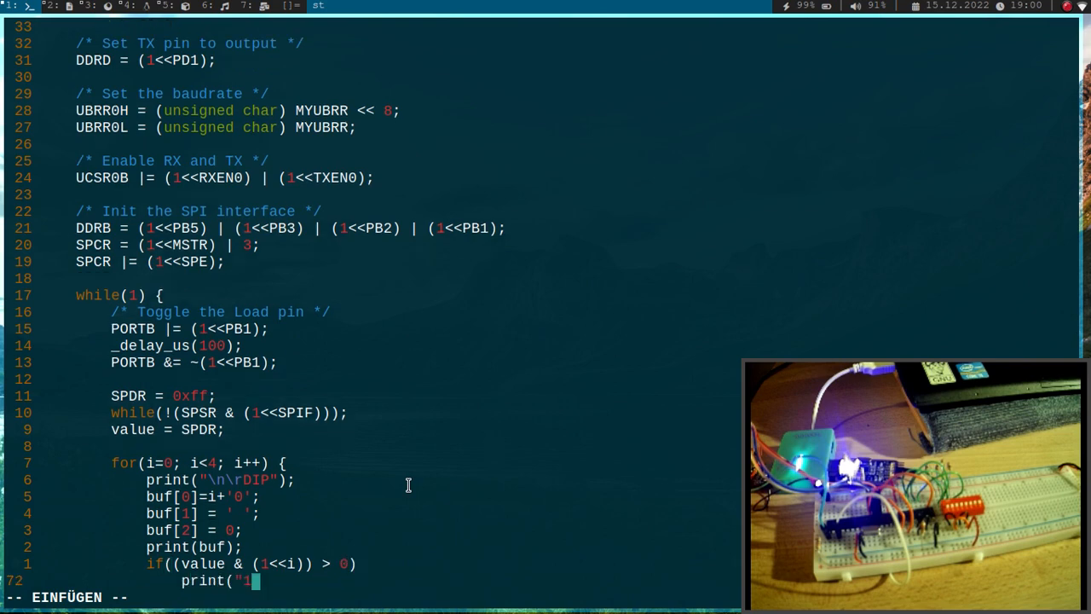
pyautogui.write('");')
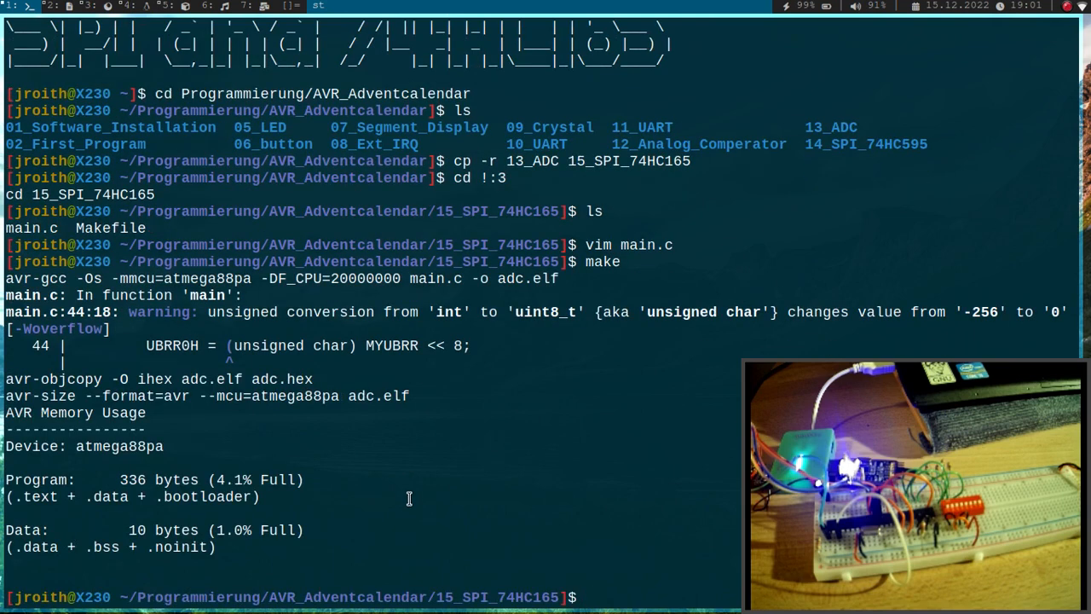
# Step: Clear the screen, run make clean, and rebuild the project as spi_in
pyautogui.press('ctrl+l')
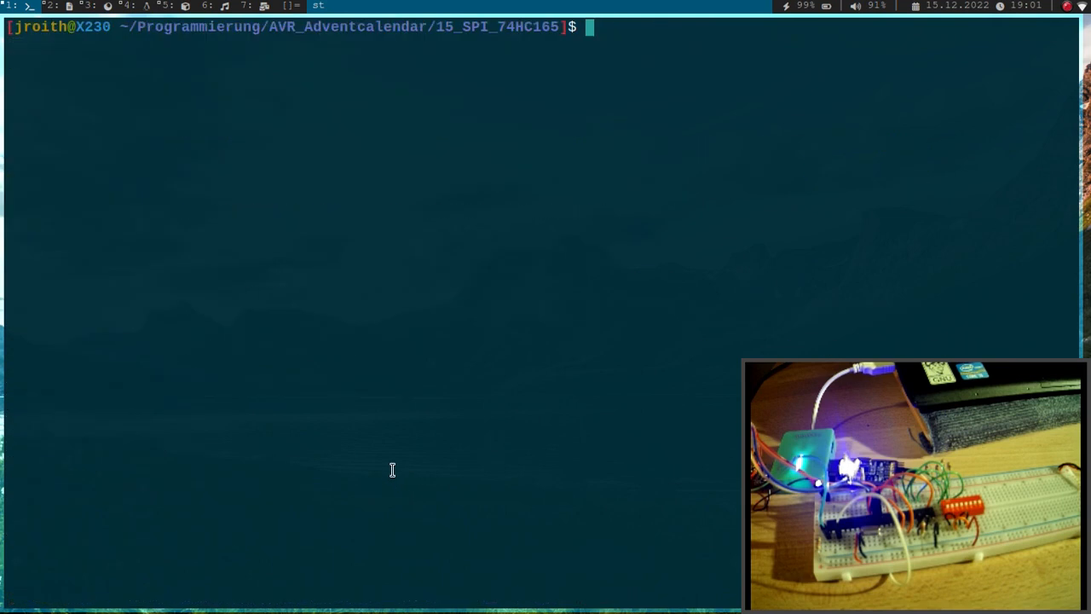
pyautogui.write('ls')
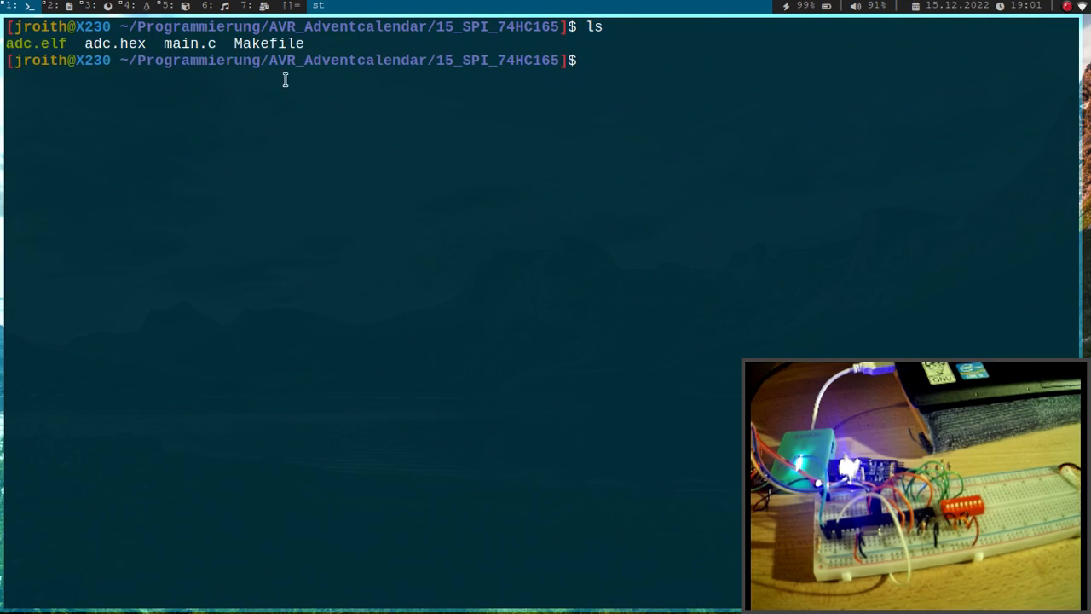
pyautogui.write('make clean')
pyautogui.write('vim Makefile')
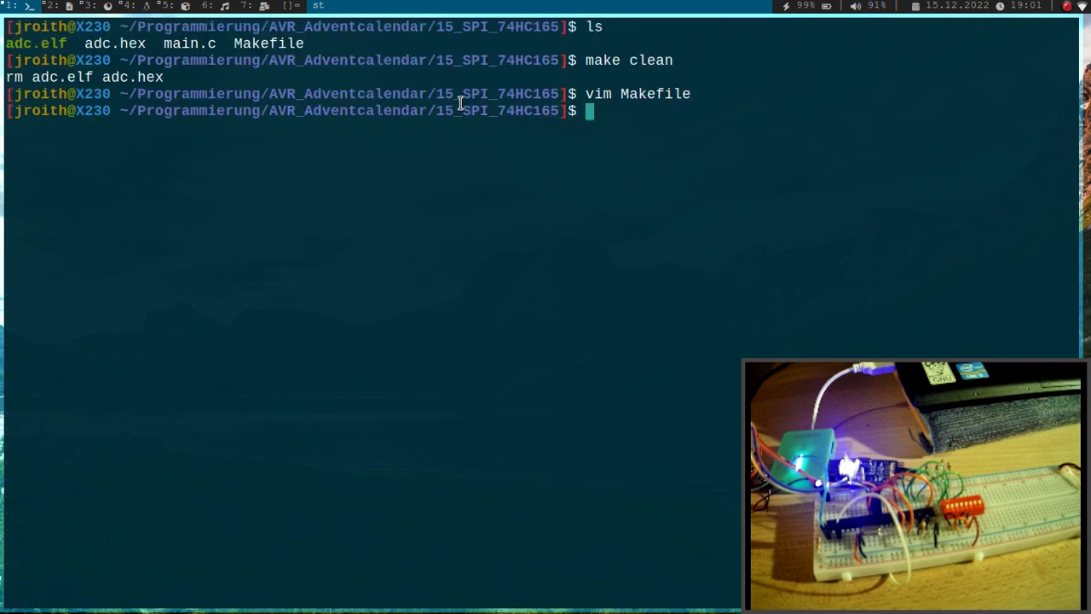
pyautogui.press('Return')
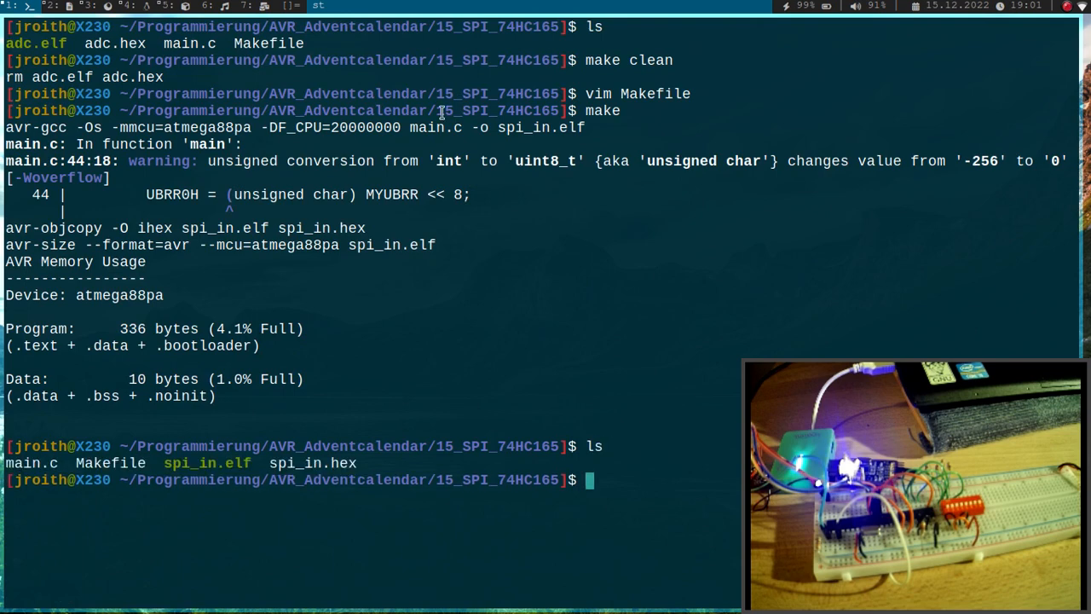
# Step: Flash spi_in.hex to the ATmega88PA with avrdude, then open the serial monitor with screen
pyautogui.doubleClick(312, 463)
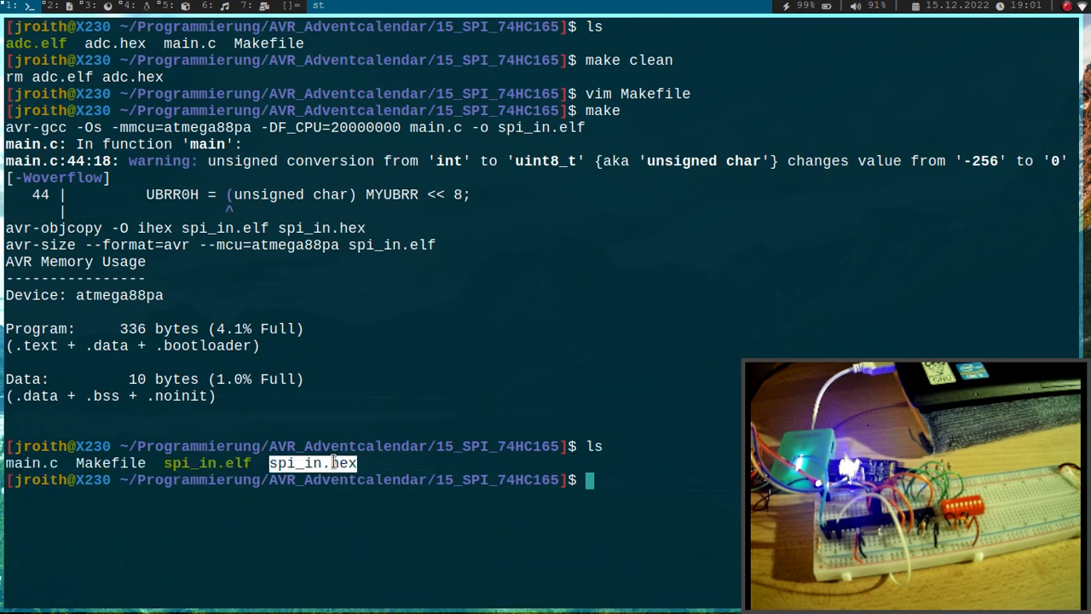
pyautogui.write('sud')
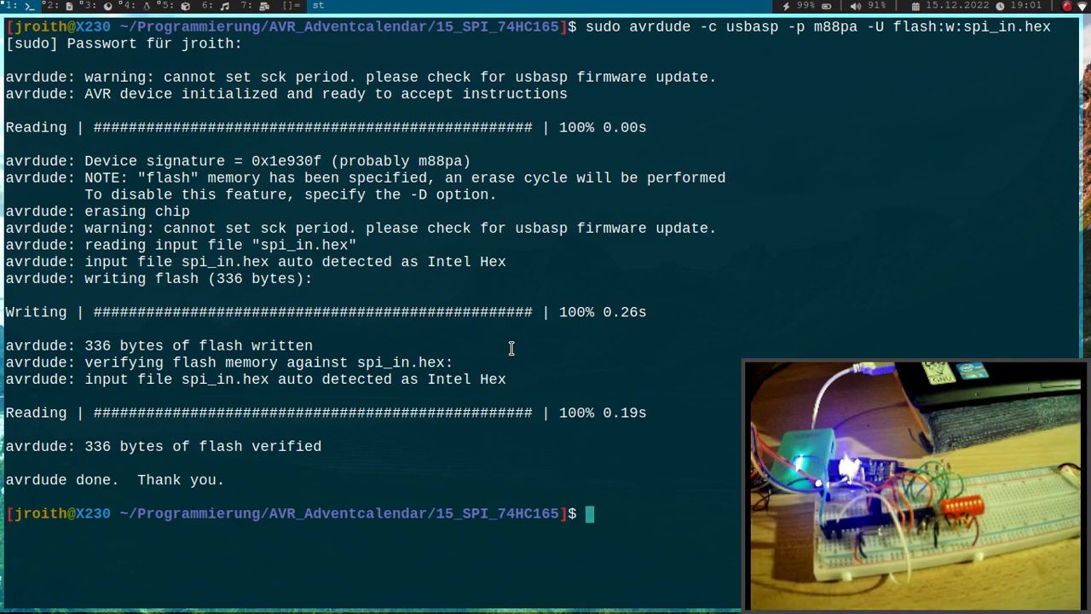
pyautogui.write('screen /')
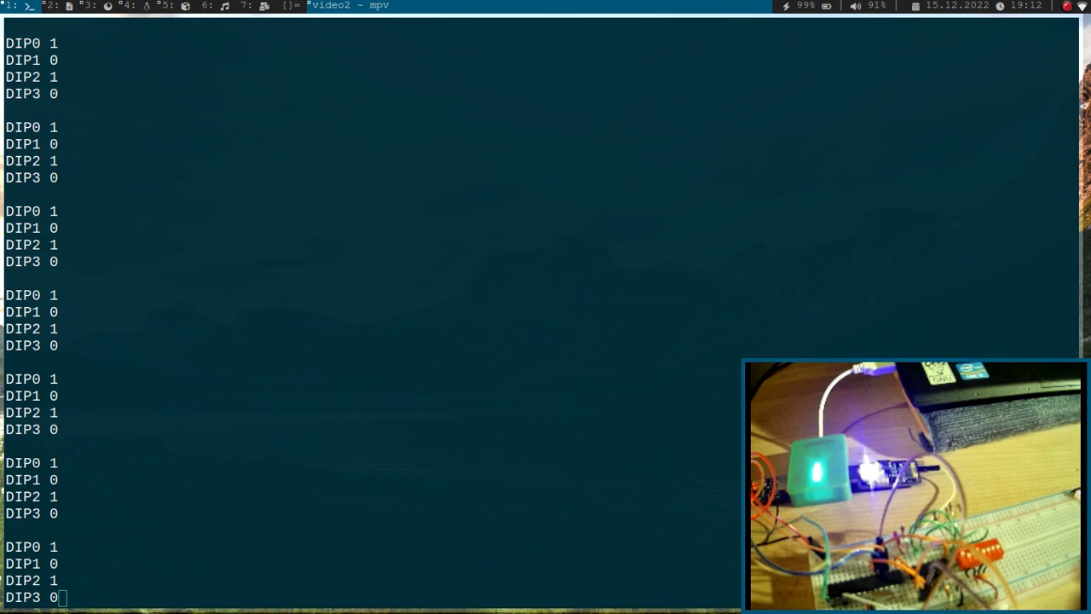
pyautogui.moveTo(949, 539)
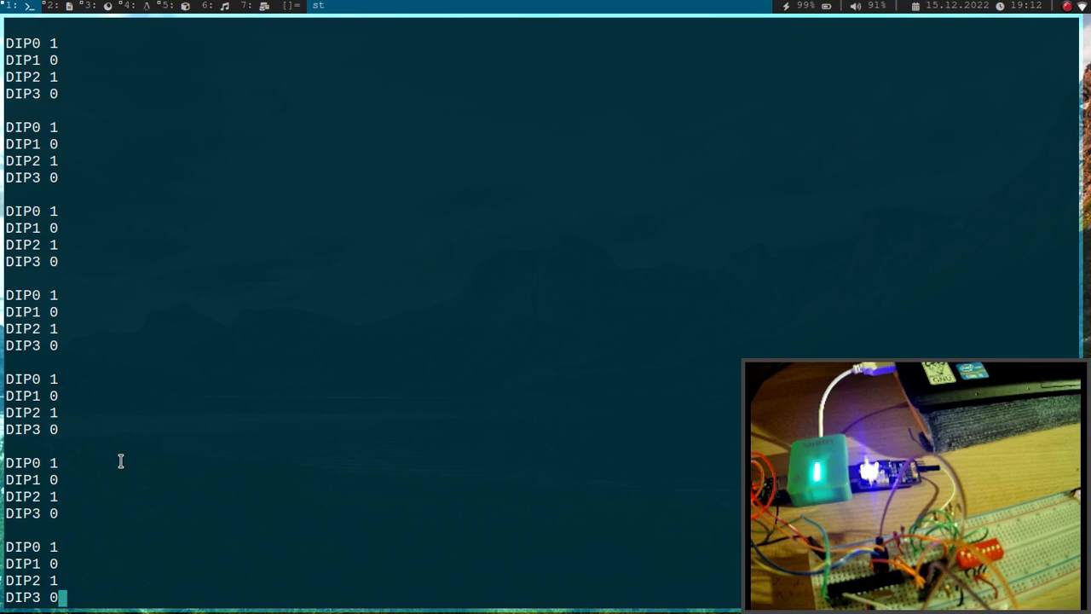
pyautogui.moveTo(125, 454)
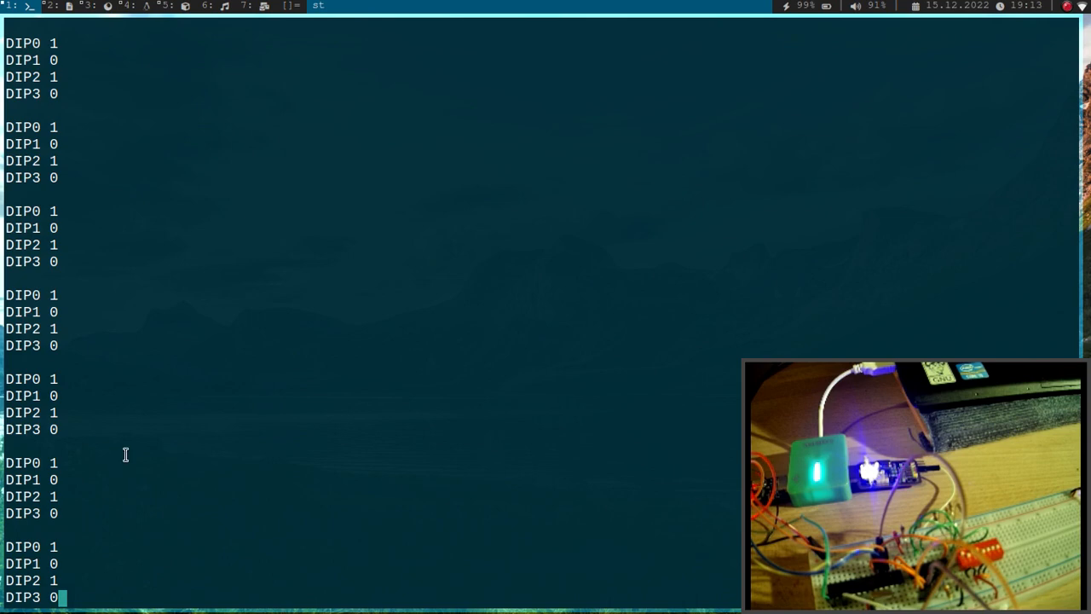